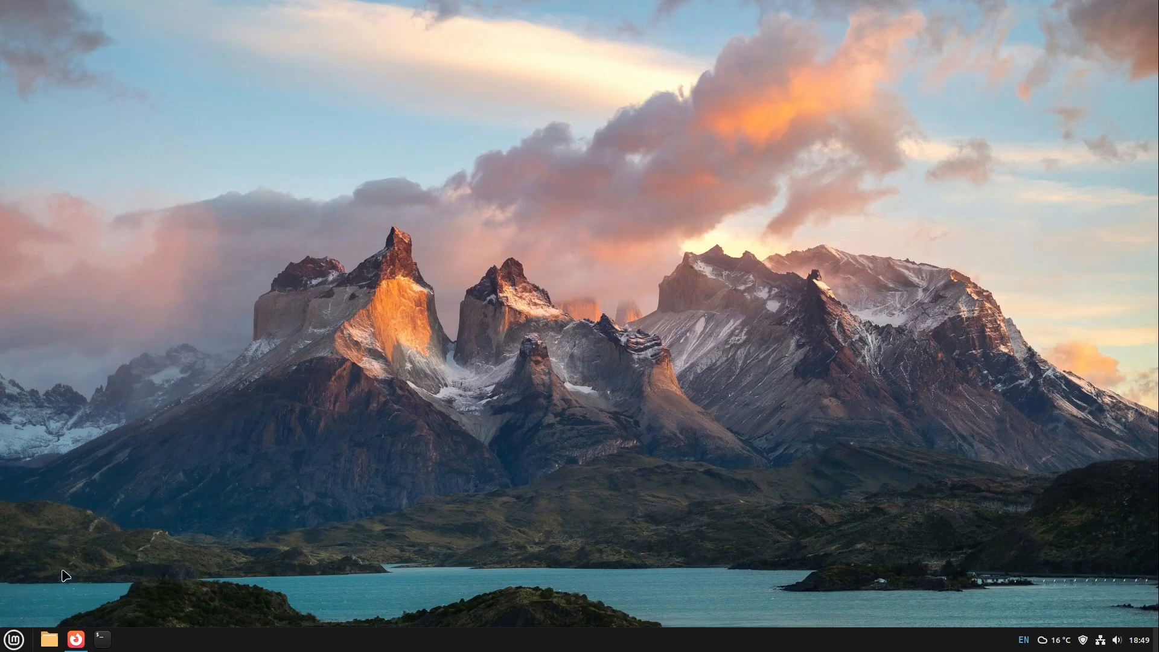
Step: Find Czkawka in Software Manager with the search 'cz' and install it
left_click(49, 639)
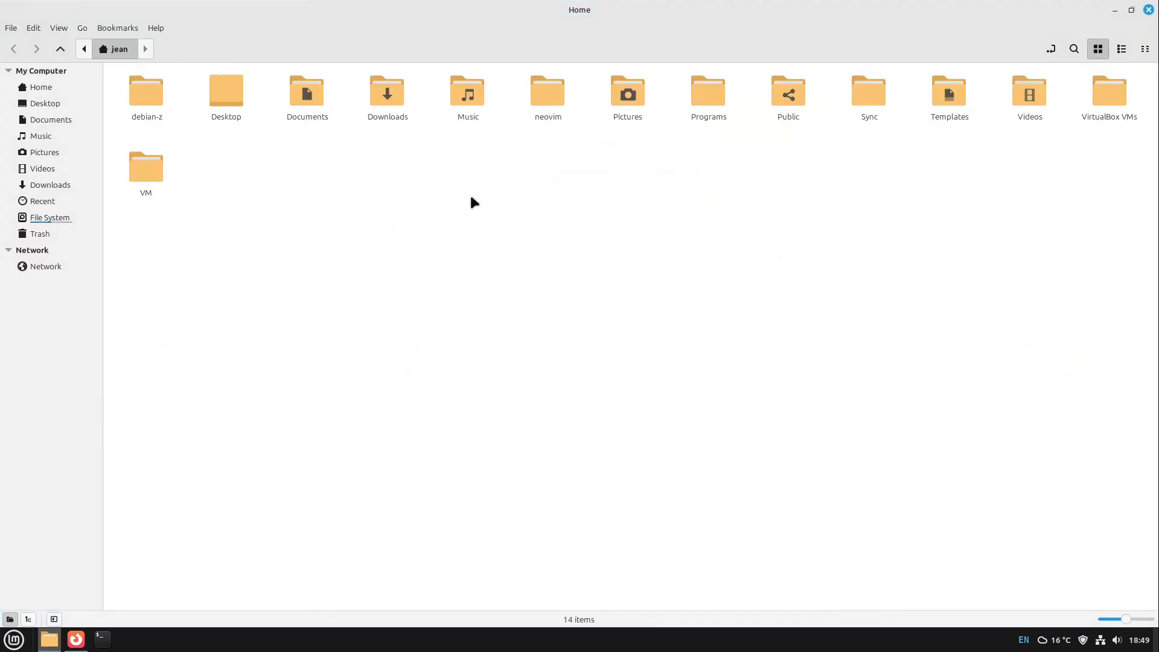
mouse_move(519, 213)
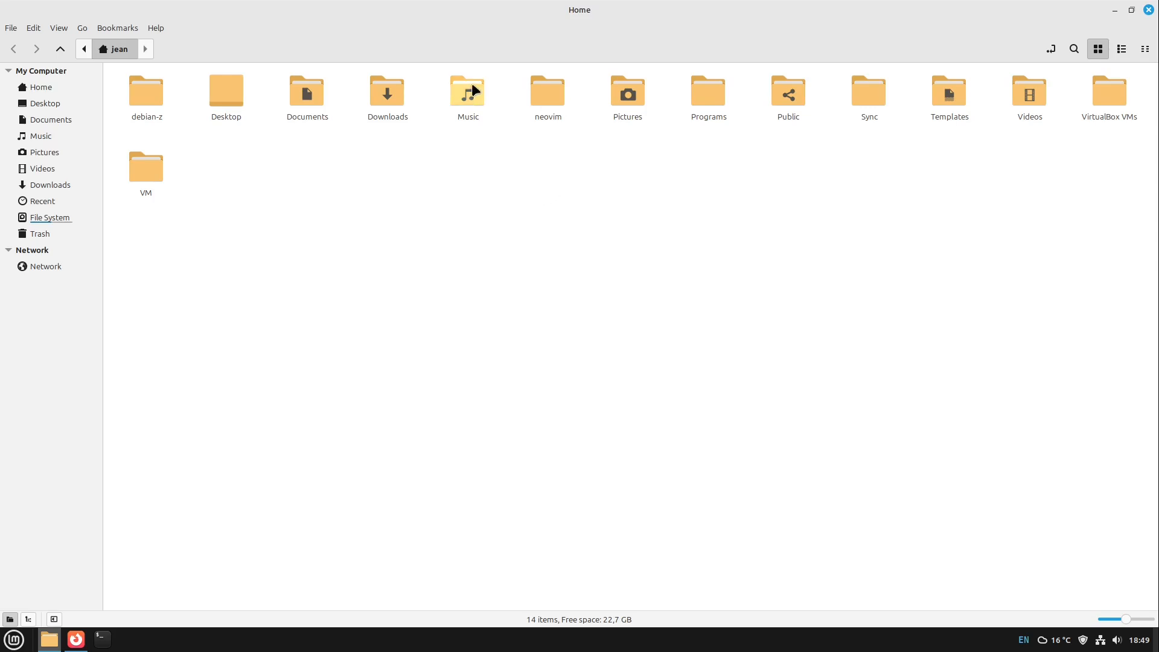
mouse_move(445, 151)
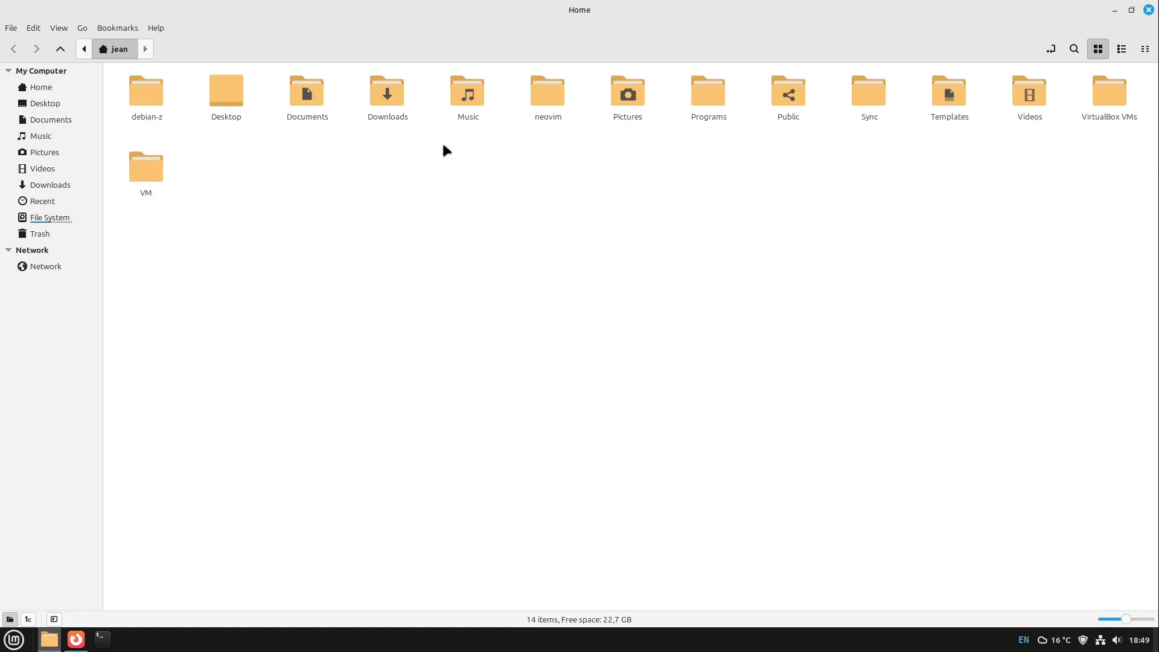
mouse_move(657, 209)
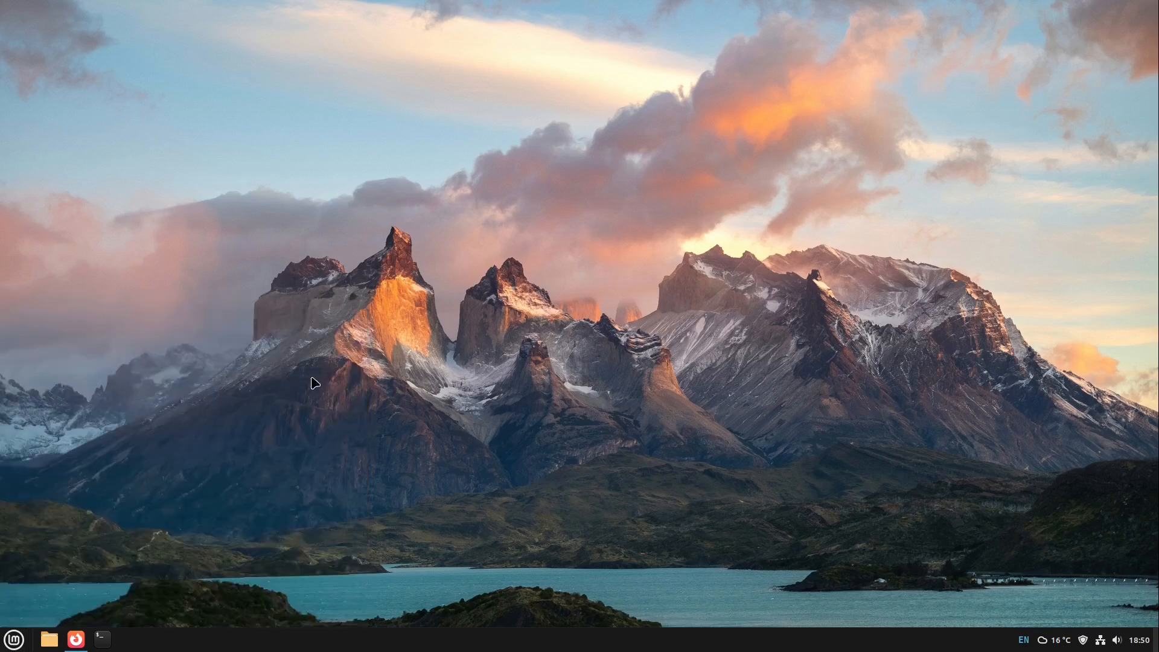
left_click(102, 639)
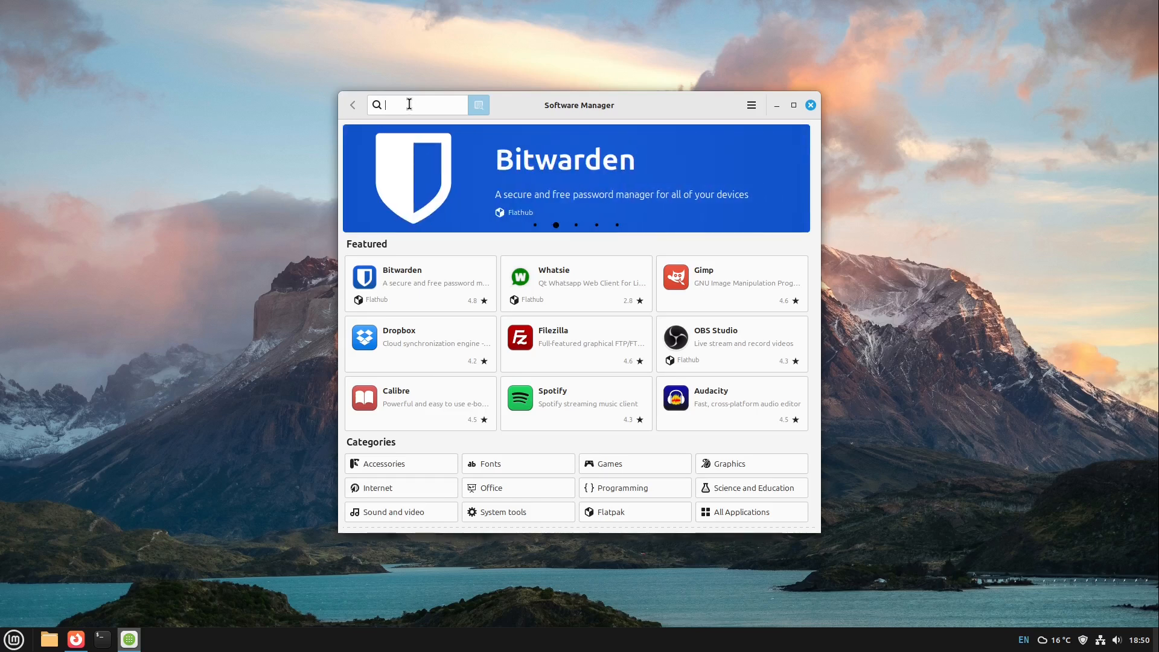
type("czk")
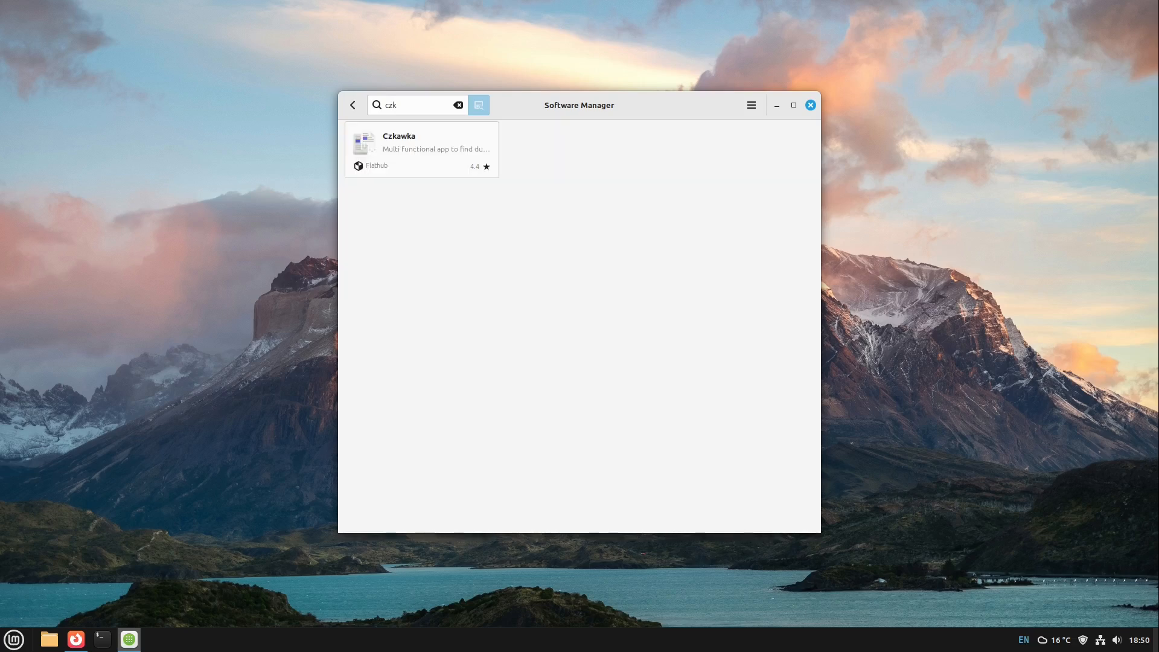
left_click(421, 148)
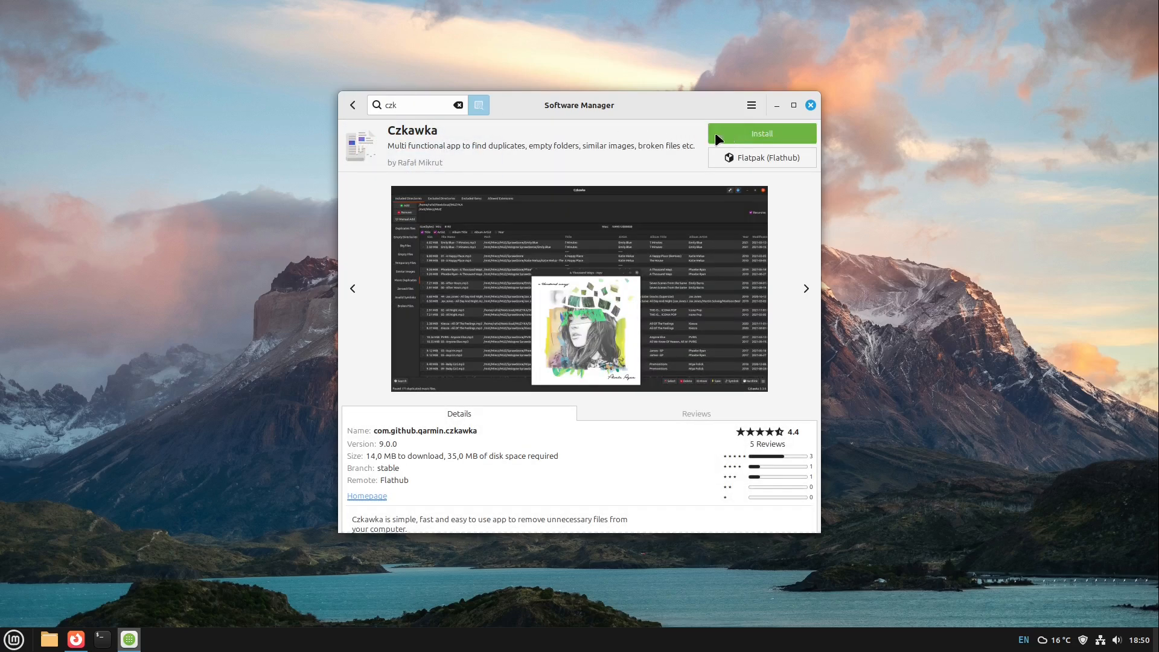
left_click(762, 134)
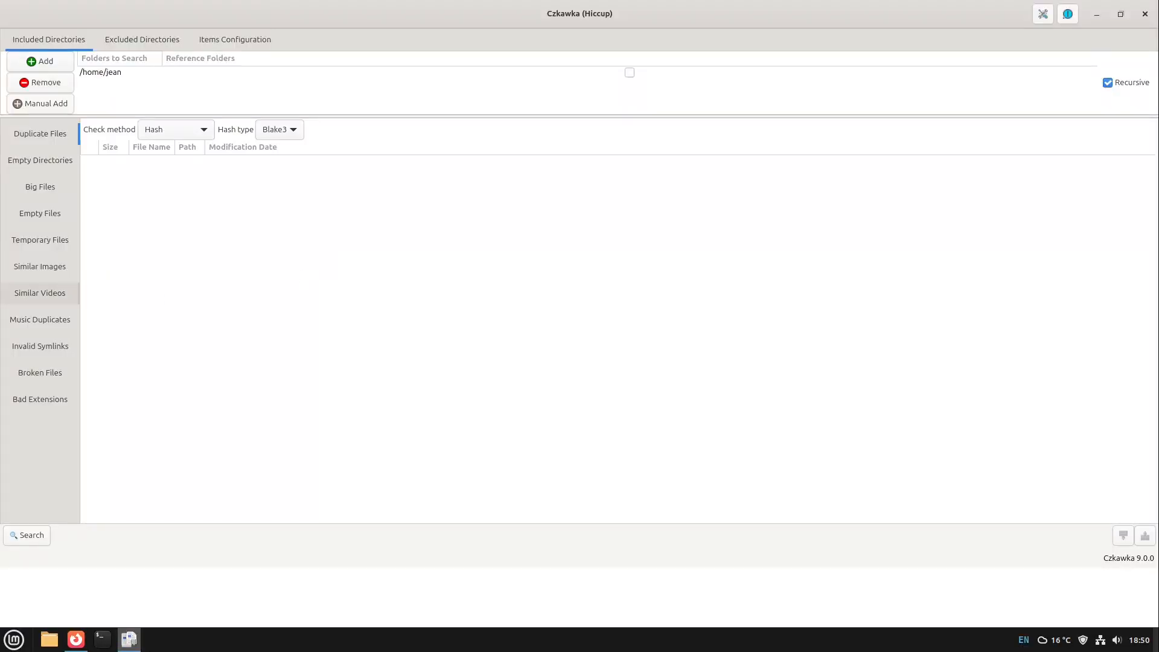
mouse_move(299, 119)
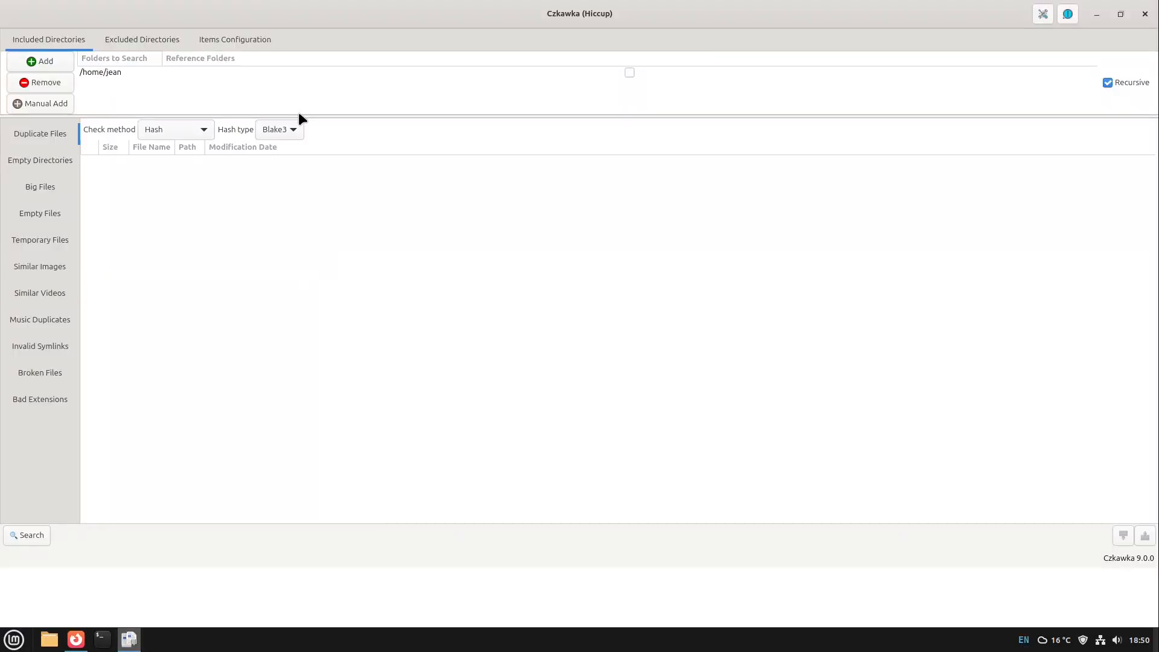
left_click(234, 39)
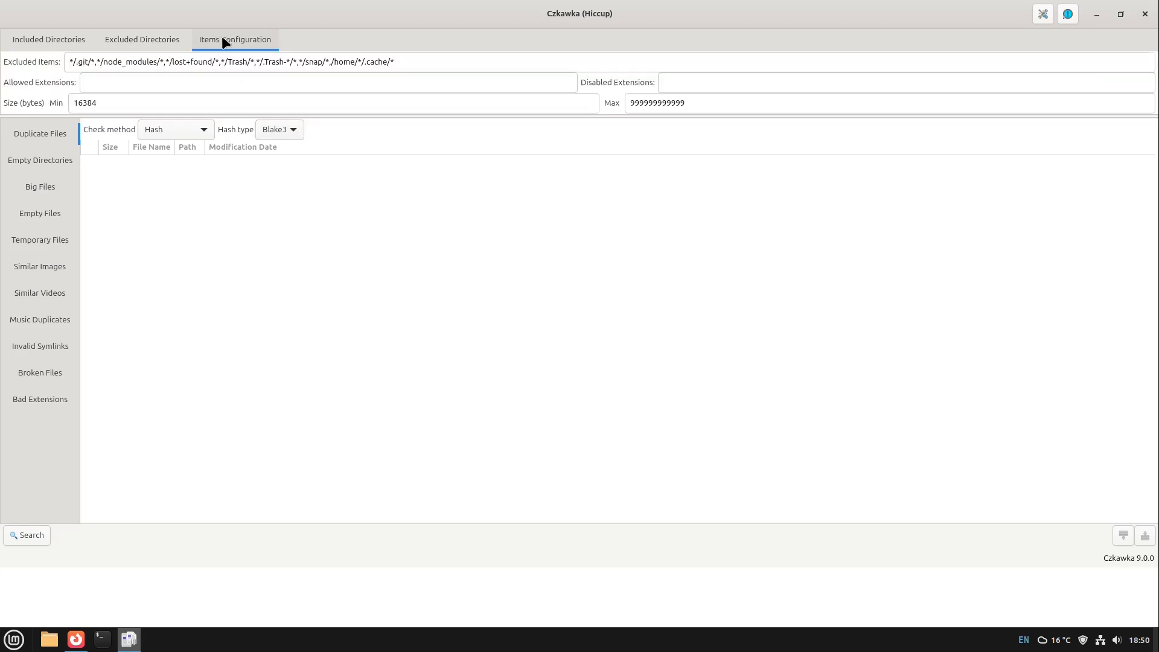
left_click(141, 39)
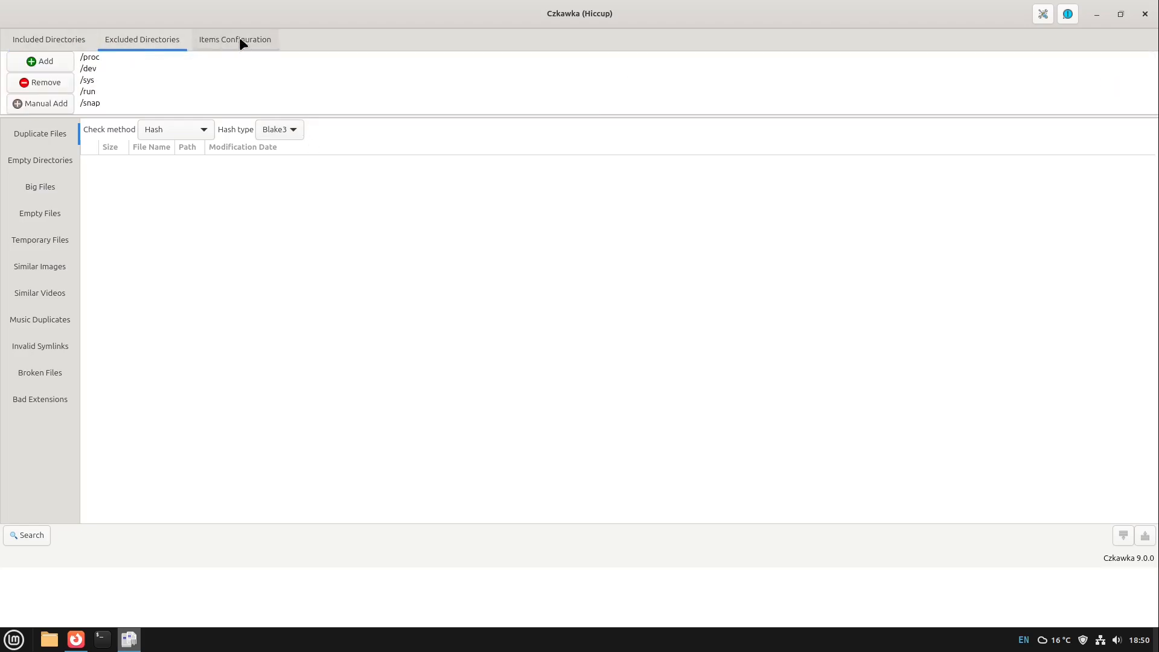
left_click(49, 39)
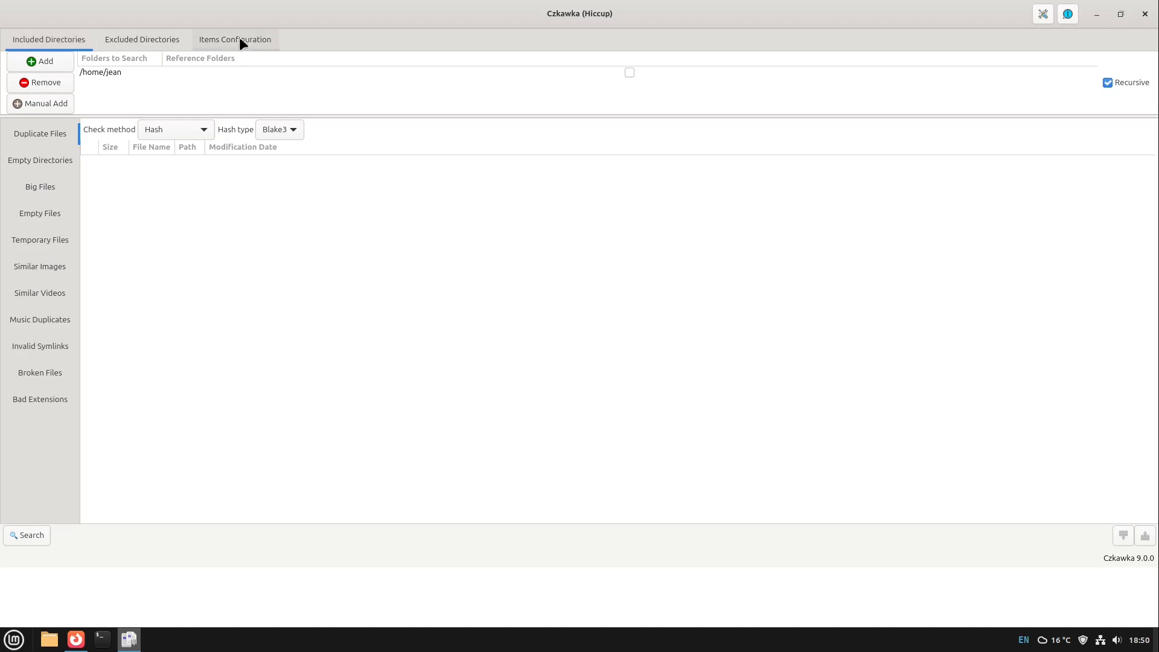
left_click(141, 39)
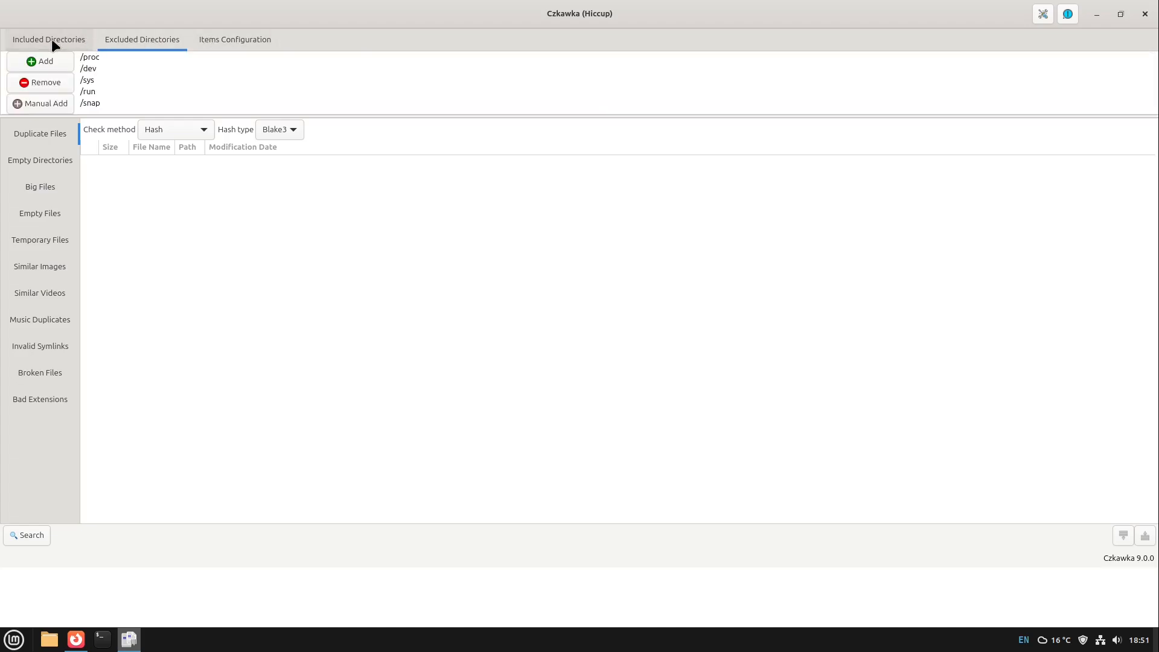
left_click(48, 39)
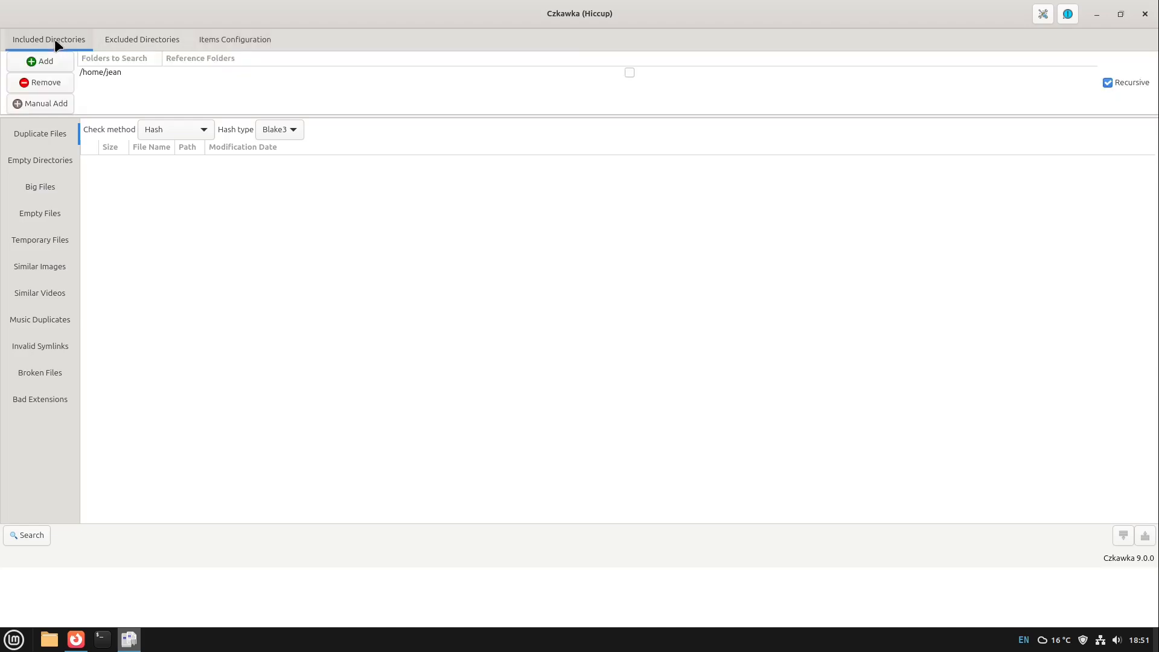
left_click(40, 160)
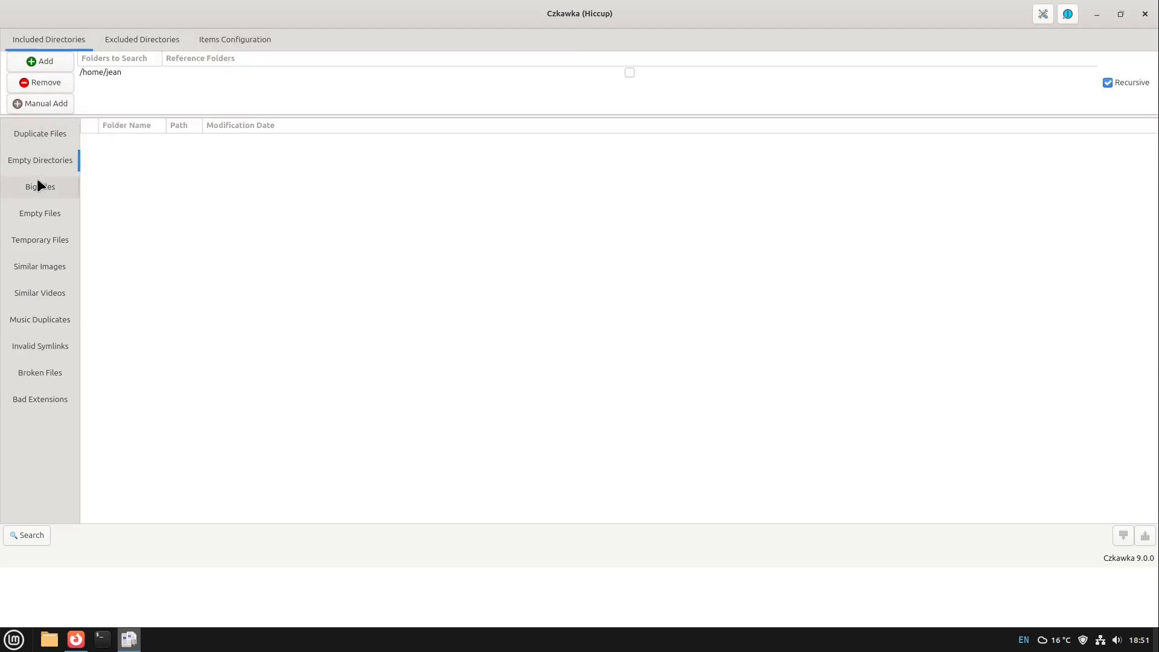
left_click(39, 266)
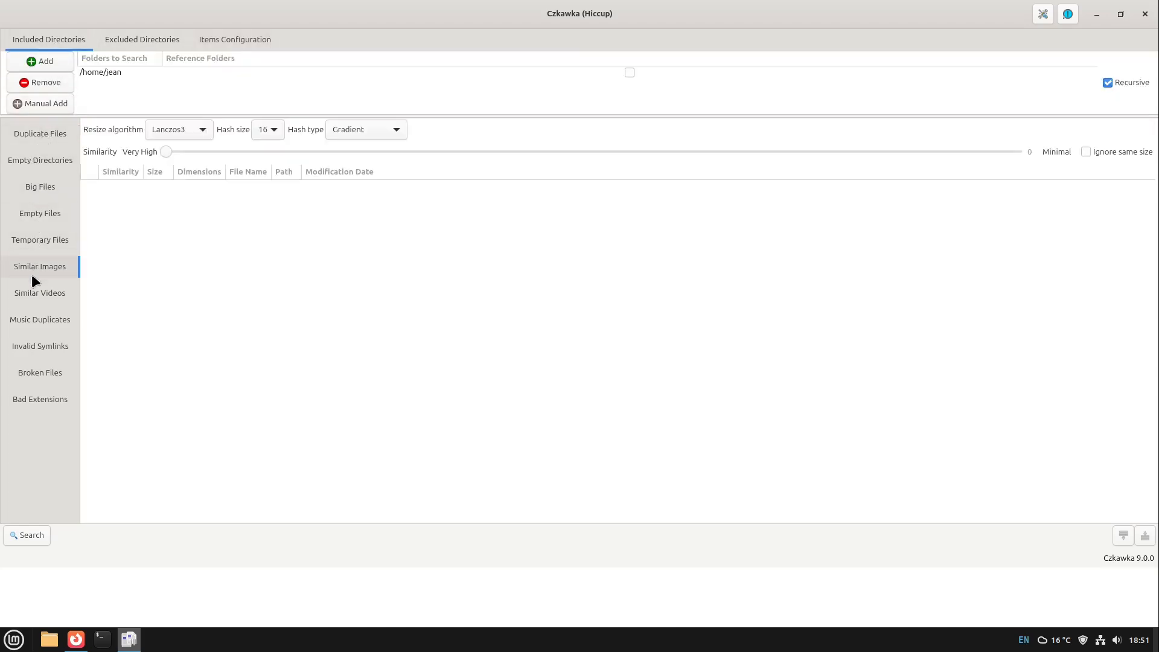
left_click(39, 347)
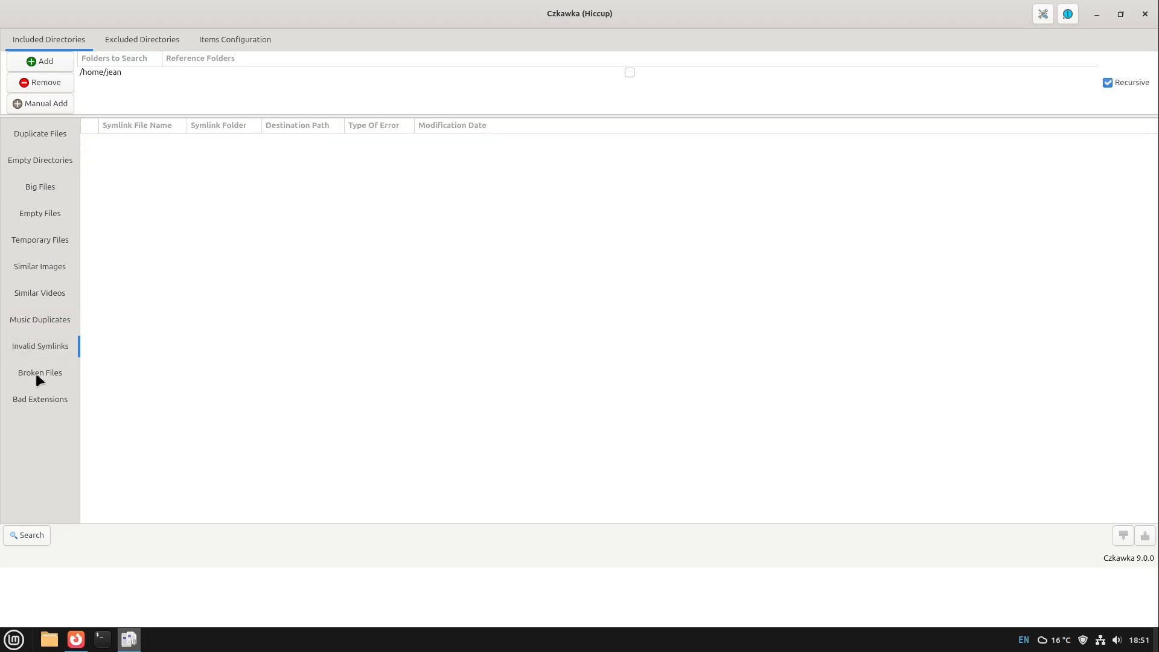
left_click(40, 400)
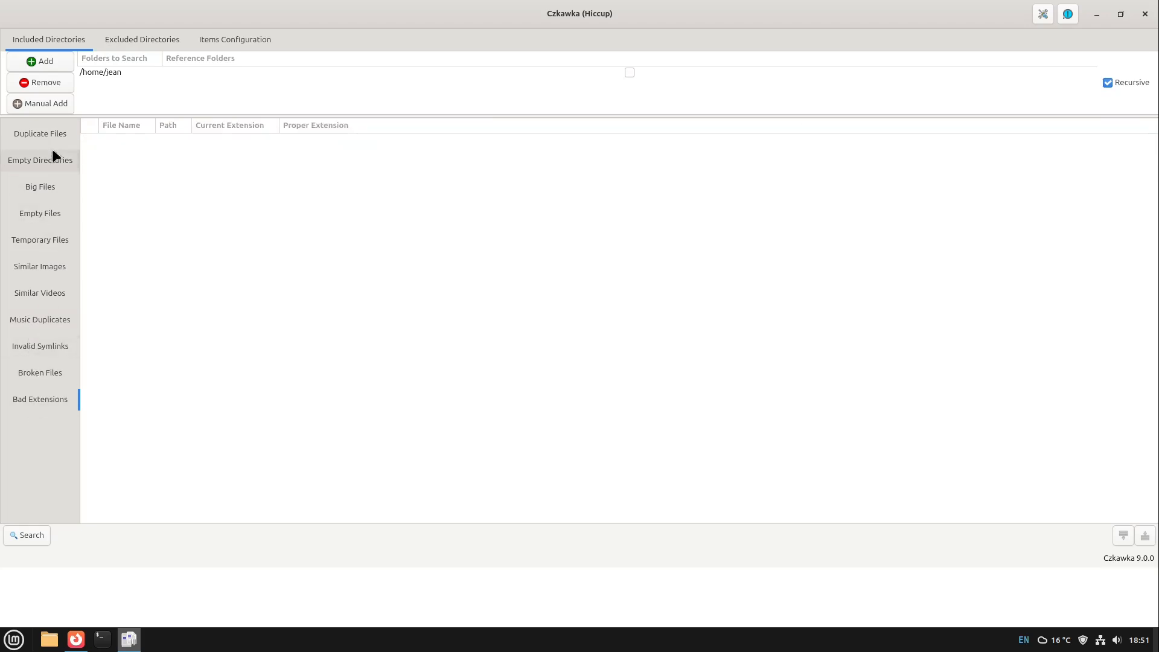
left_click(40, 134)
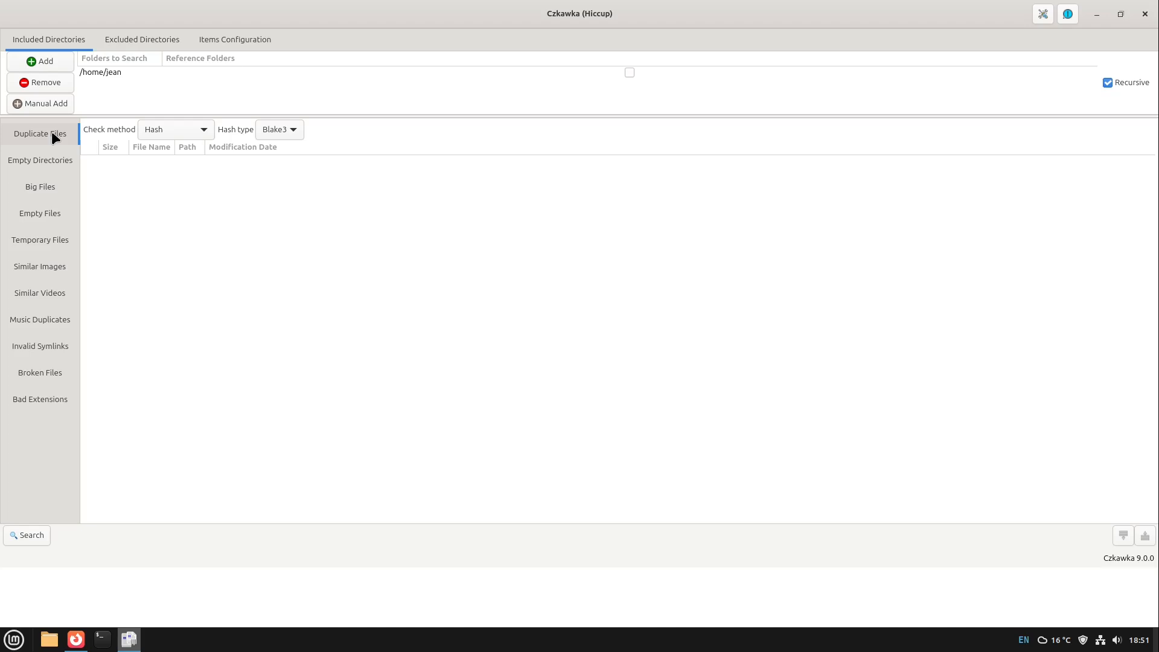
mouse_move(35, 141)
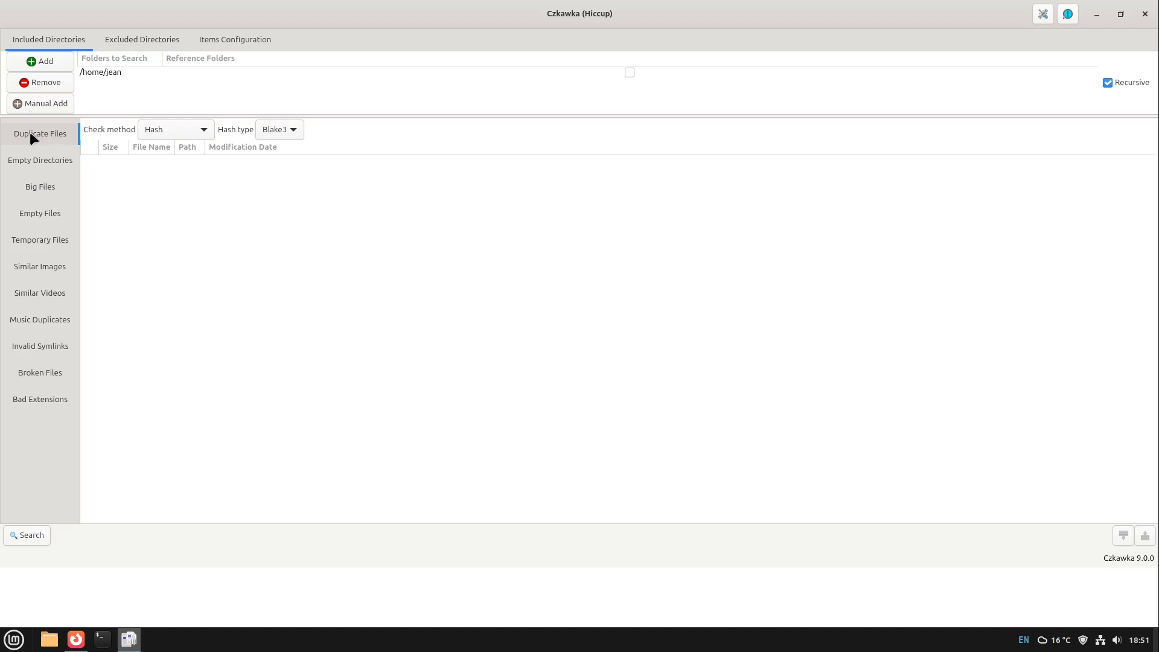
mouse_move(40, 161)
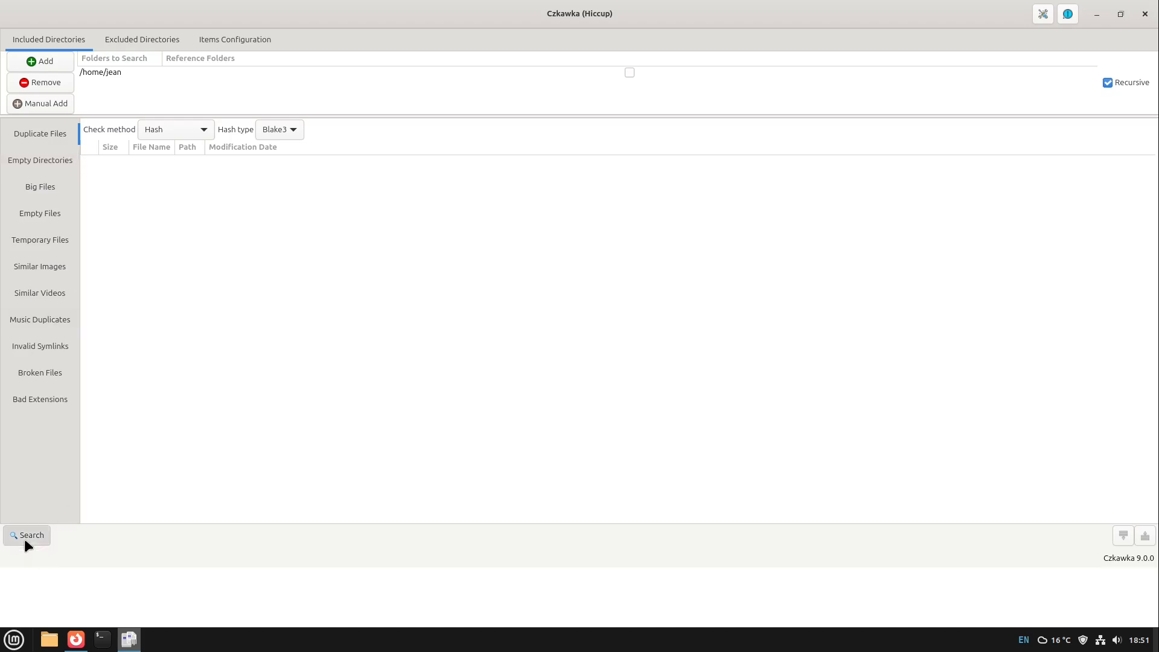
left_click(30, 536)
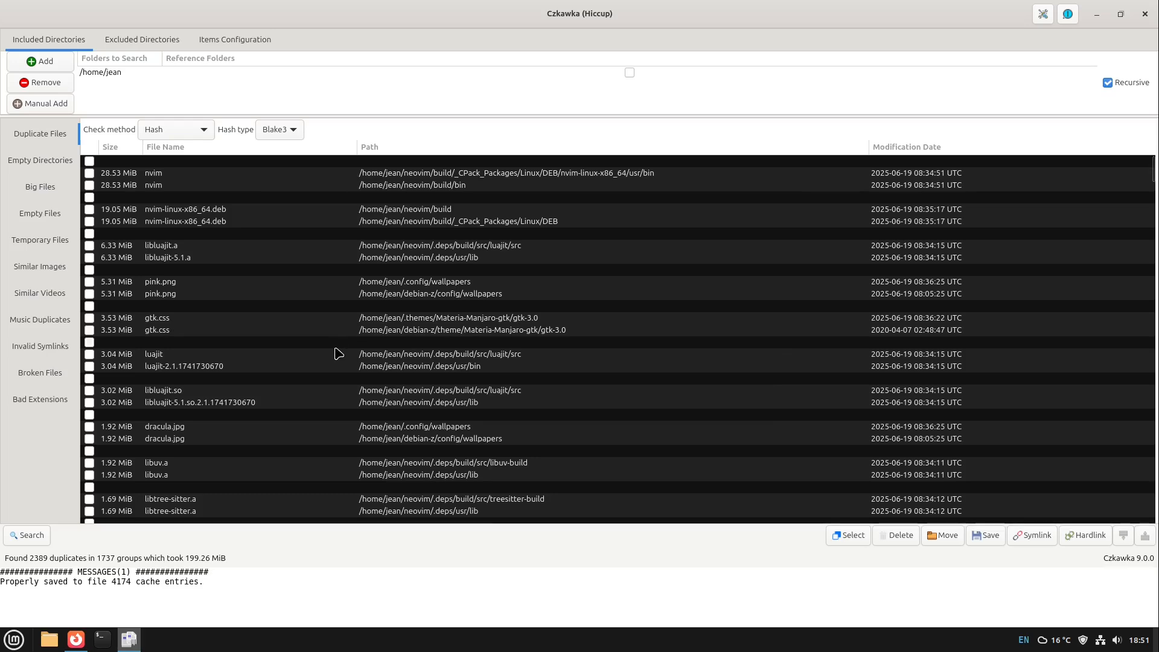
mouse_move(334, 369)
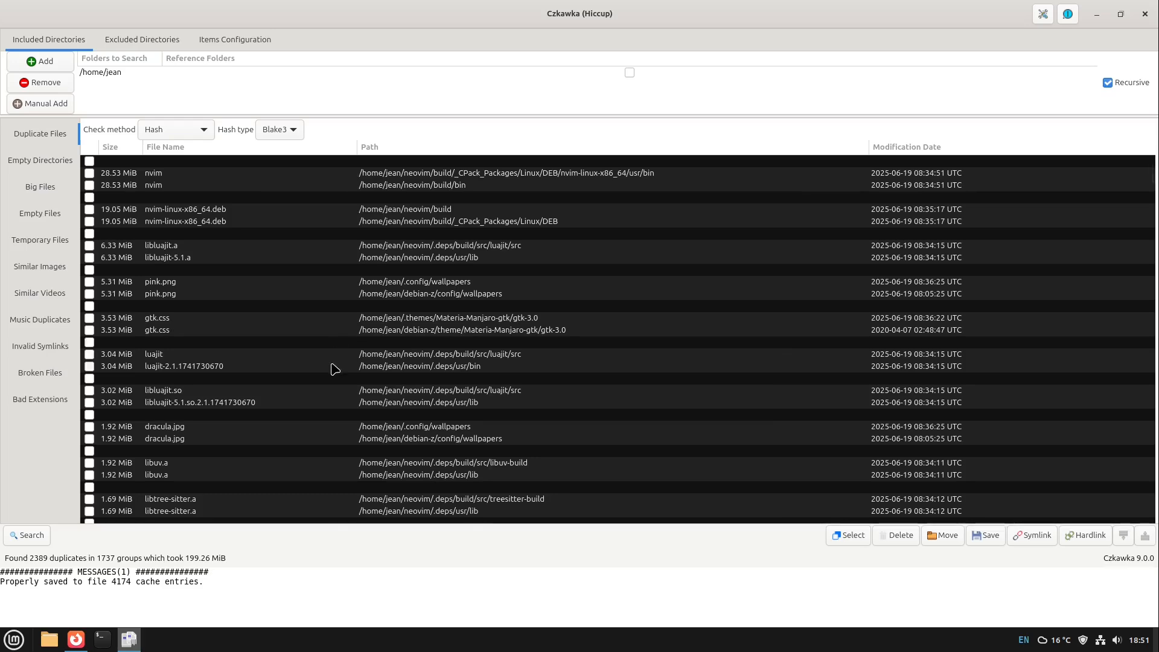
mouse_move(373, 318)
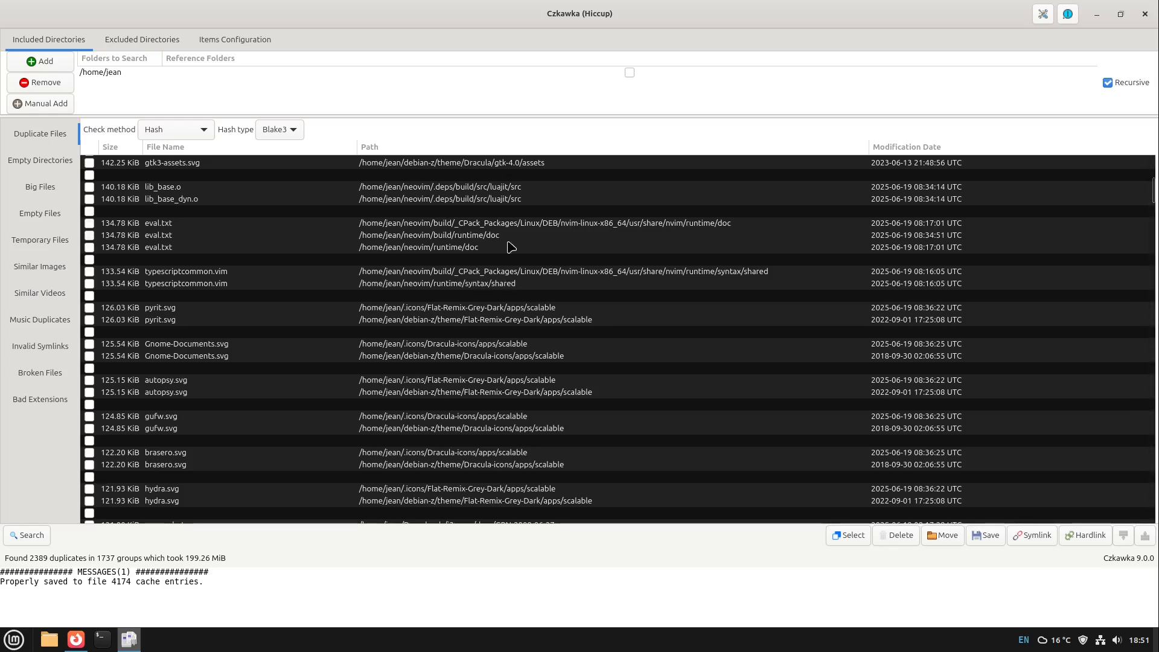
mouse_move(409, 354)
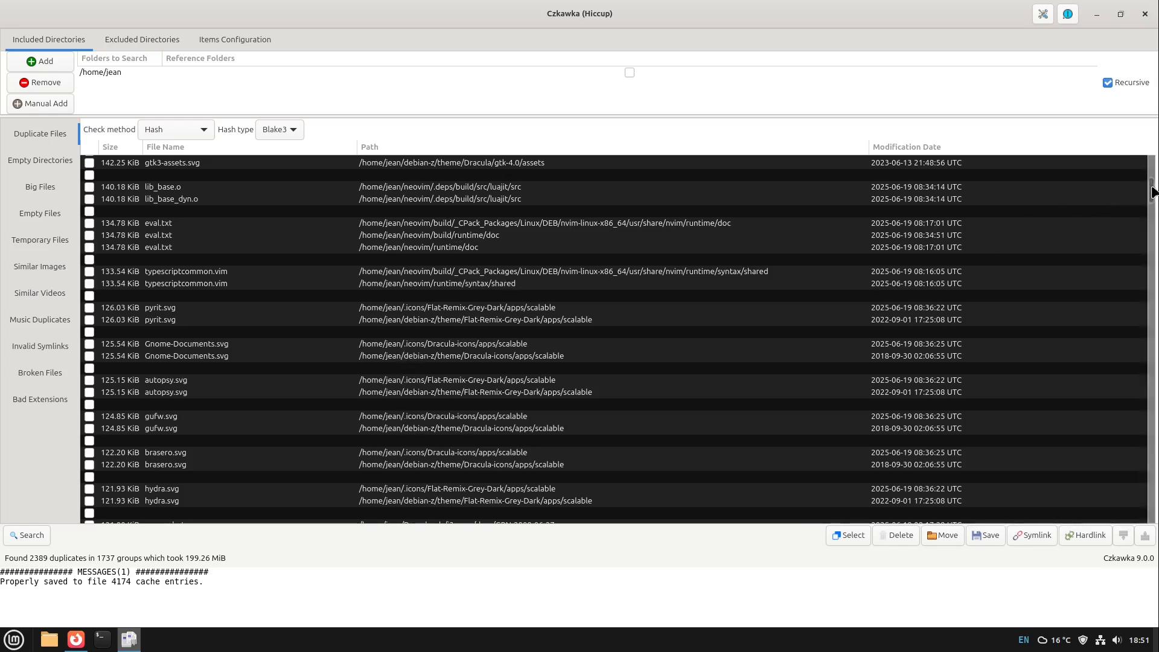
scroll("down", 3)
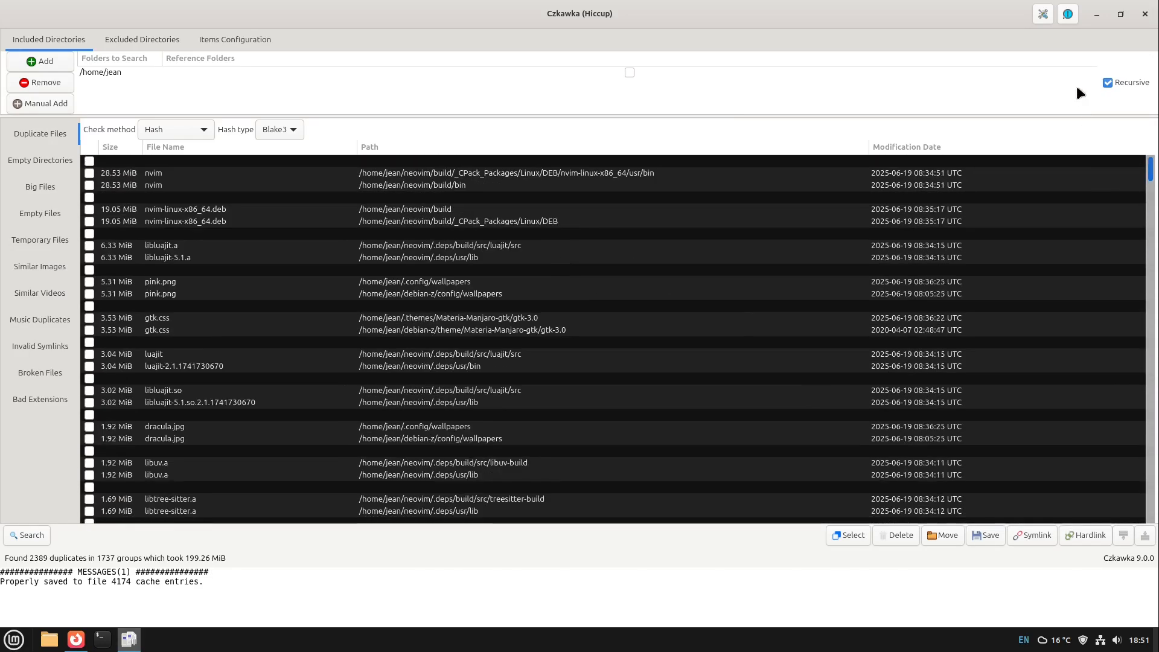
mouse_move(701, 246)
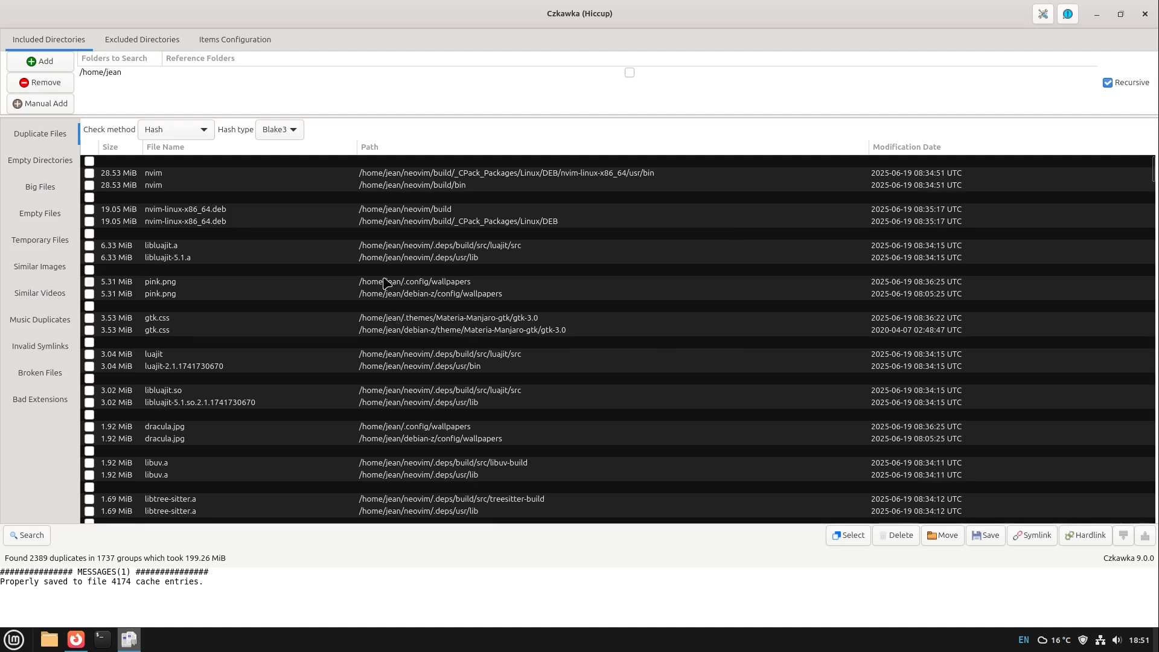
mouse_move(421, 237)
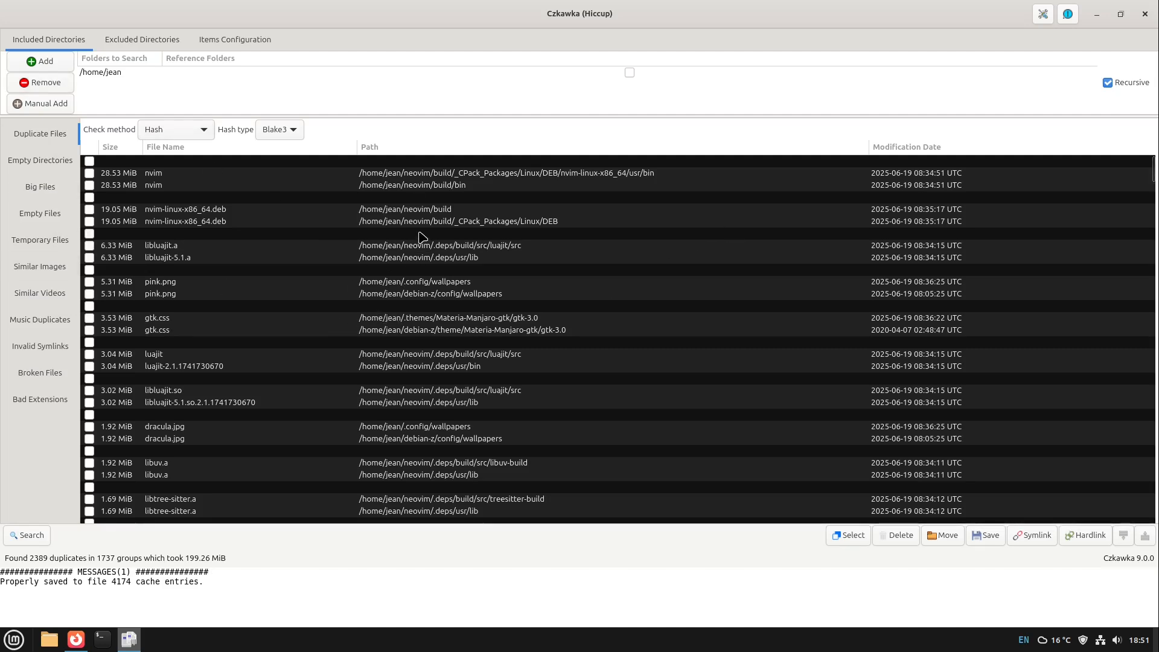
mouse_move(324, 255)
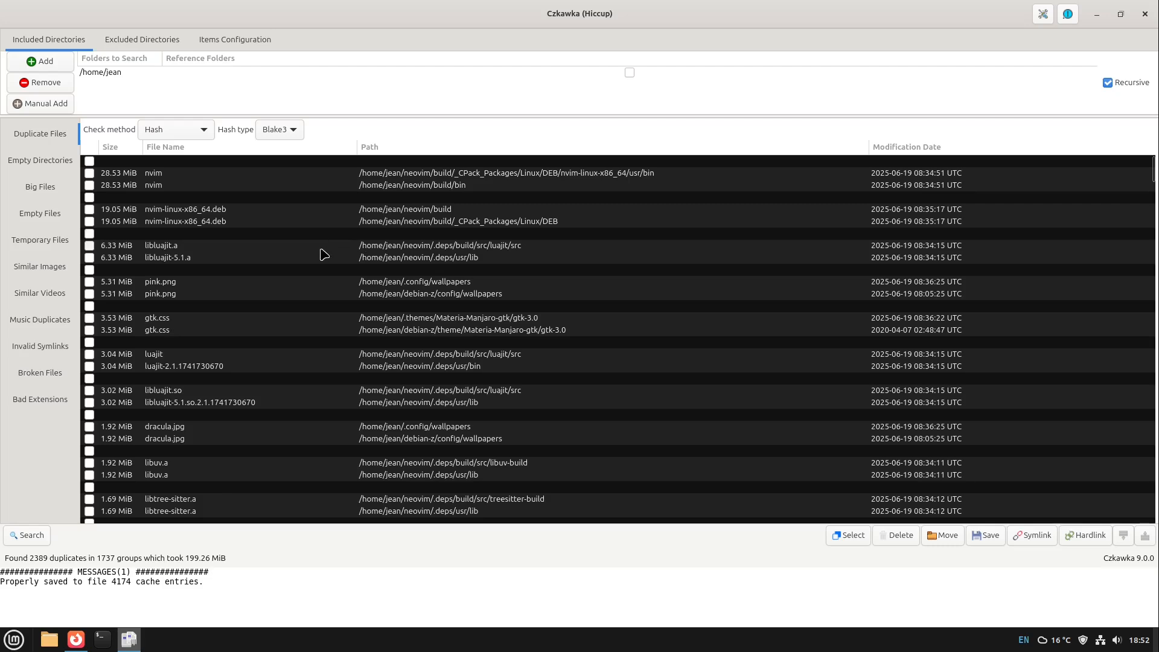
mouse_move(313, 266)
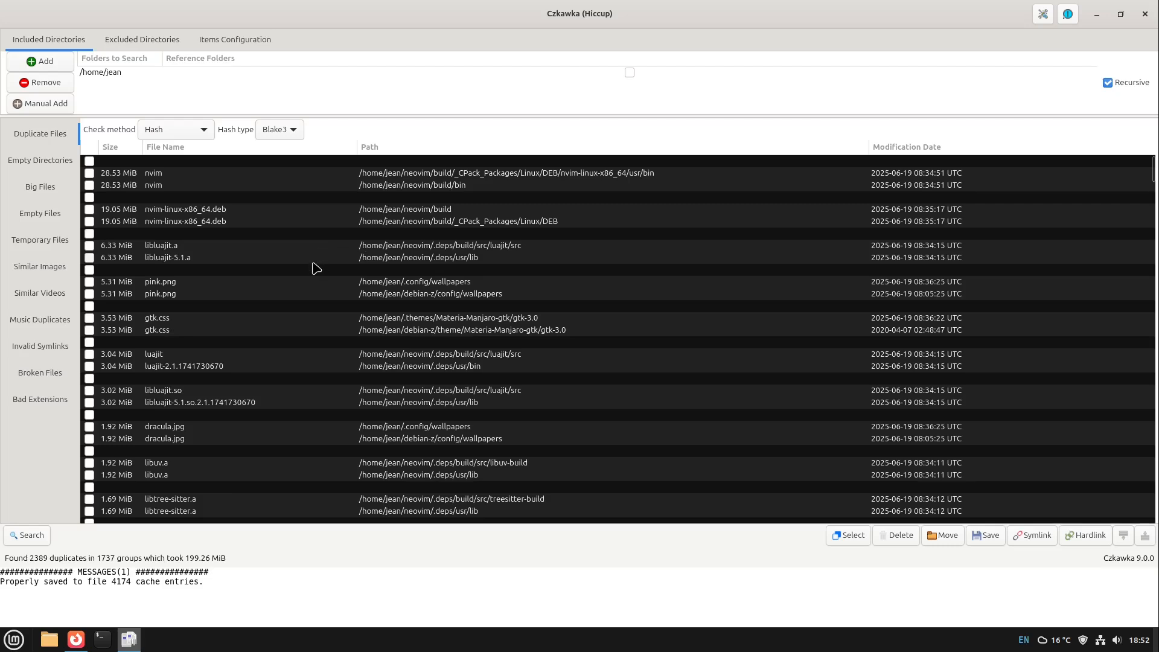
mouse_move(435, 248)
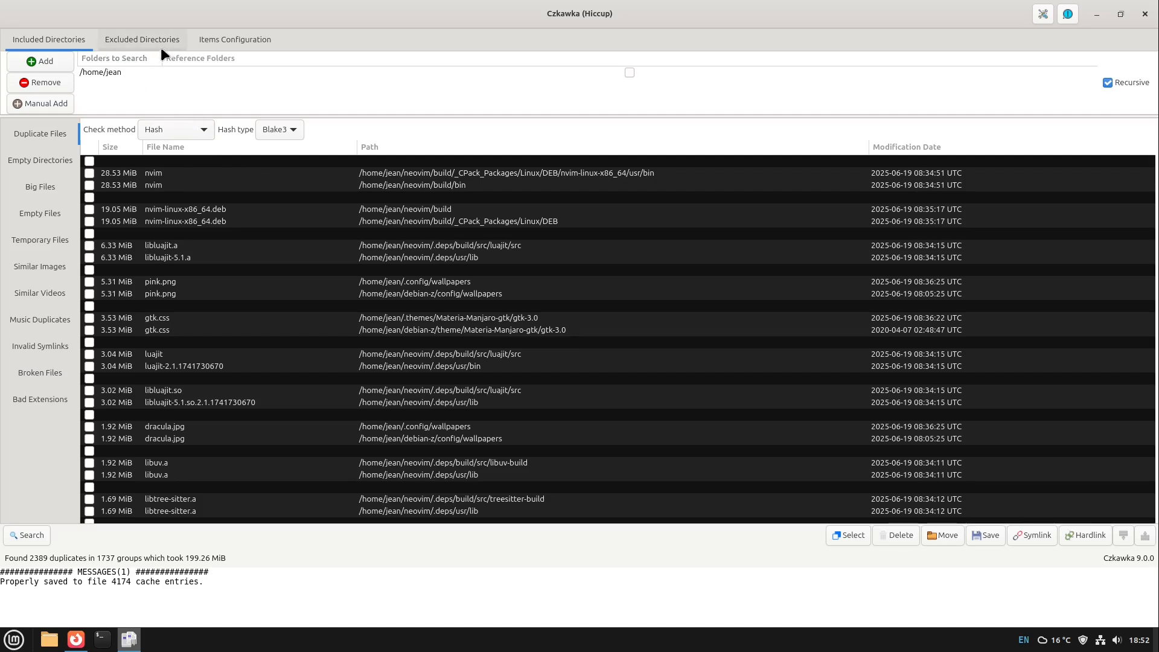
Step: View the excluded directories and dismiss the Add folder picker without changing /proc, /dev, /sys, /run, /snap
left_click(142, 38)
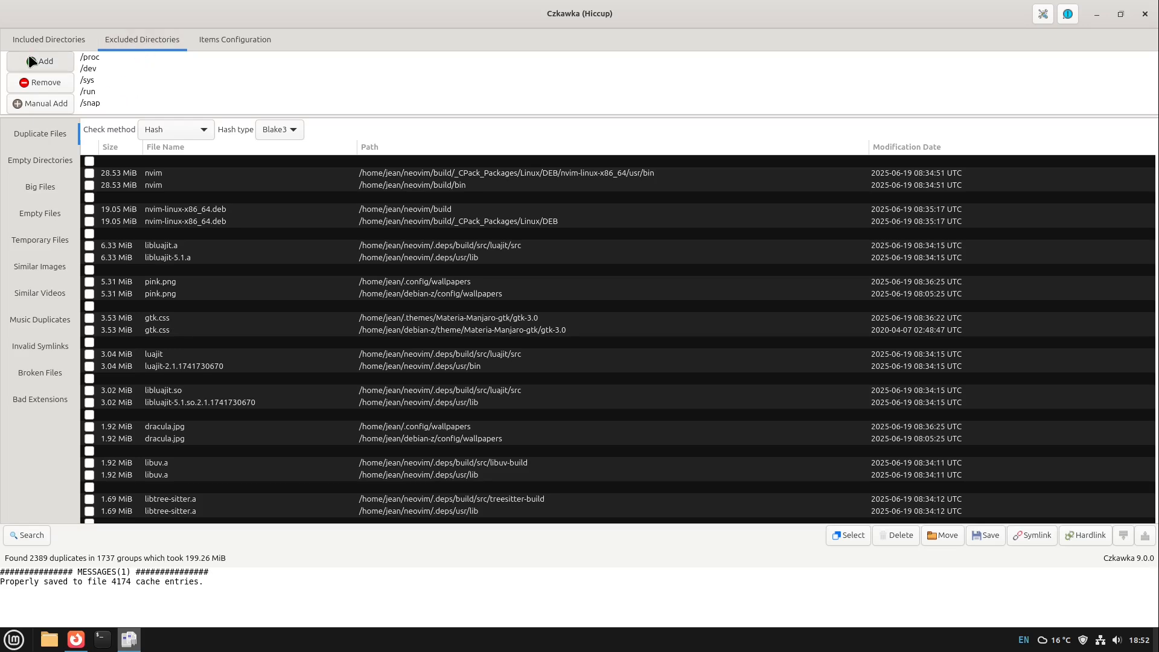
left_click(41, 60)
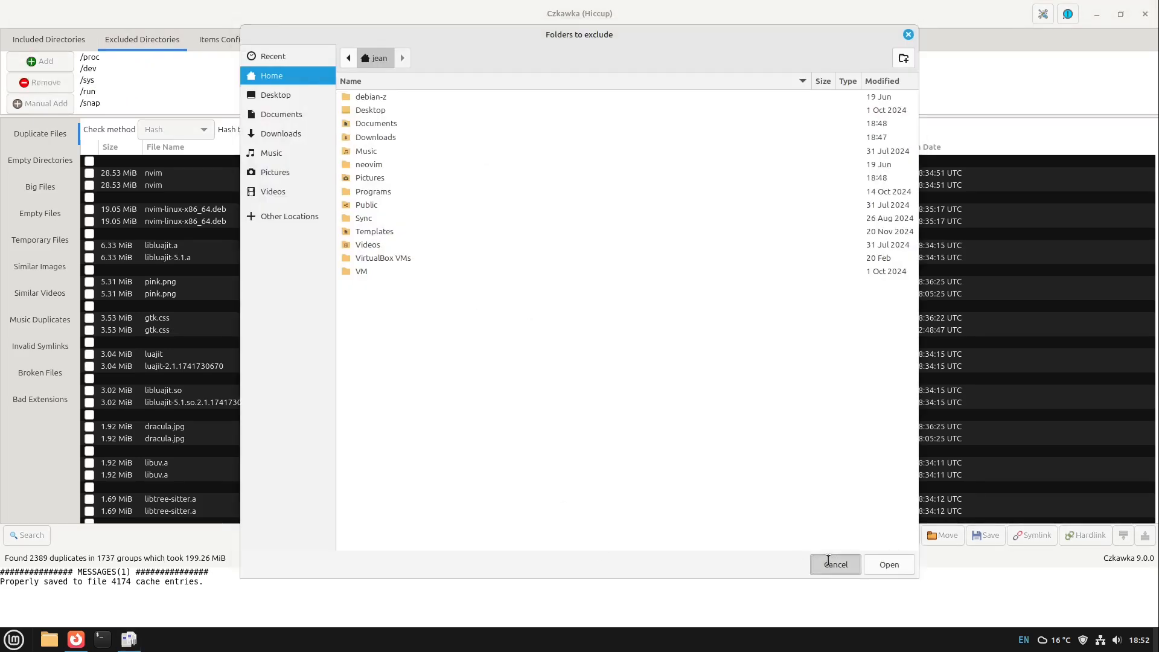
left_click(835, 565)
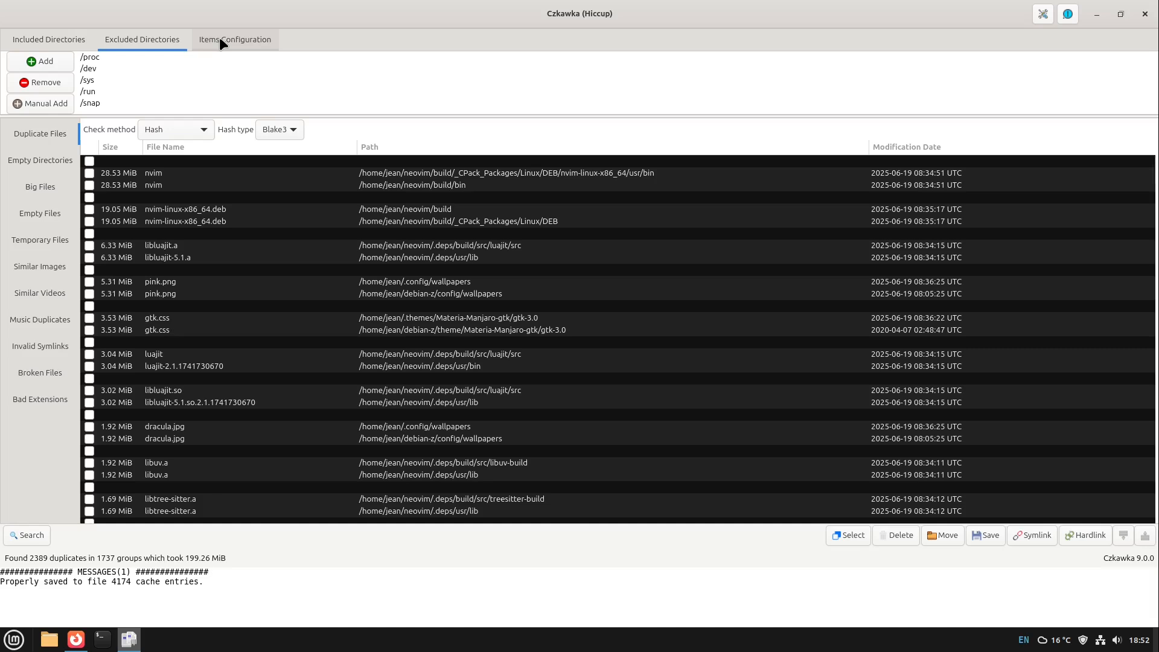
mouse_move(440, 266)
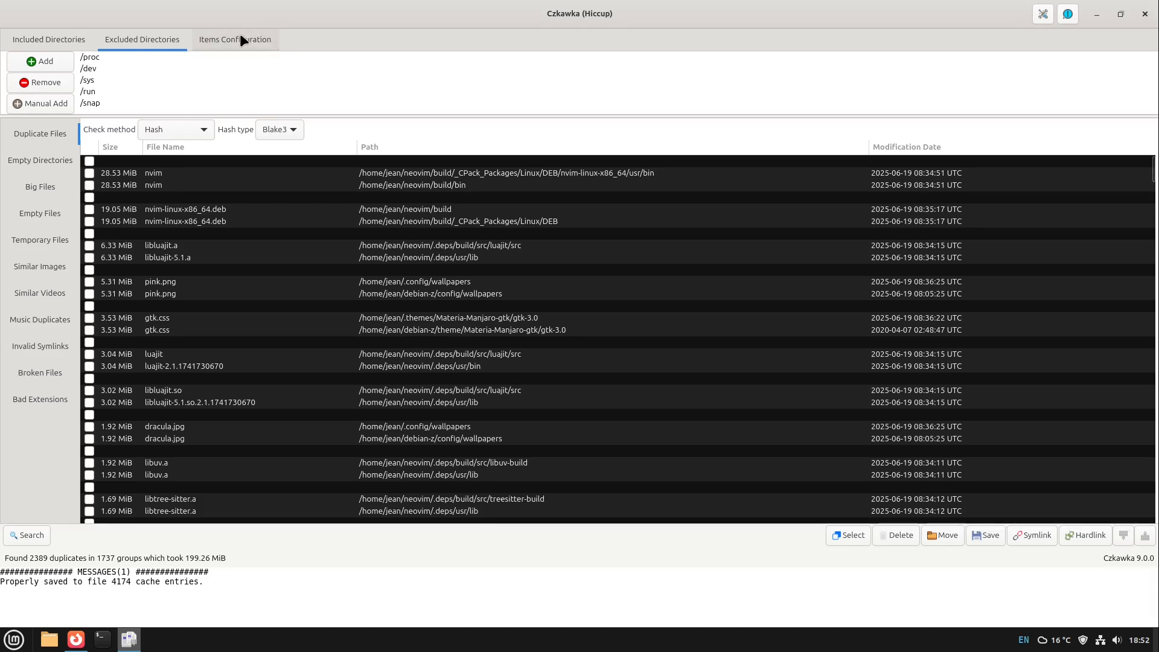
Step: Add the pattern /home/*/.* to the Excluded Items in Items Configuration
left_click(236, 39)
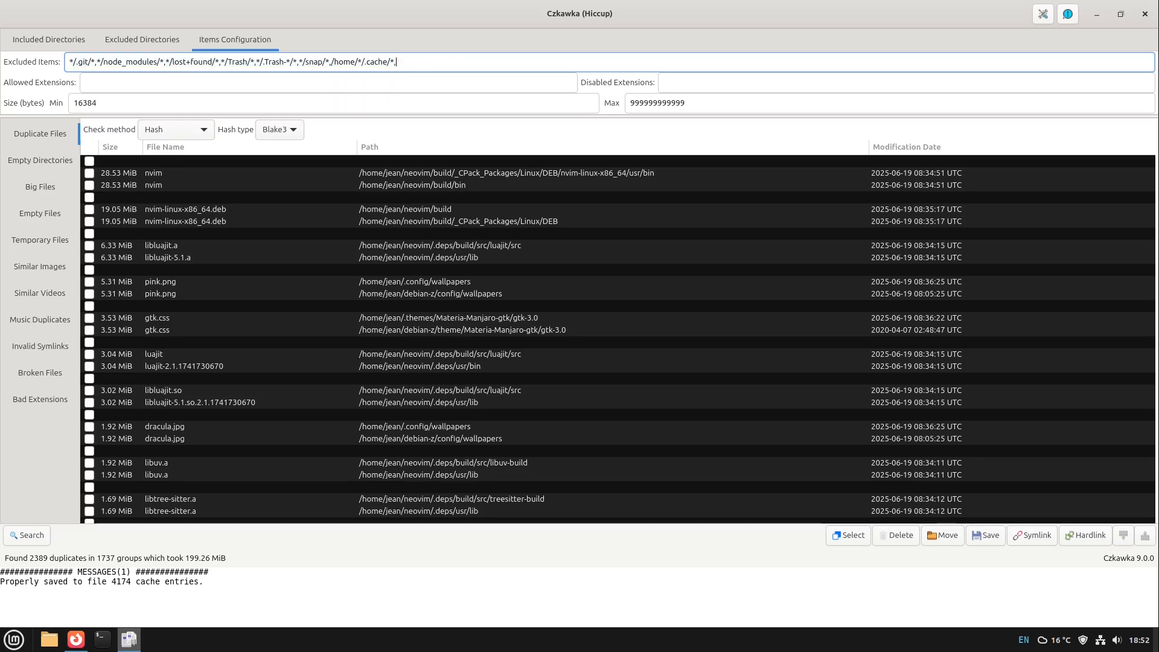
type("/home")
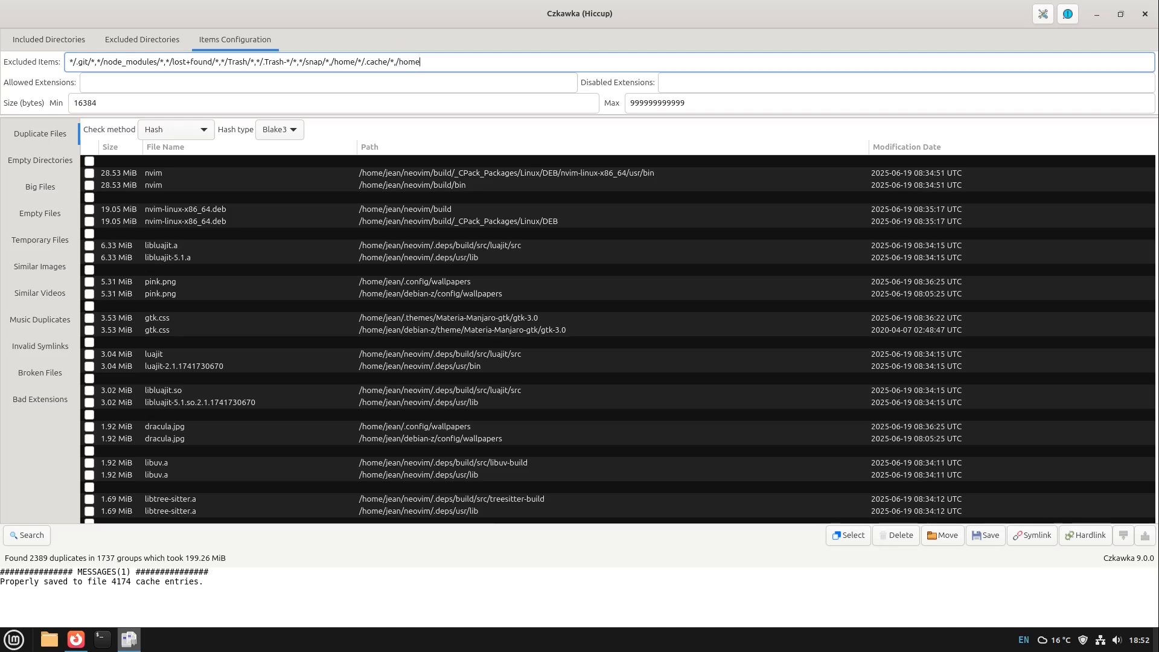
type("/*")
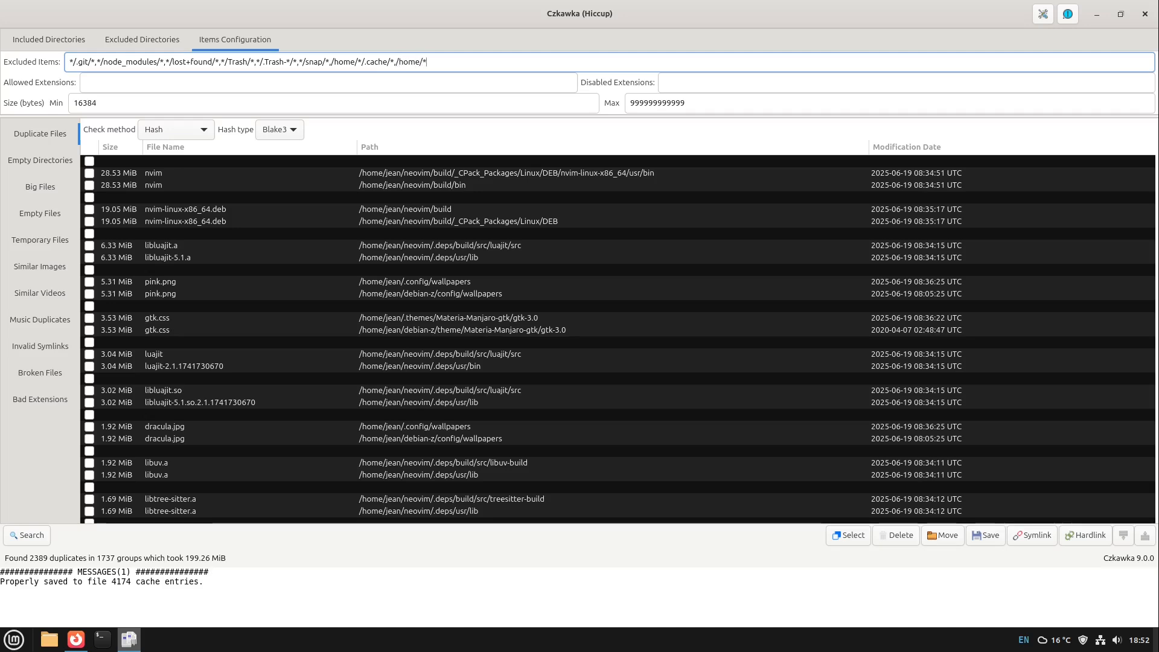
type("/")
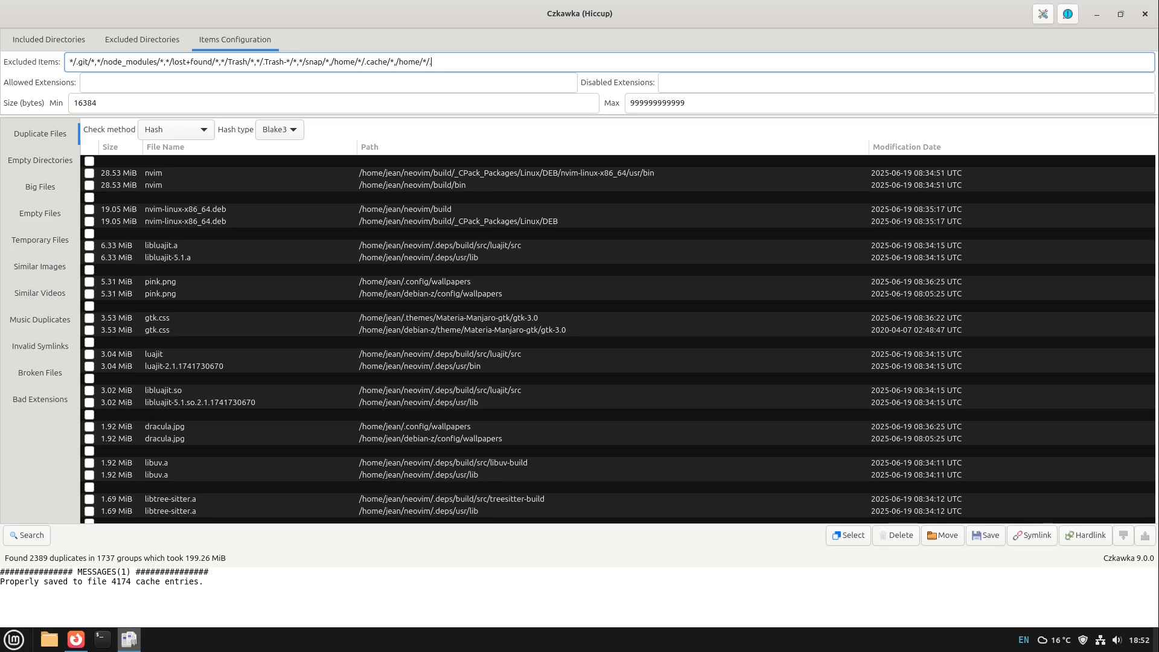
type(".*")
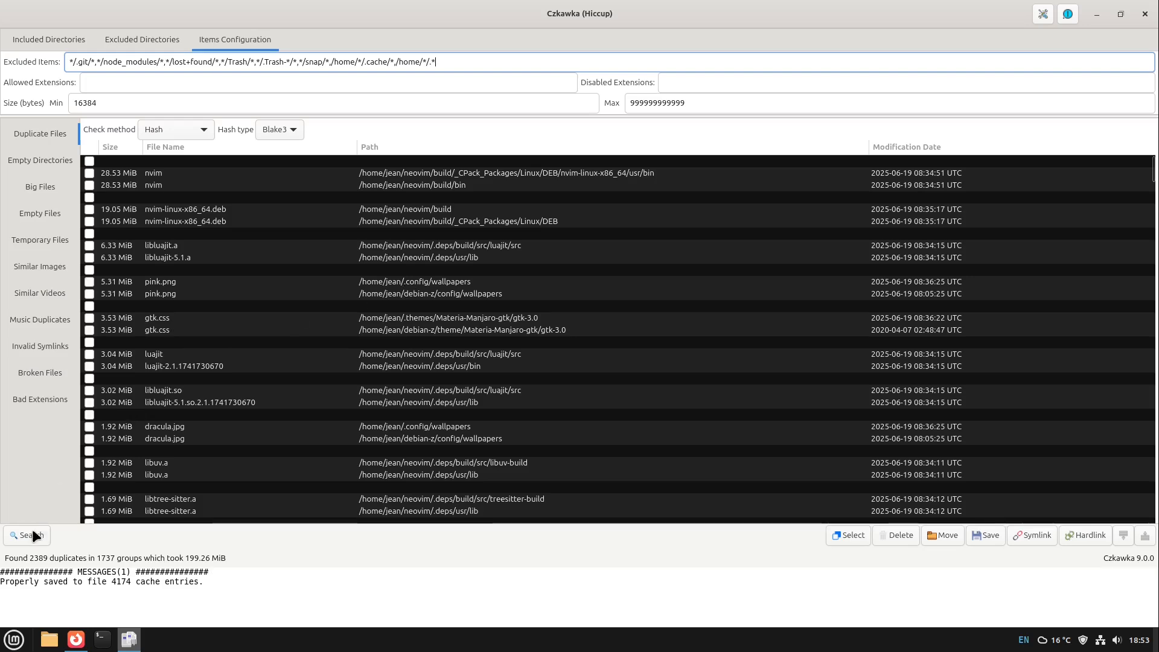
Step: Rerun the duplicate search, browse the 437-duplicate results, and return to Included Directories
left_click(26, 535)
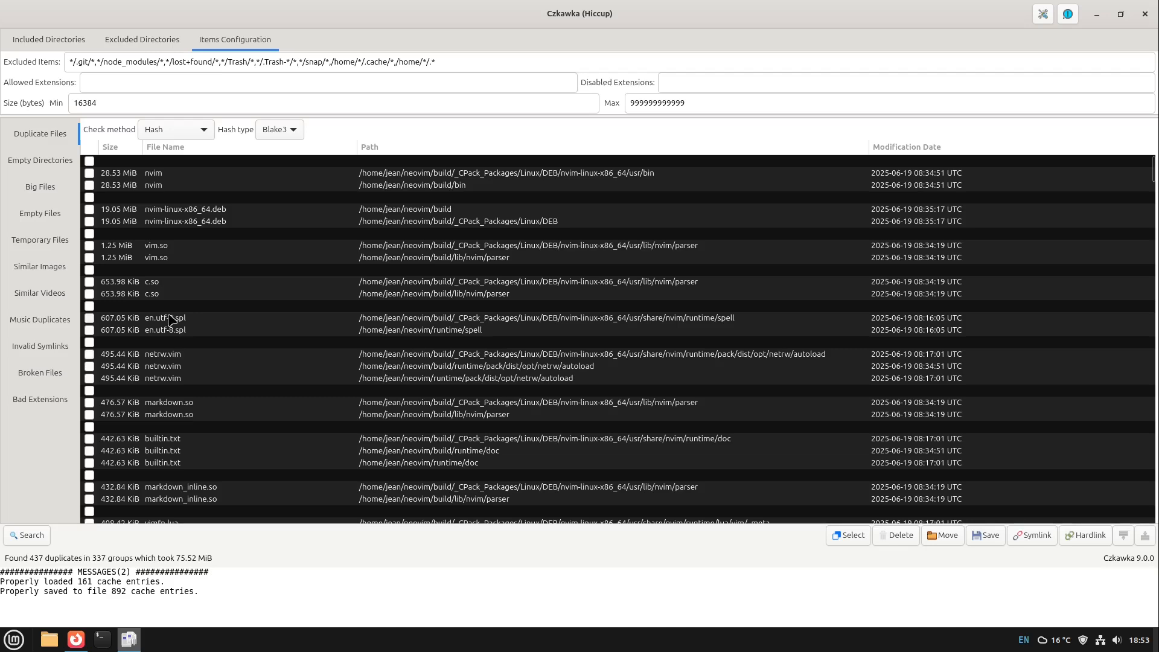
mouse_move(411, 213)
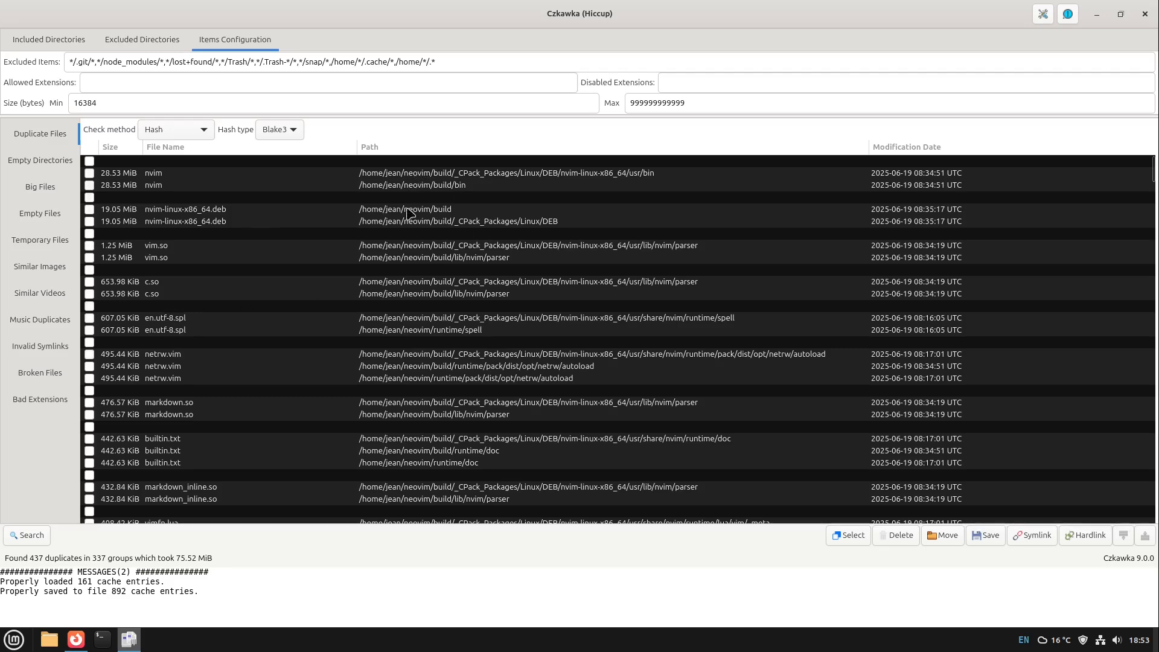
scroll("down", 3)
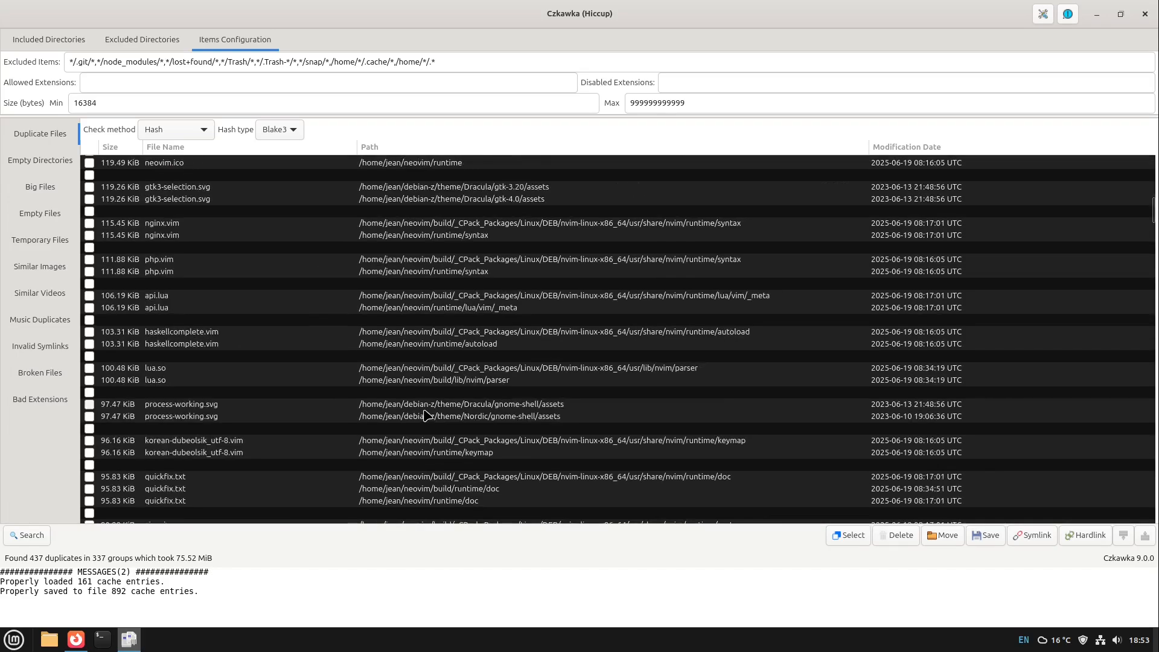
scroll("down", 3)
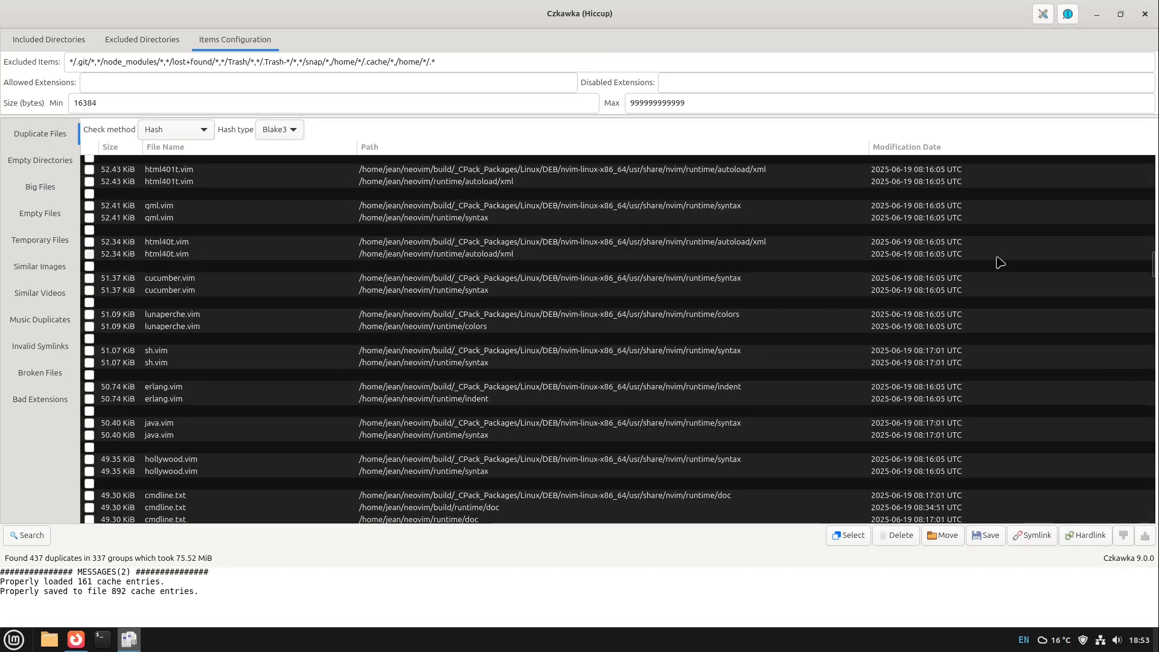
scroll("down", 3)
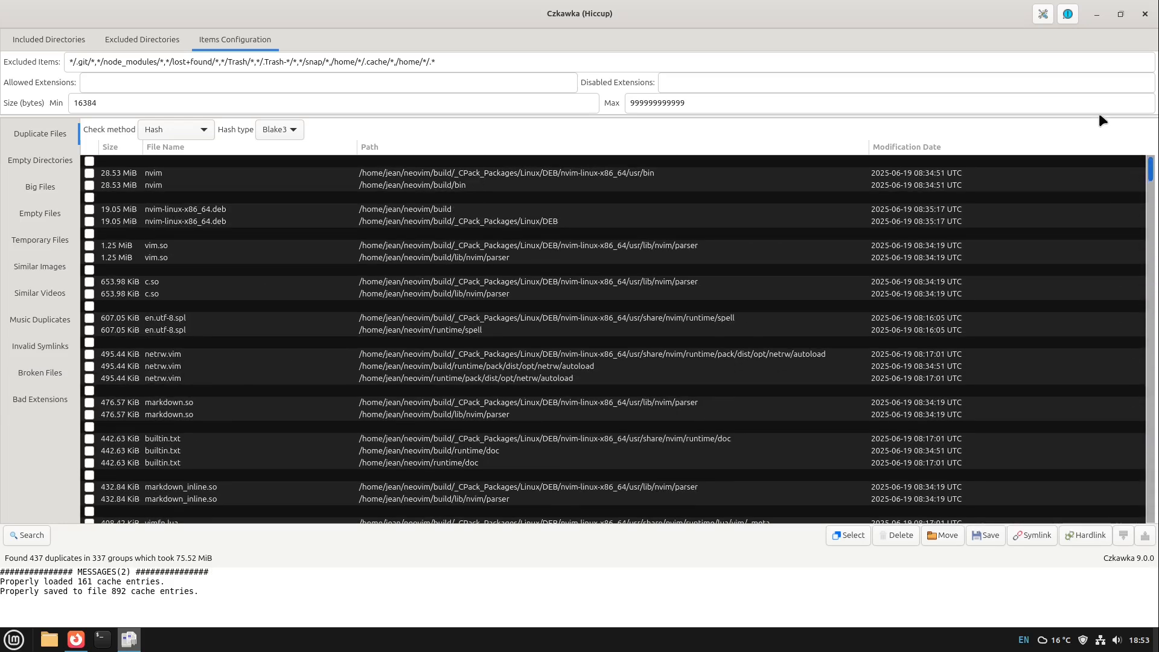
mouse_move(258, 62)
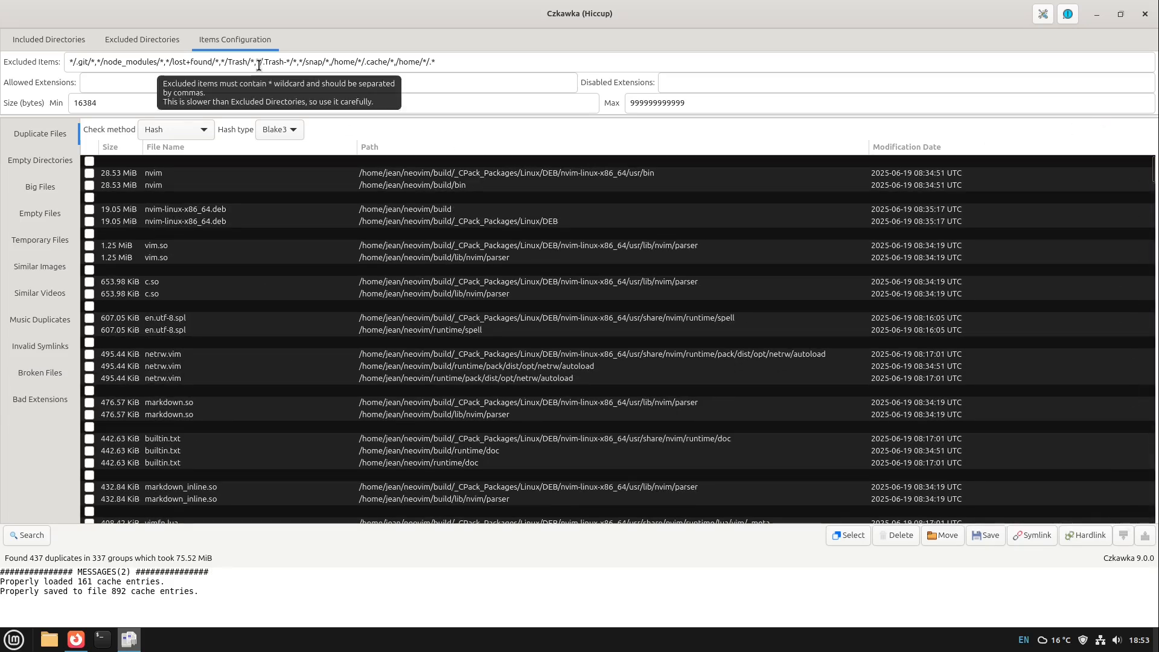
left_click(49, 39)
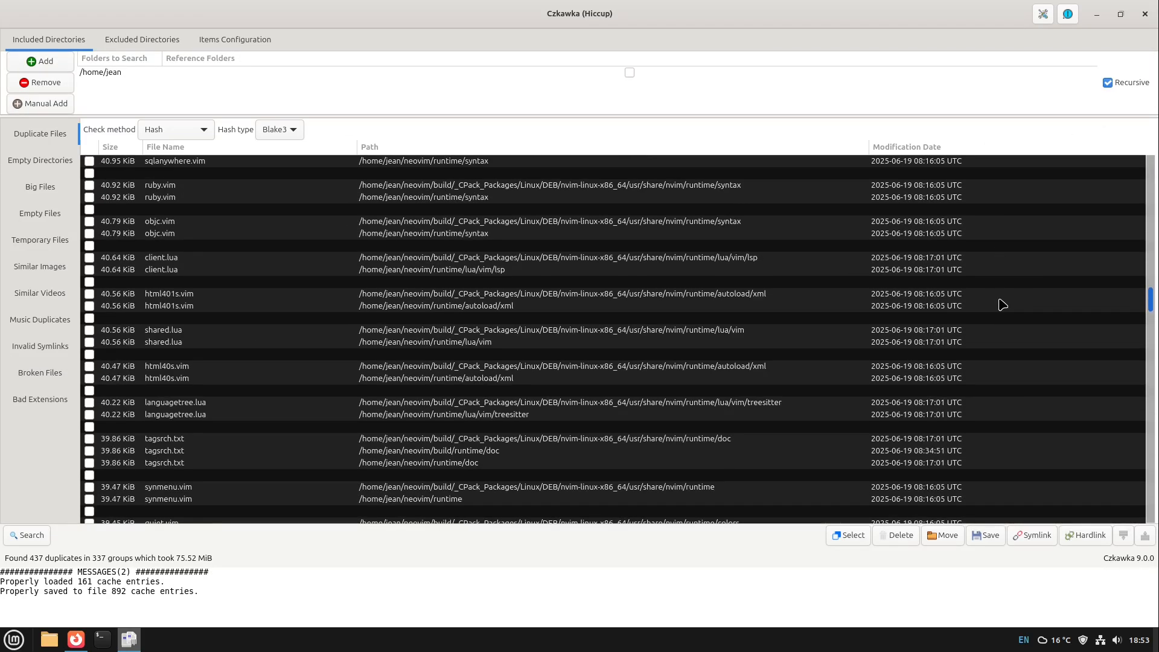
Step: Run a case-sensitive name-based duplicate search, finding 1017 duplicates in 558 groups
left_click(116, 146)
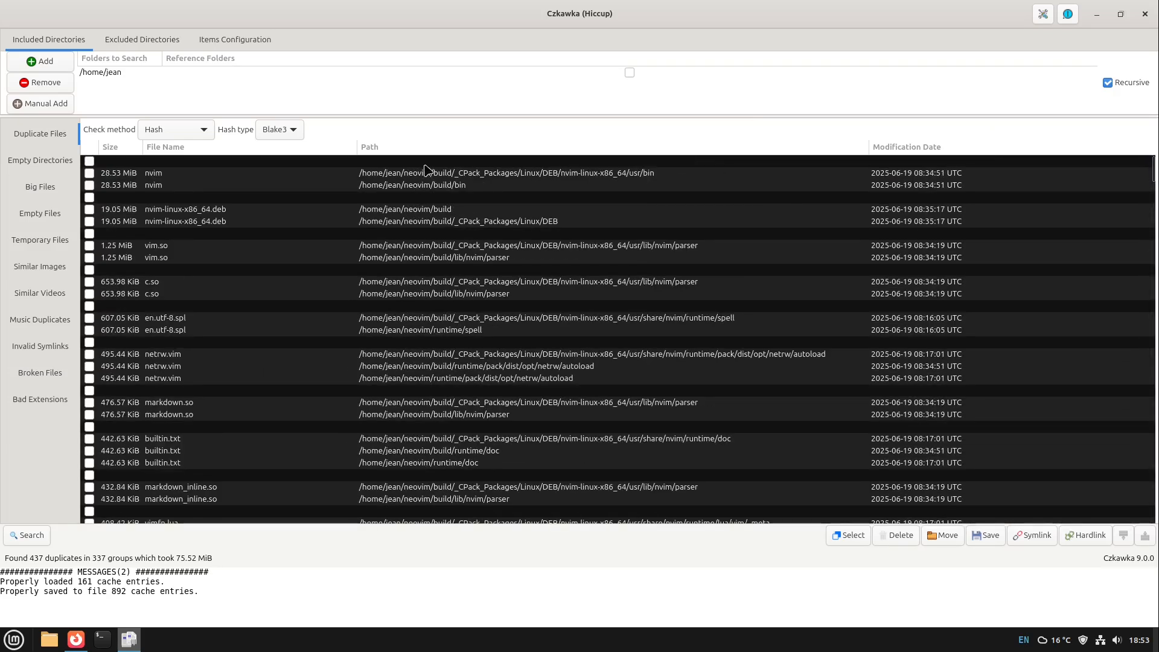
left_click(175, 129)
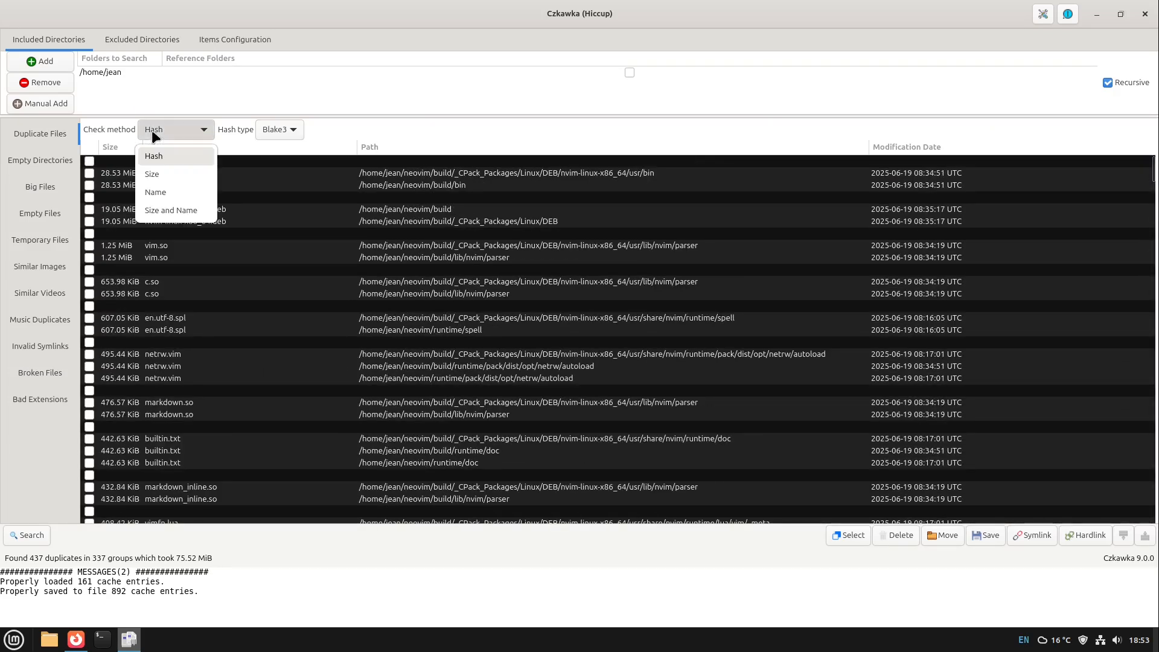
mouse_move(153, 178)
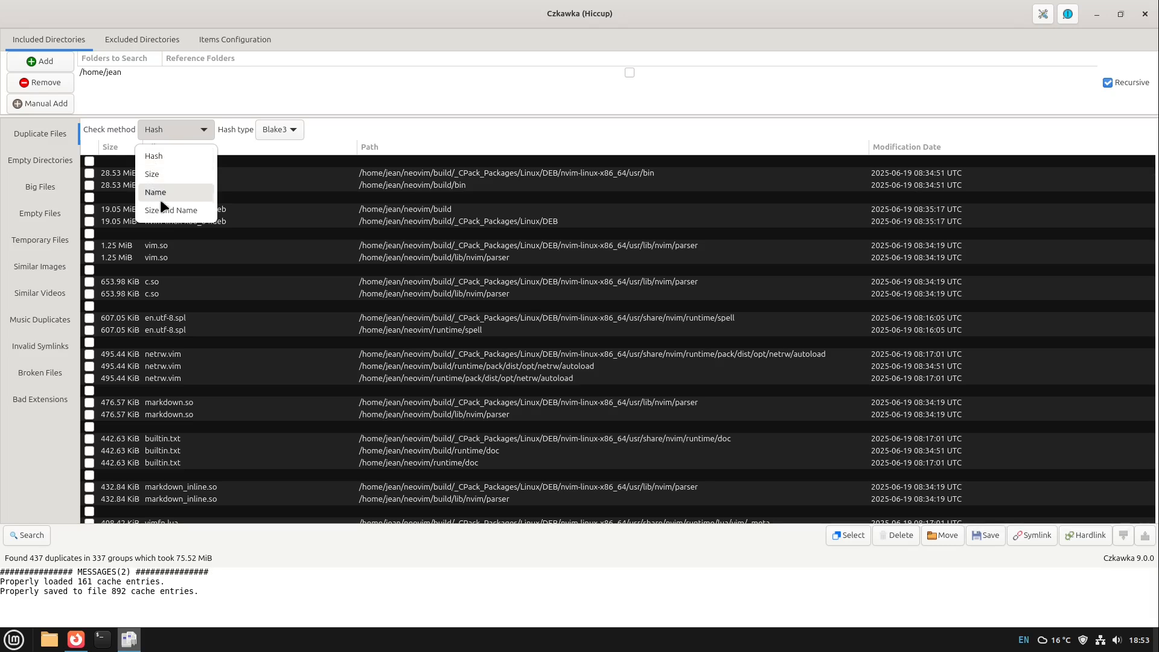
left_click(156, 192)
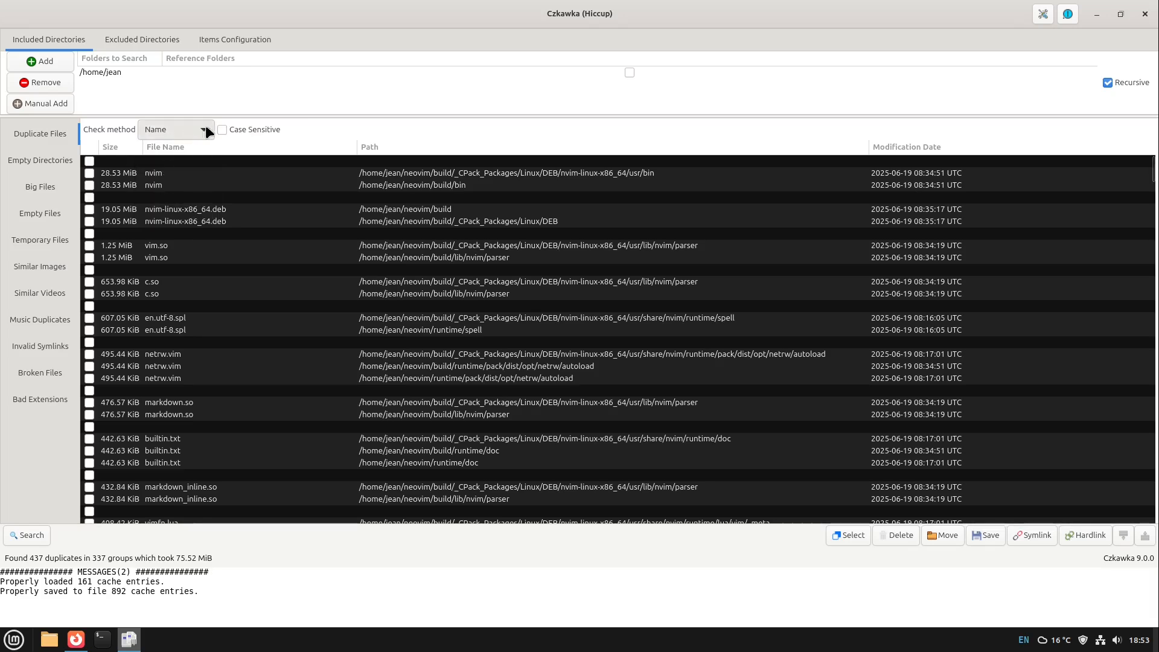
left_click(222, 129)
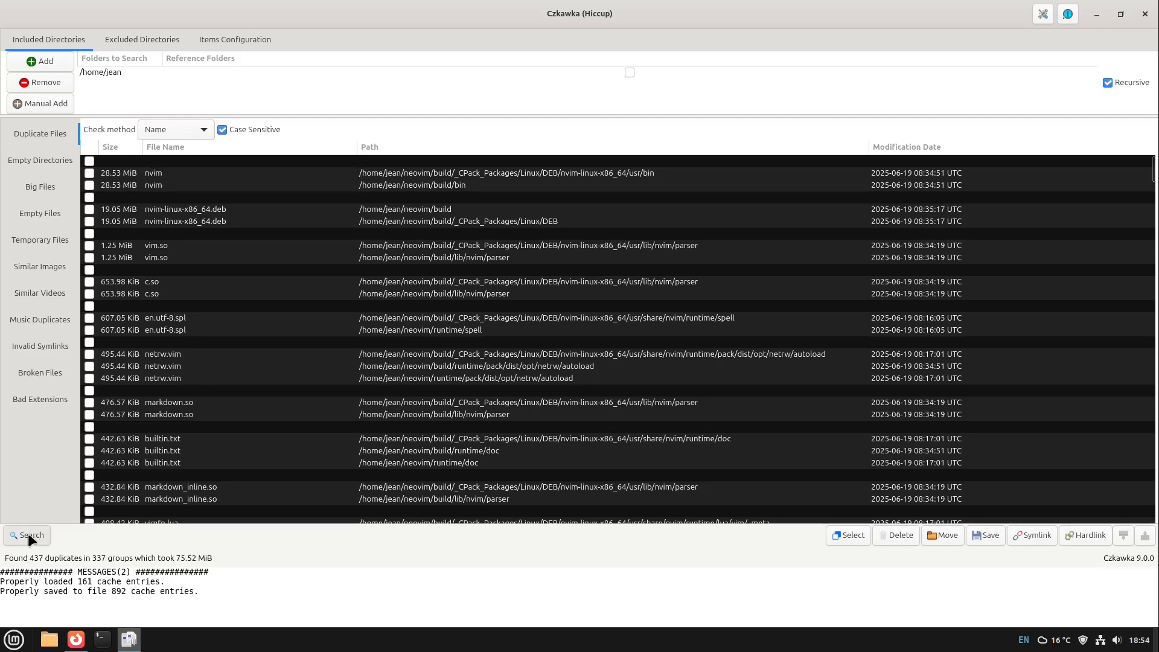
left_click(25, 535)
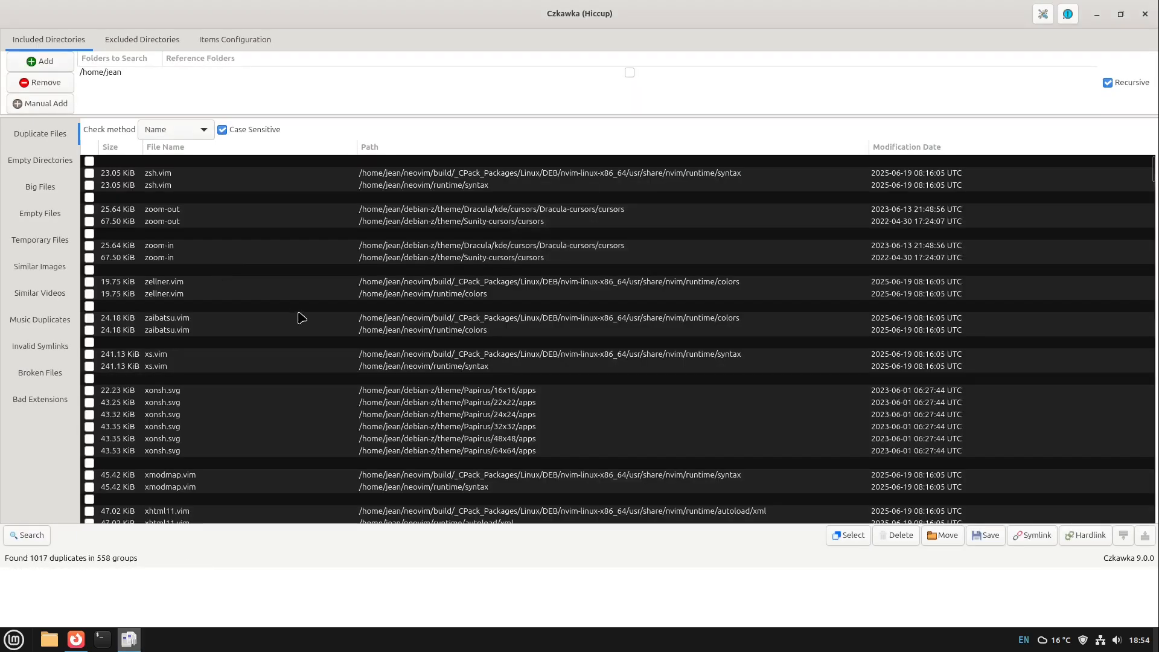
mouse_move(958, 238)
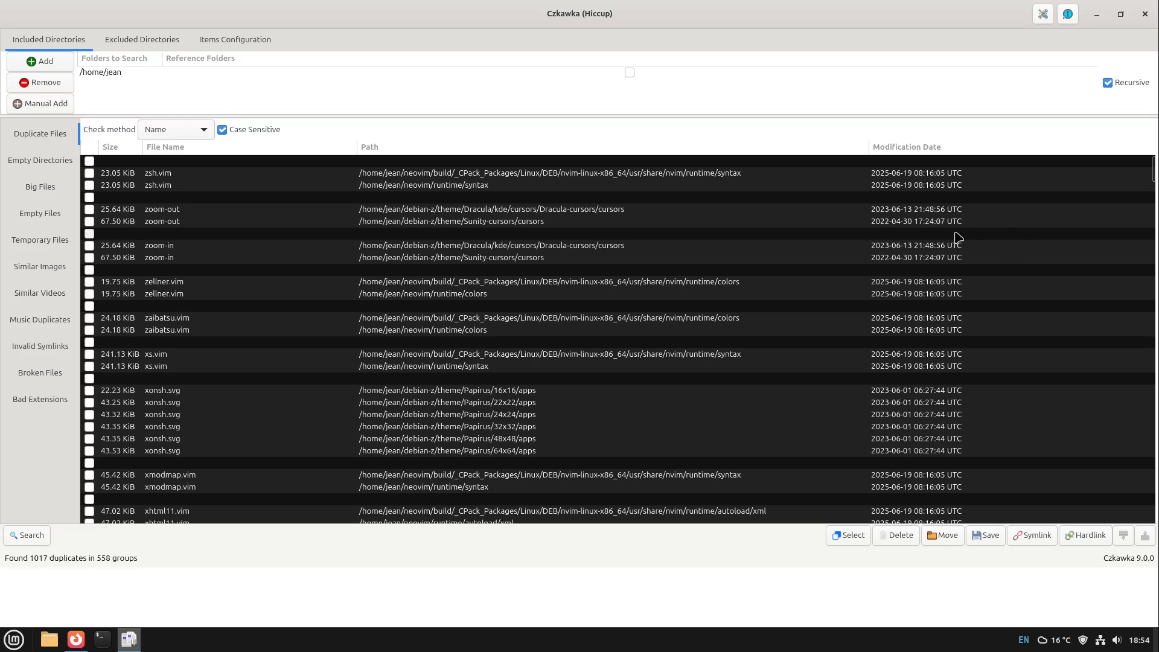
mouse_move(112, 272)
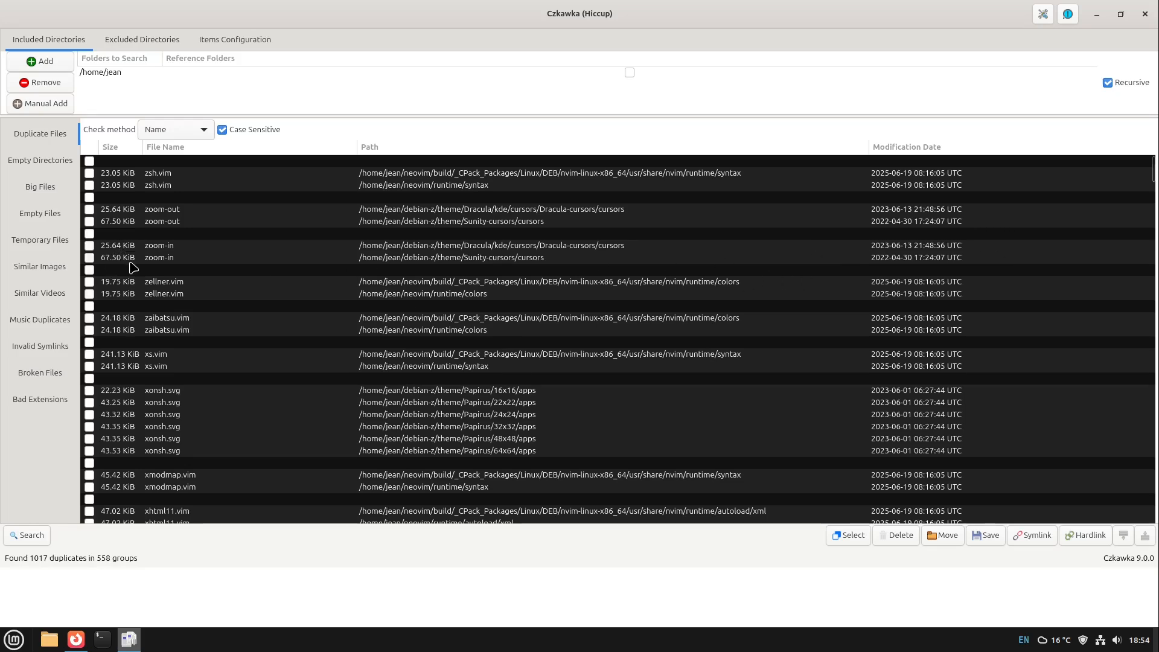
Step: Switch the check method back to Hash (Blake3) to restore the 437-duplicate results
left_click(175, 129)
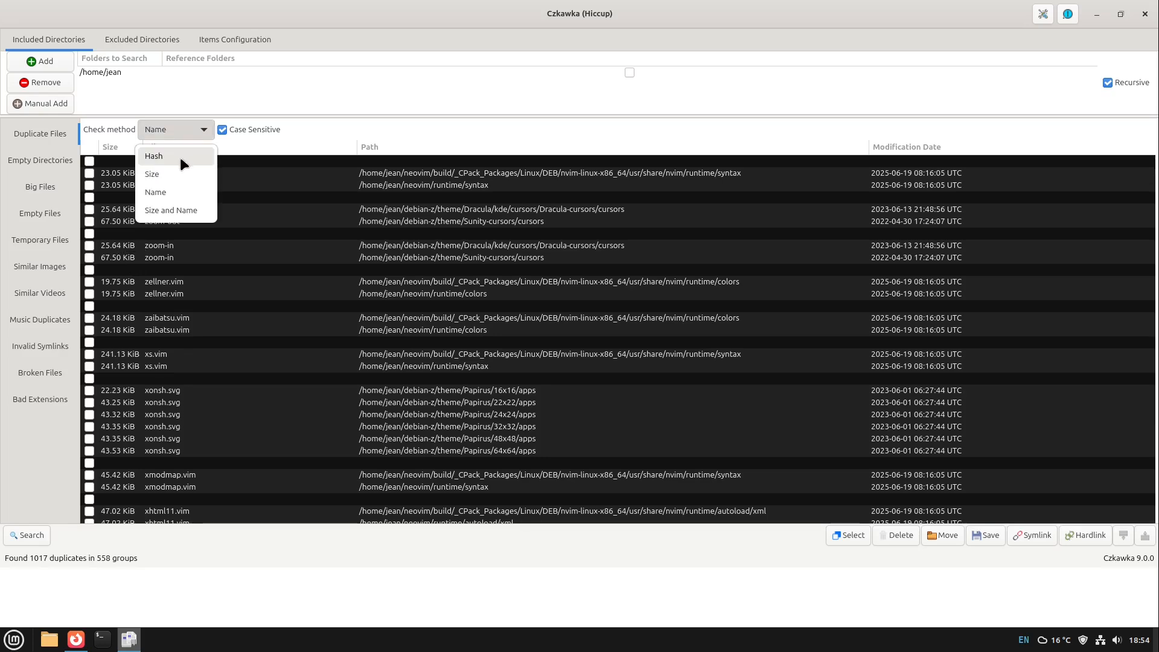
left_click(154, 156)
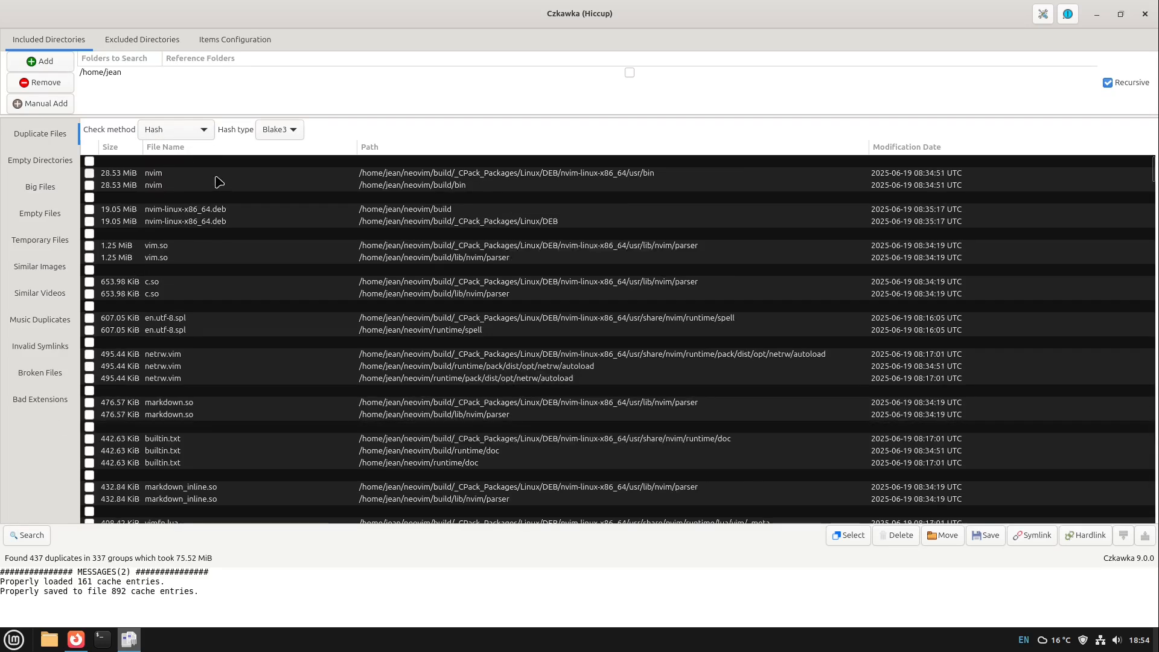
mouse_move(1042, 198)
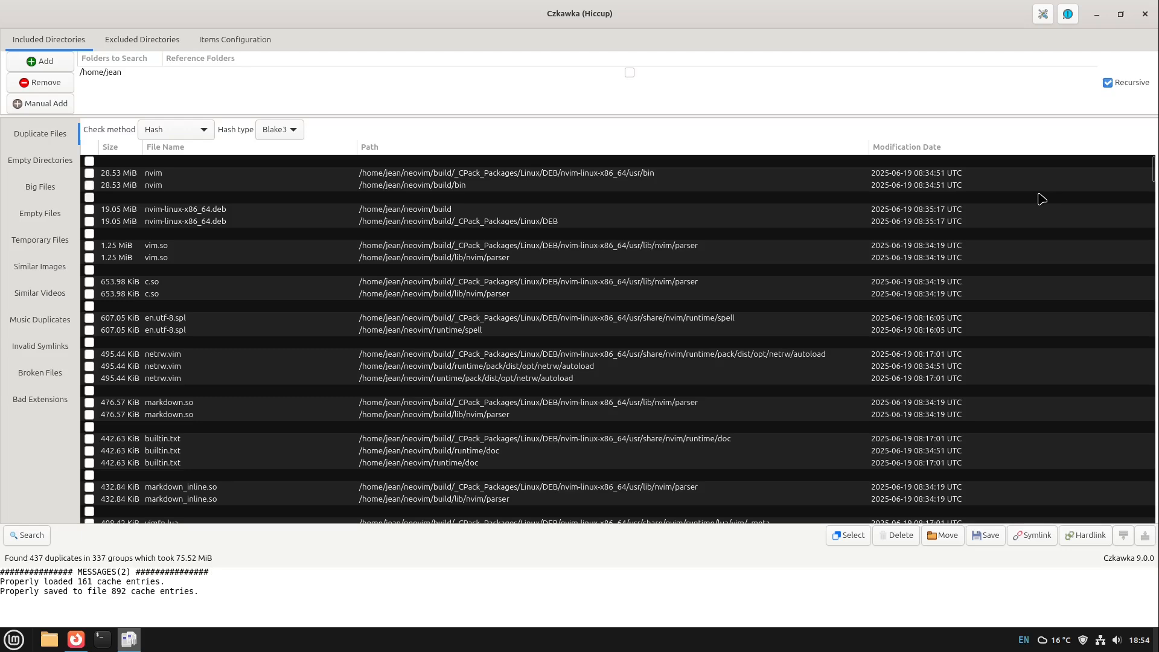
mouse_move(1040, 202)
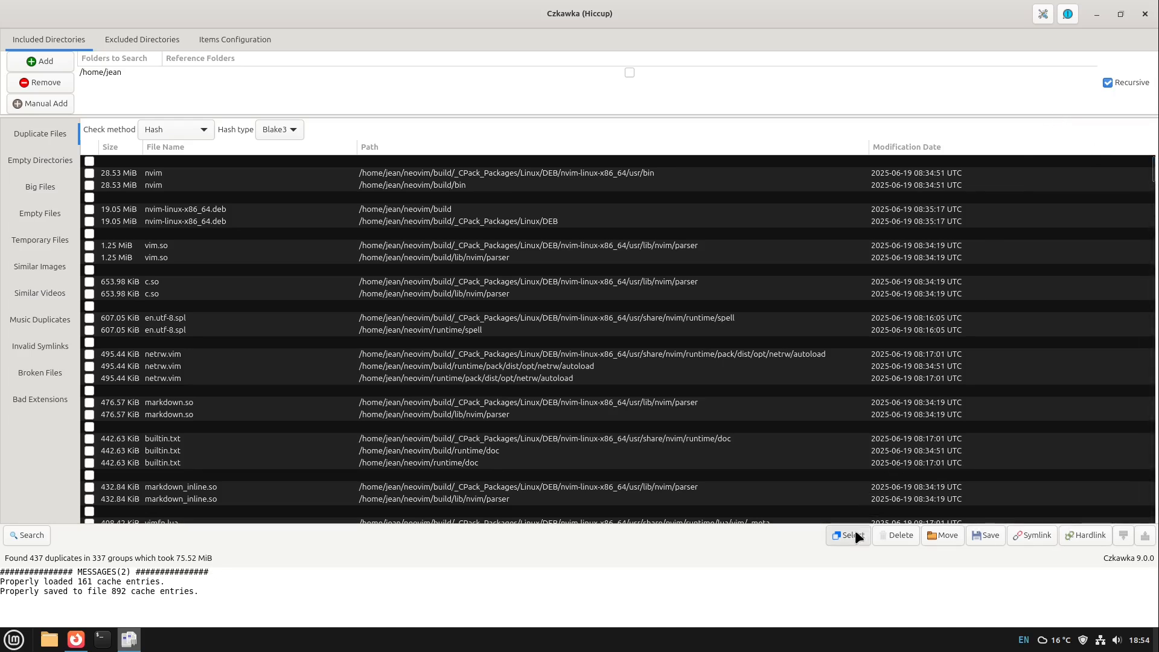
Step: Mark all duplicates except the smallest per group, then mark every file in the results
left_click(848, 535)
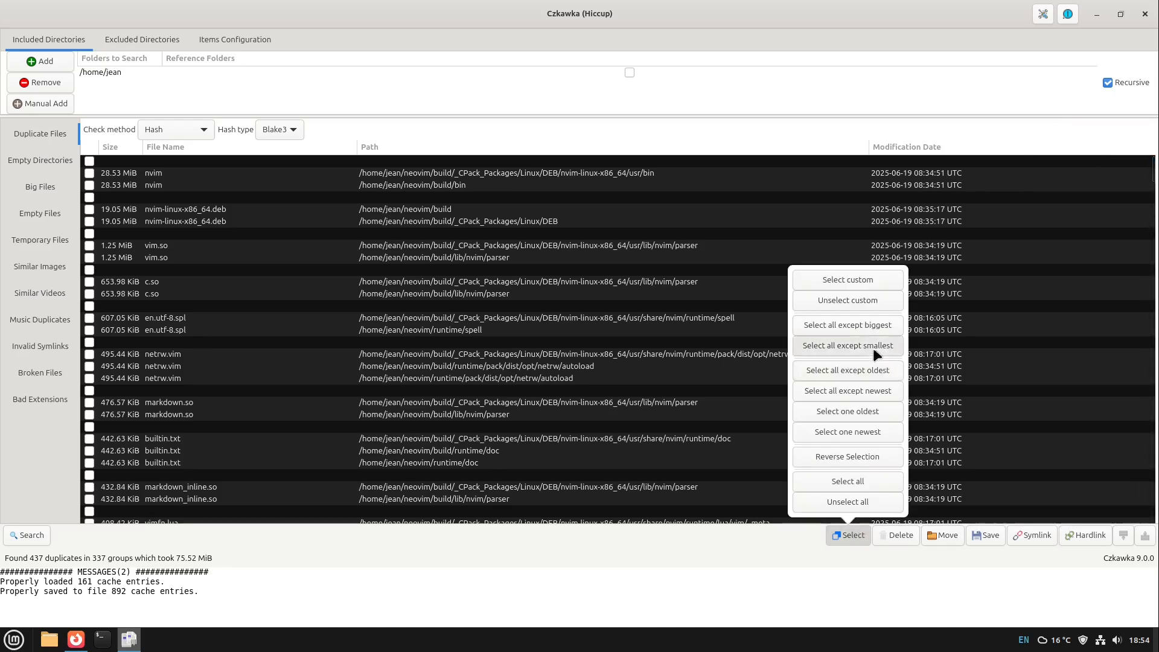
left_click(847, 345)
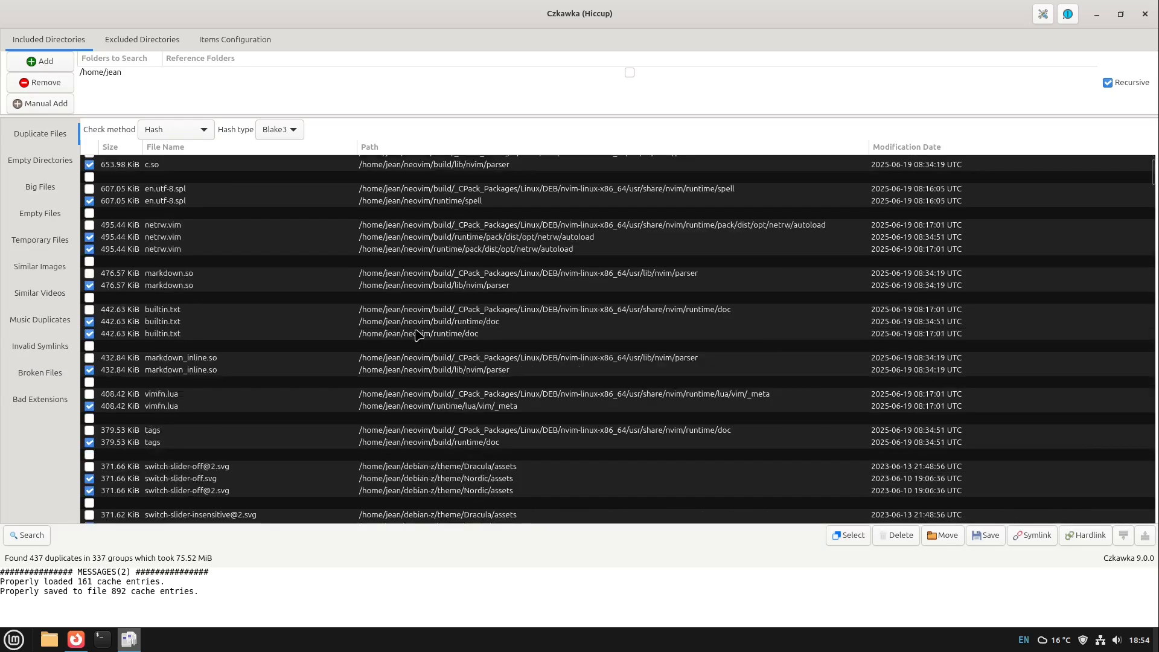
scroll("down", 3)
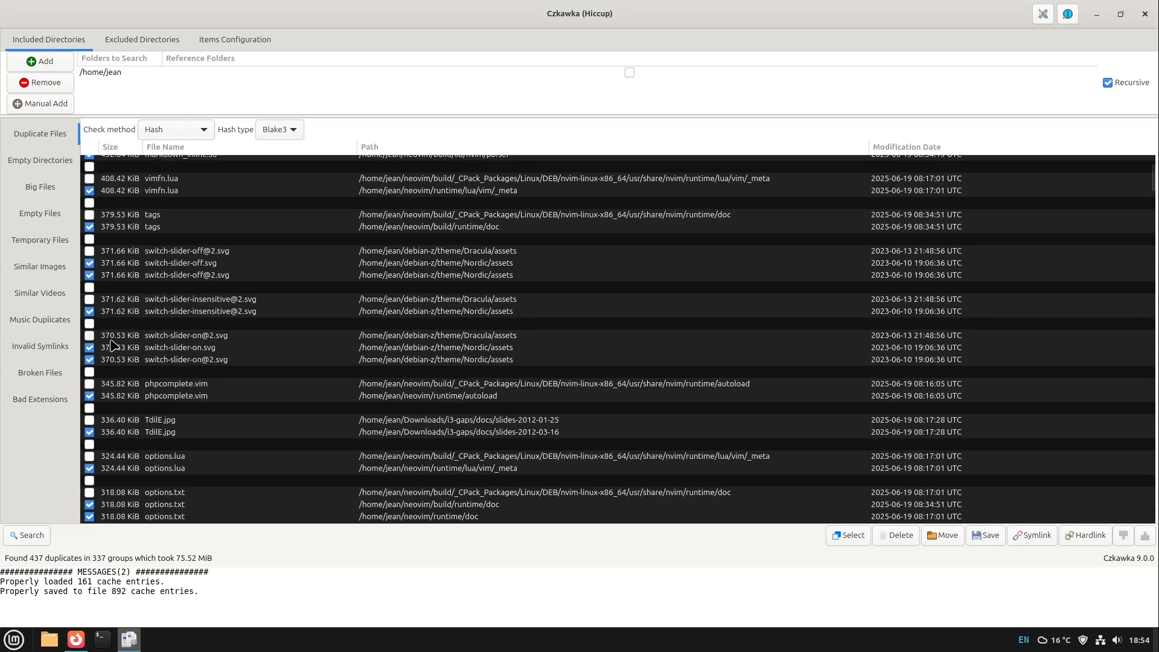
mouse_move(177, 355)
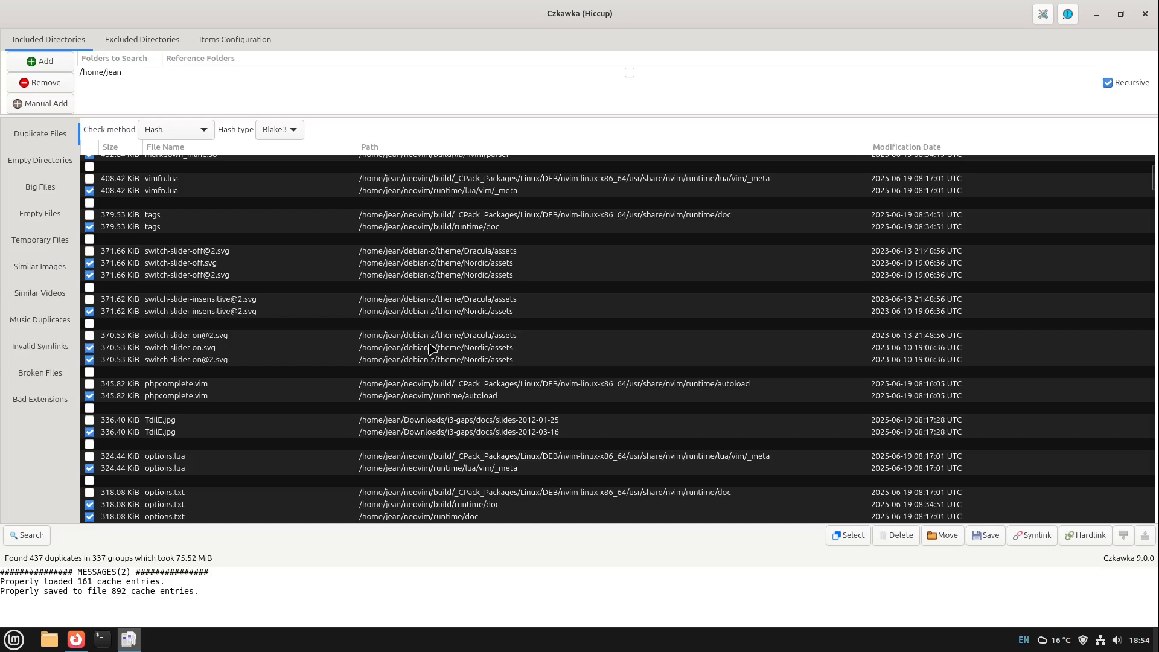
mouse_move(429, 350)
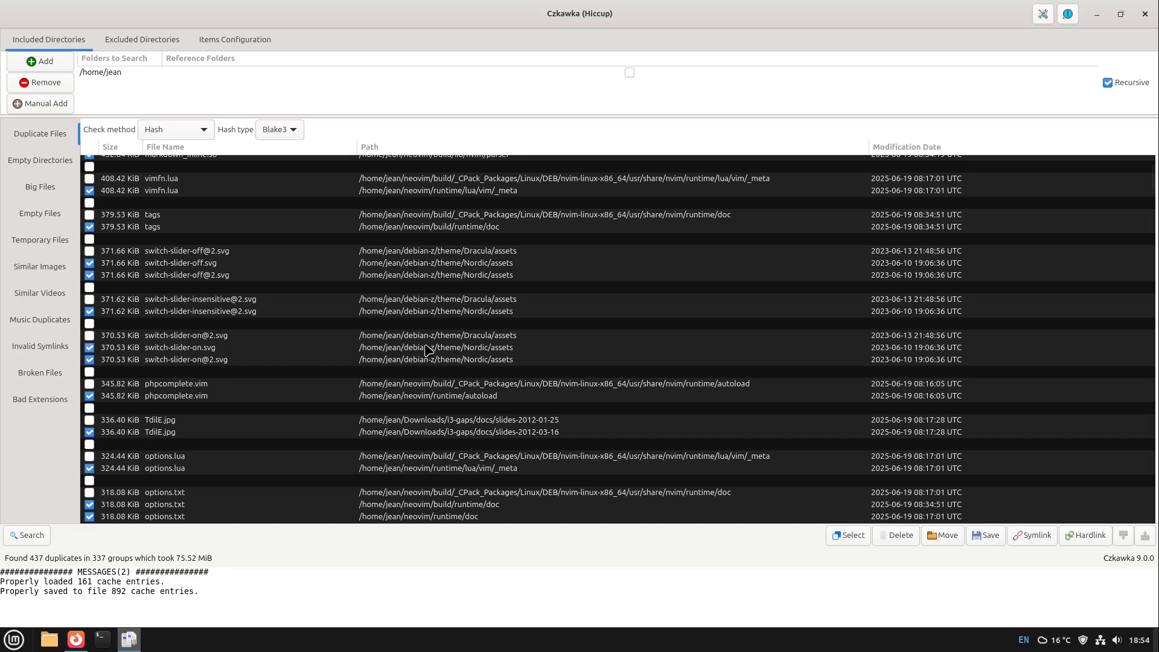
mouse_move(943, 535)
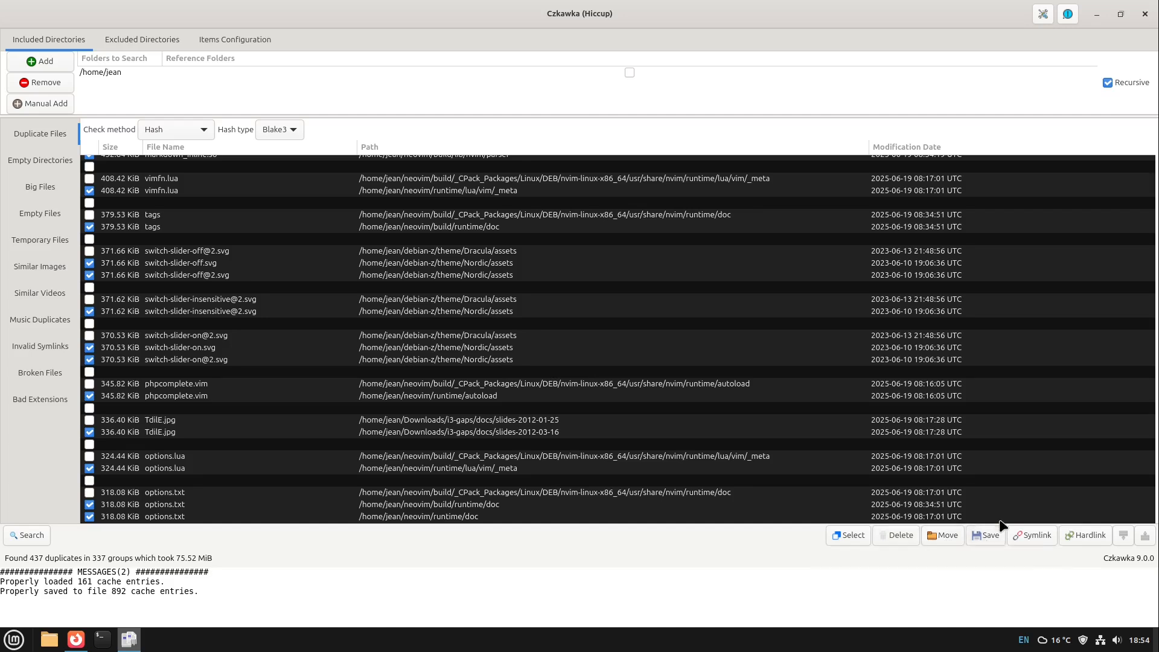
mouse_move(1032, 535)
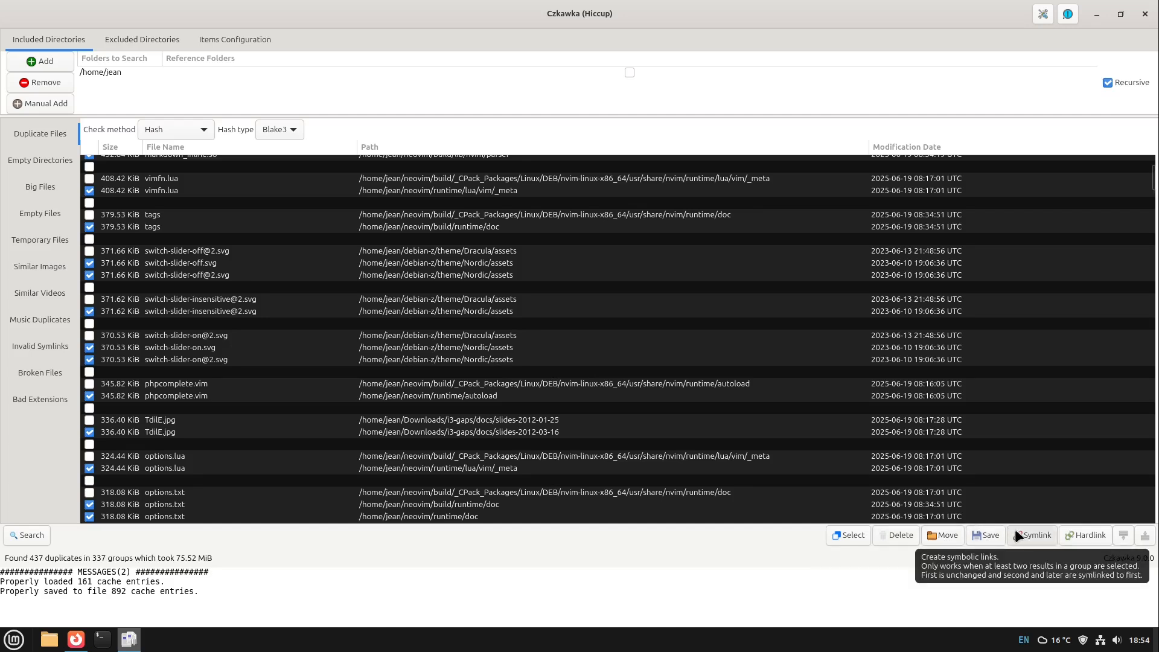
mouse_move(1063, 541)
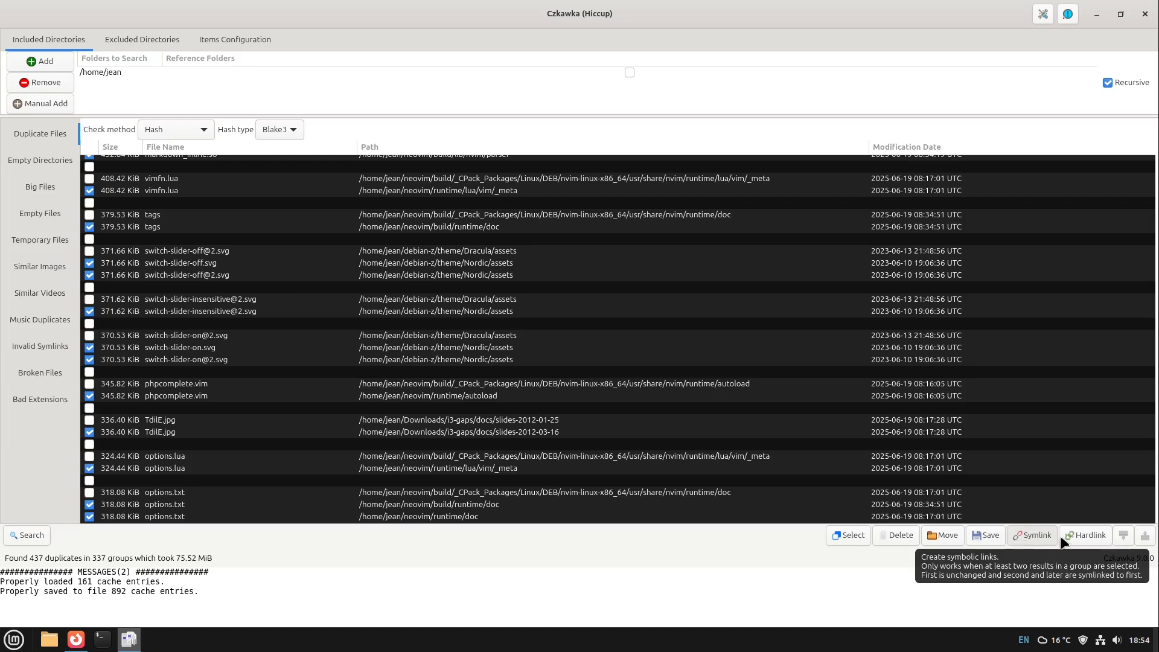
left_click(848, 535)
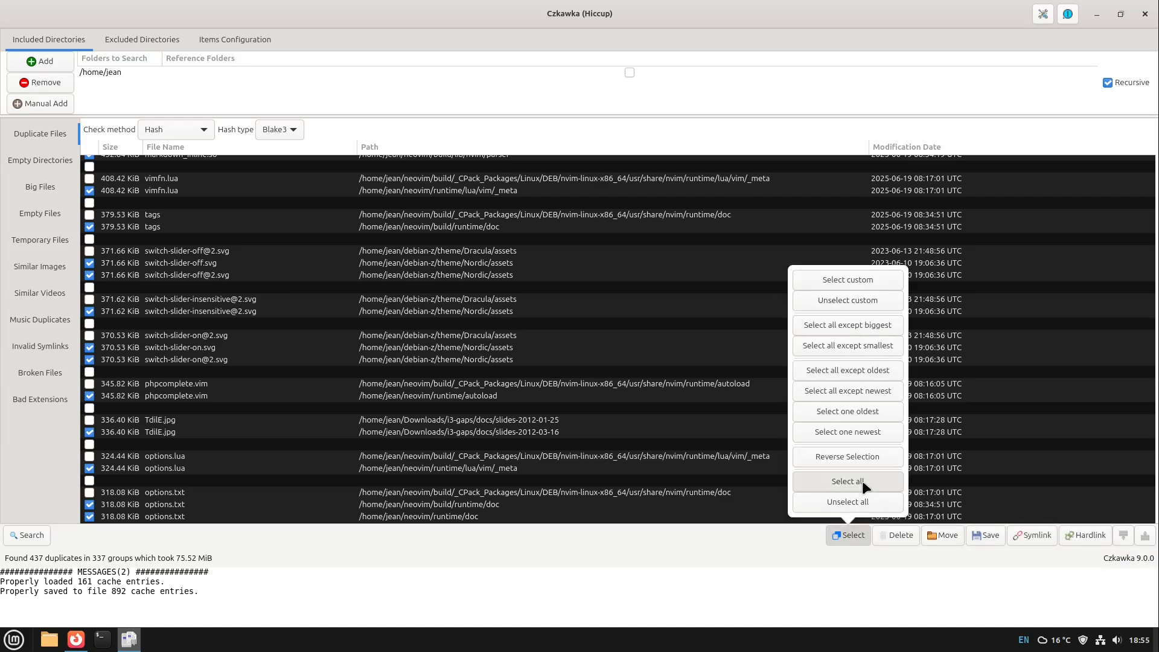
left_click(847, 482)
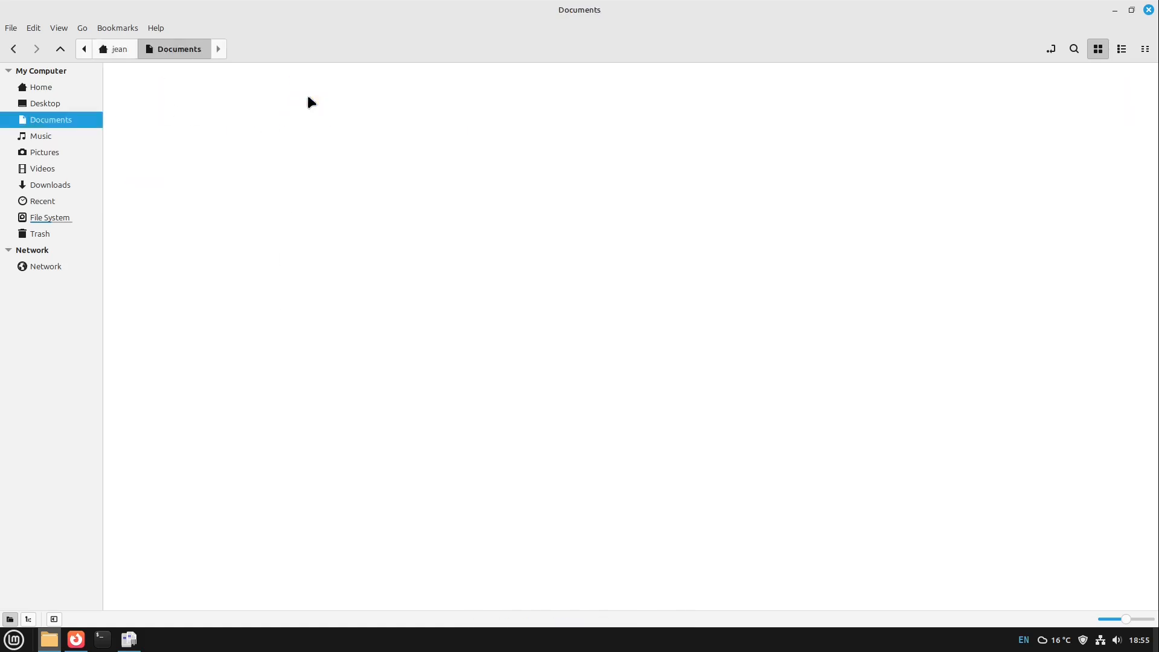
Step: Make a link to Document1.odt via Edit > Make Link, remove it, and close Nemo
left_click(226, 90)
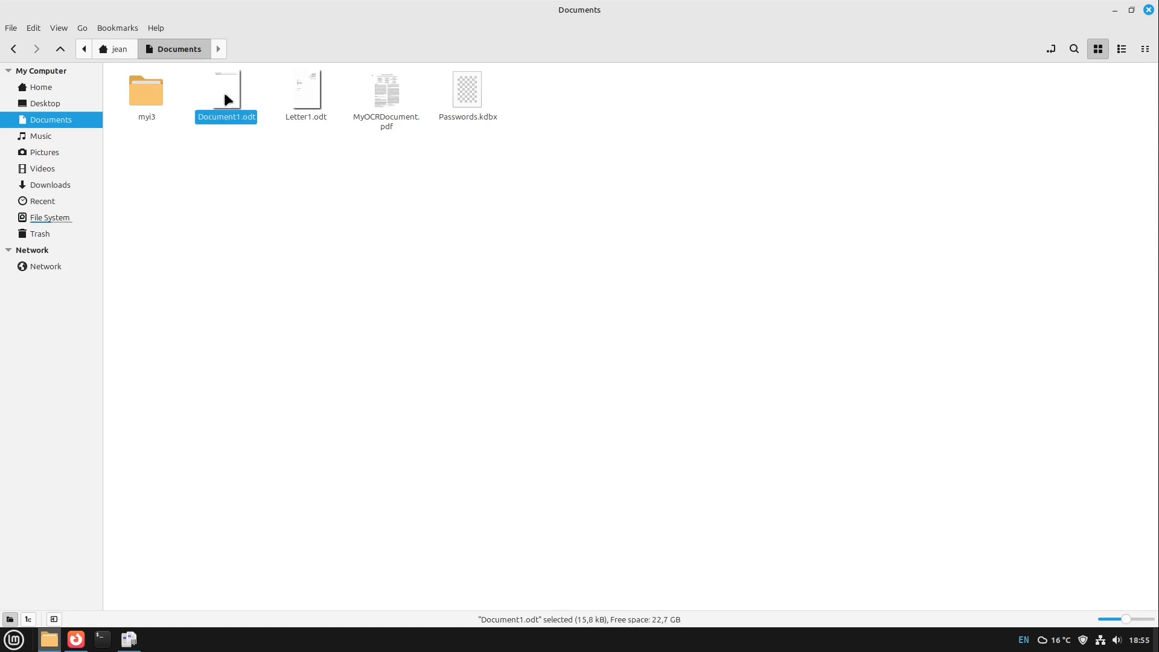
mouse_move(133, 58)
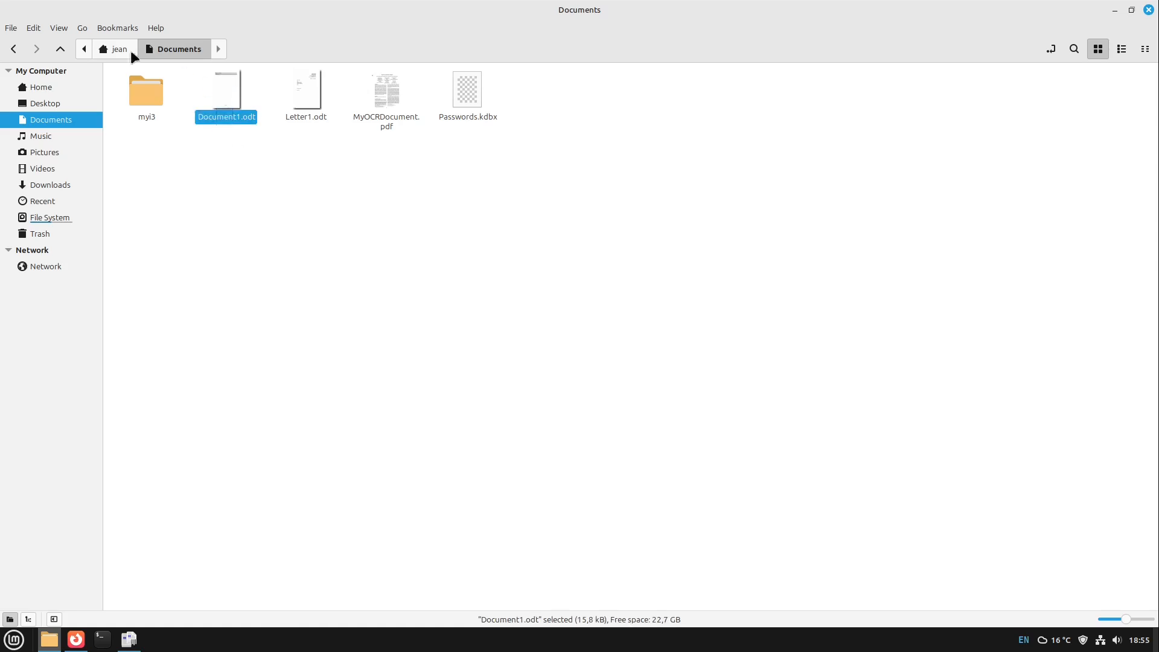
left_click(33, 28)
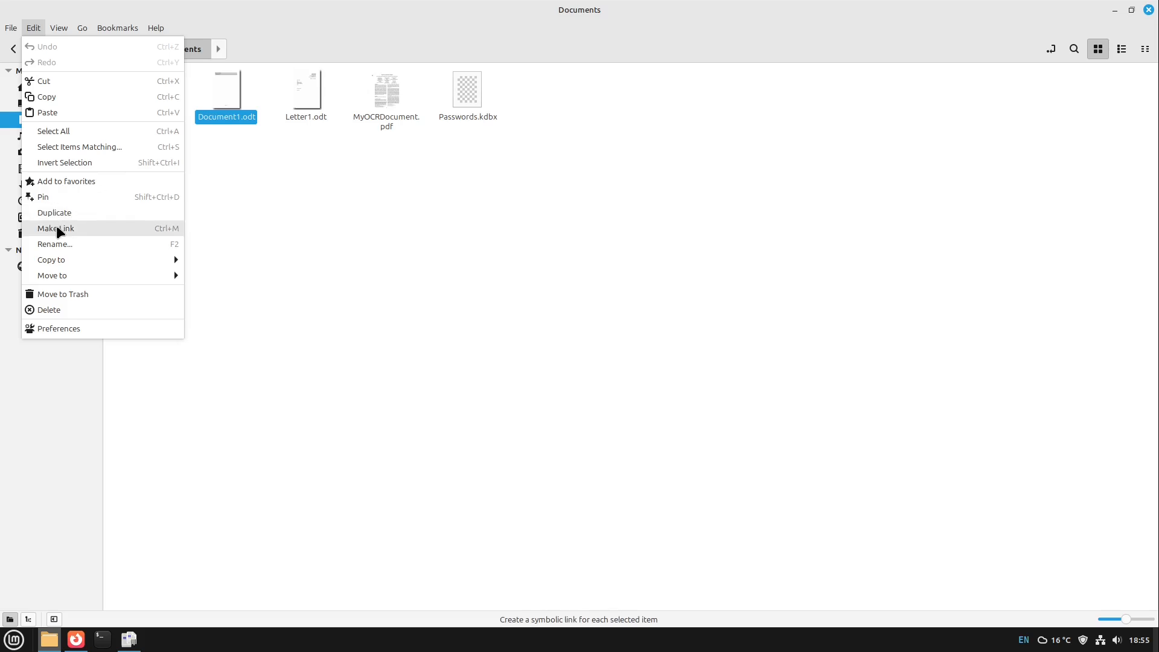
left_click(55, 228)
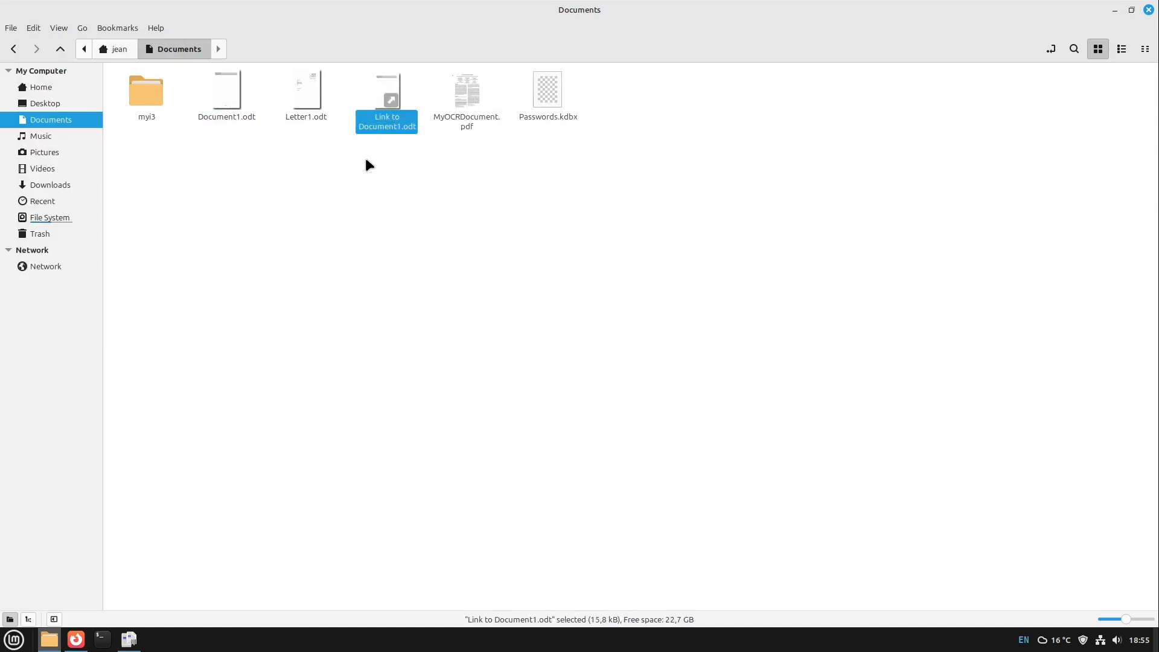
left_click(225, 88)
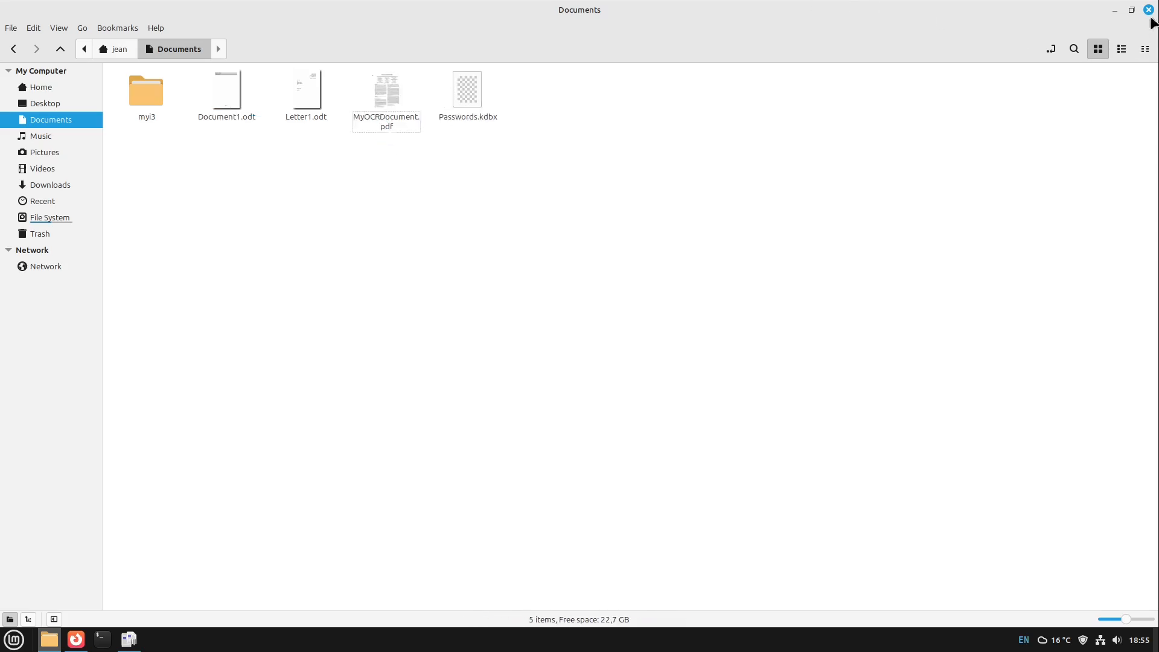
left_click(128, 639)
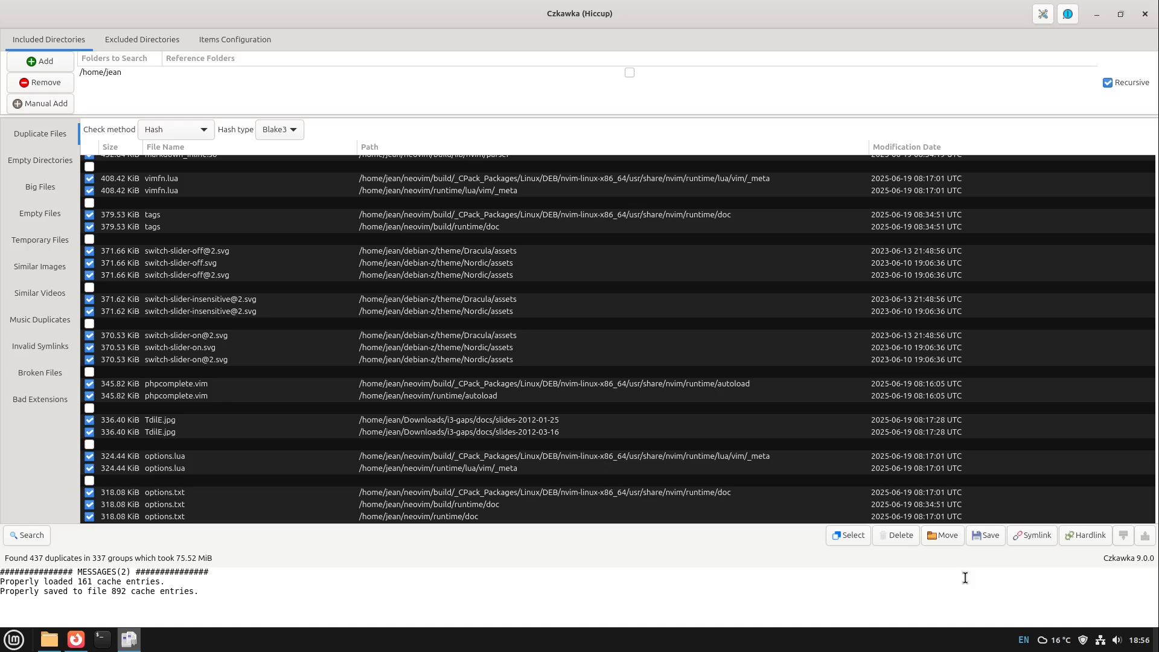
mouse_move(1033, 535)
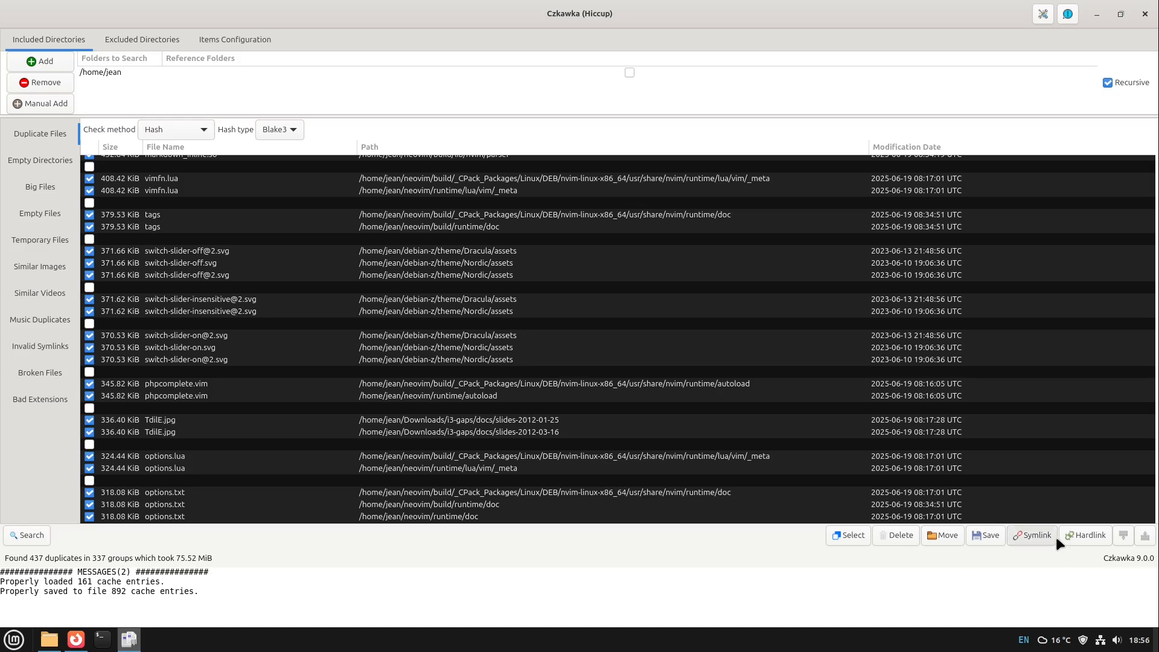
mouse_move(1032, 535)
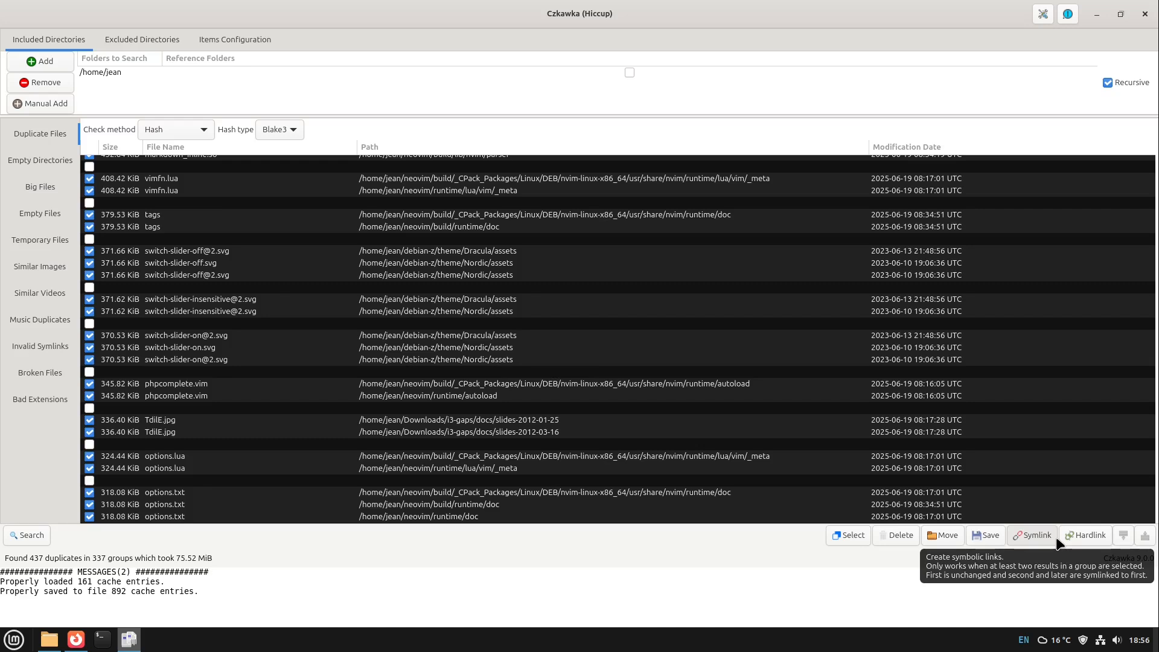
mouse_move(1084, 535)
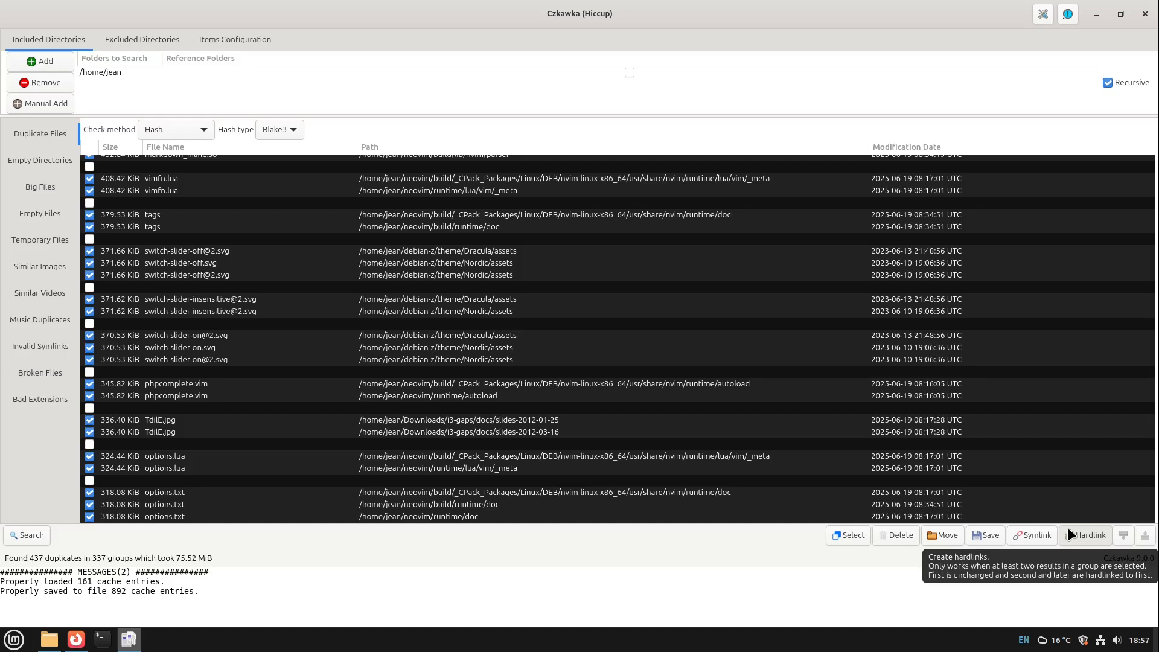
mouse_move(1080, 546)
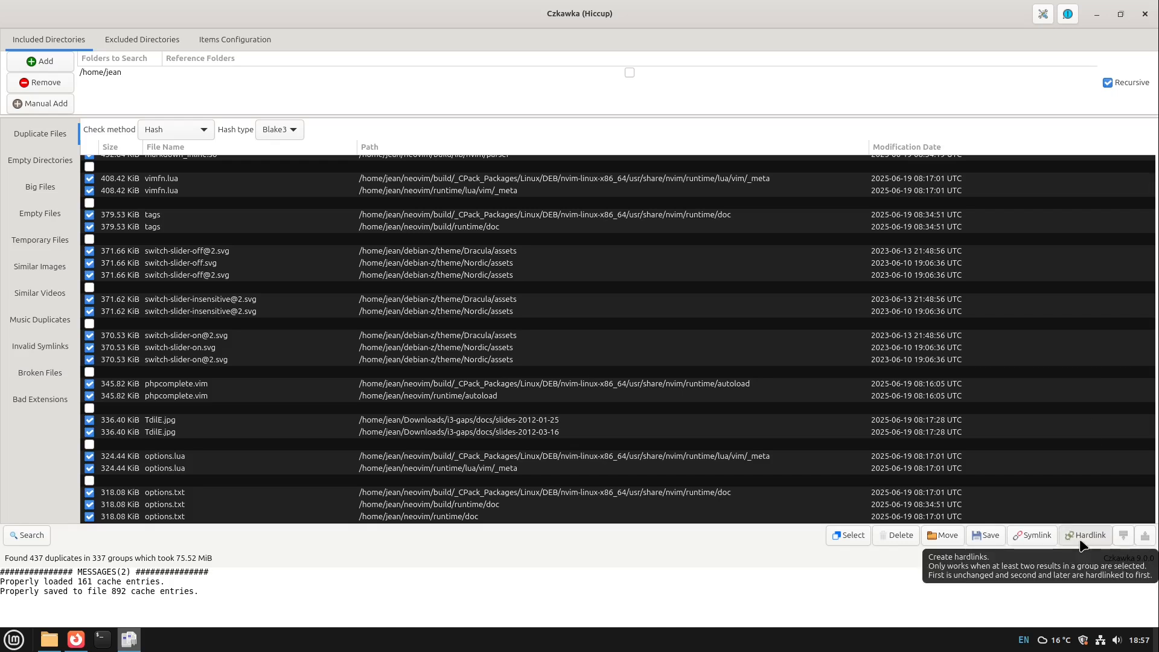
mouse_move(1038, 456)
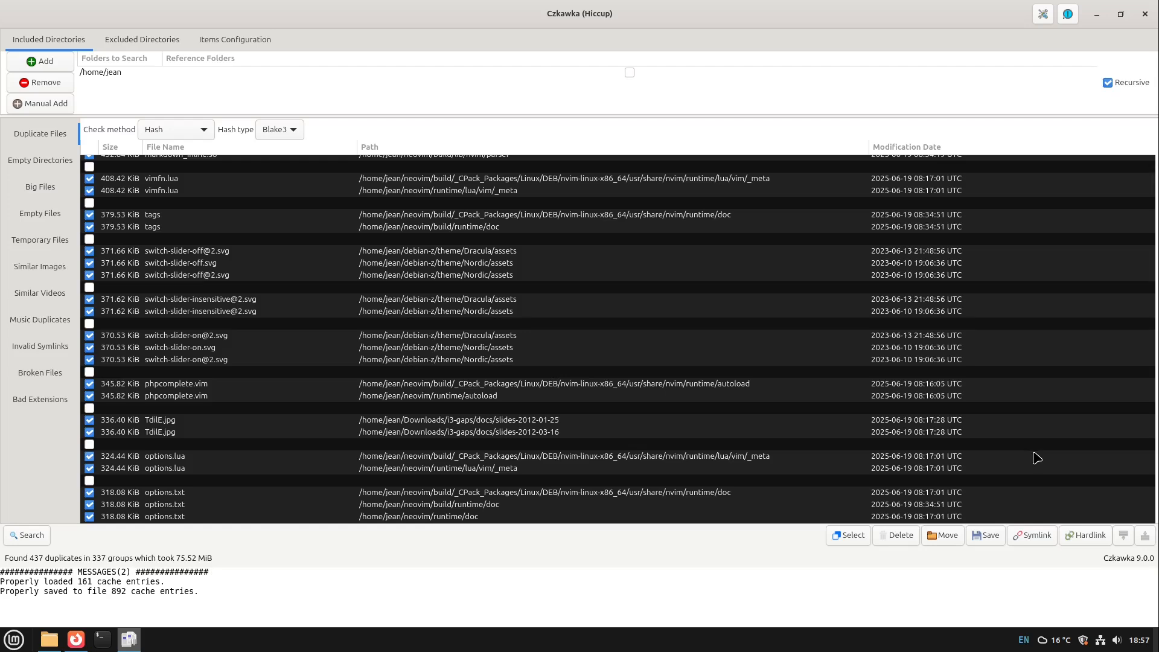
mouse_move(1038, 535)
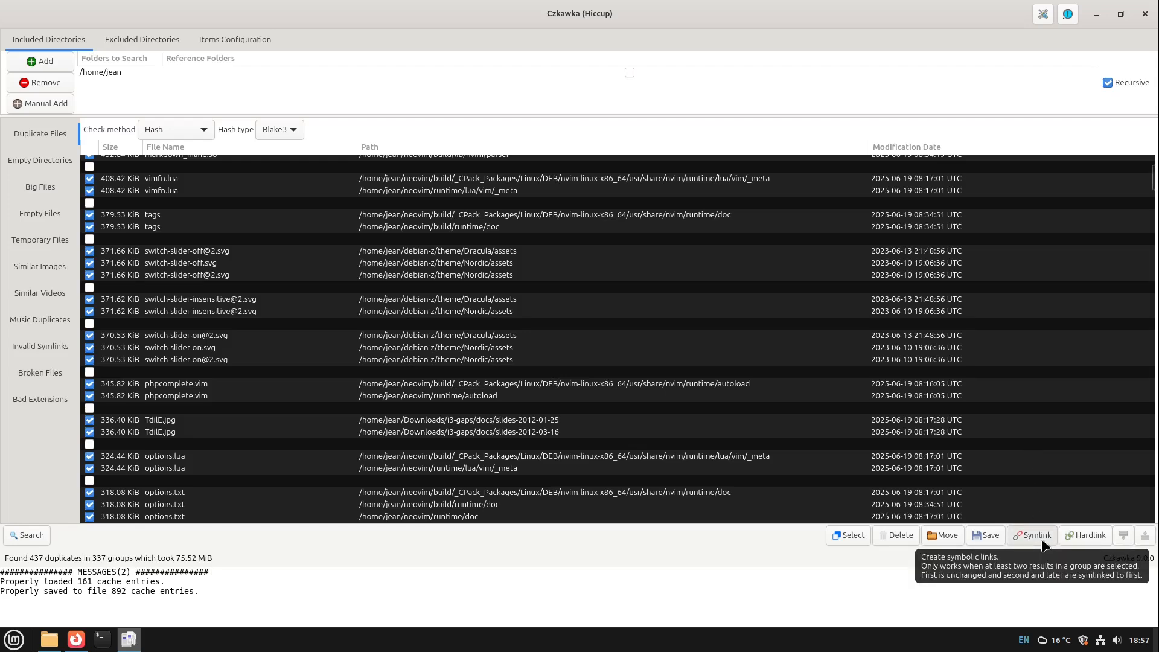
Step: Scroll the marked duplicate results down to the roughly 45 KiB groups like rapid.vim and protocol.lua
scroll("down", 3)
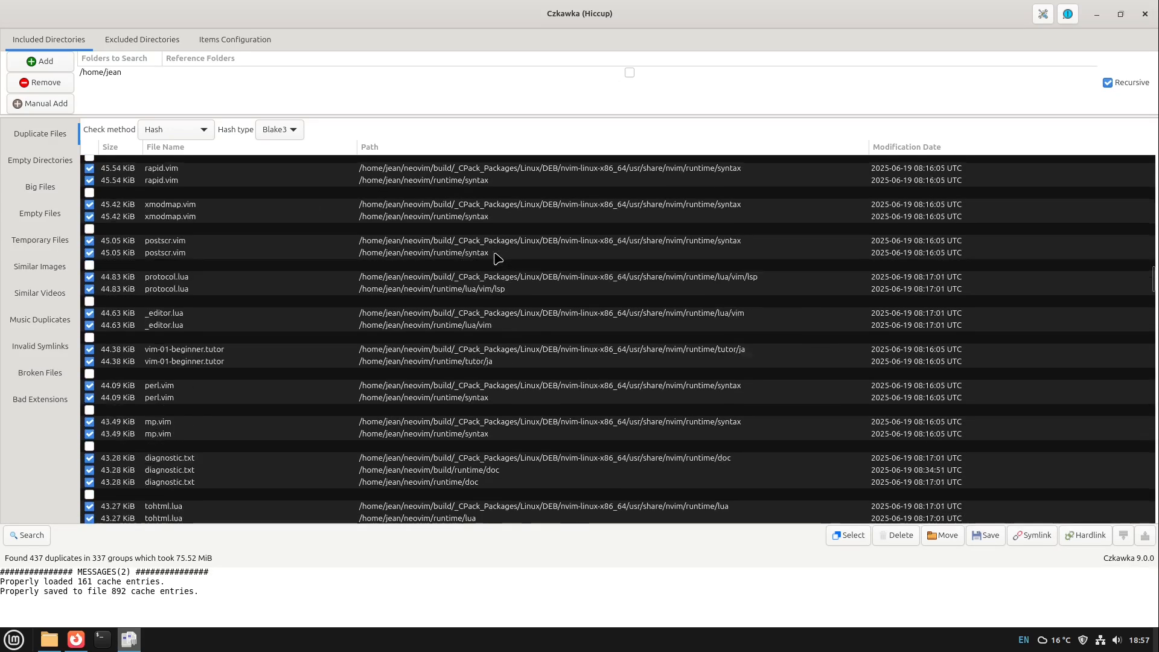
Step: Check the Documents/myi3 folder in Nemo, then return to the results and scroll to the 33 KiB groups
scroll("down", 3)
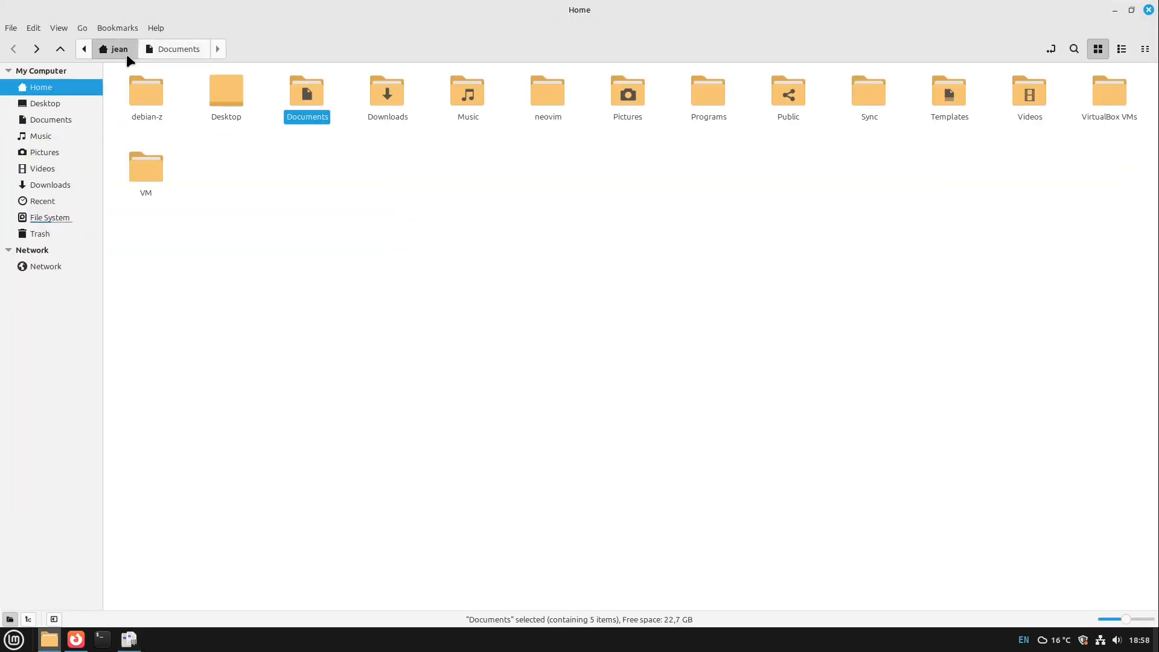
mouse_move(305, 93)
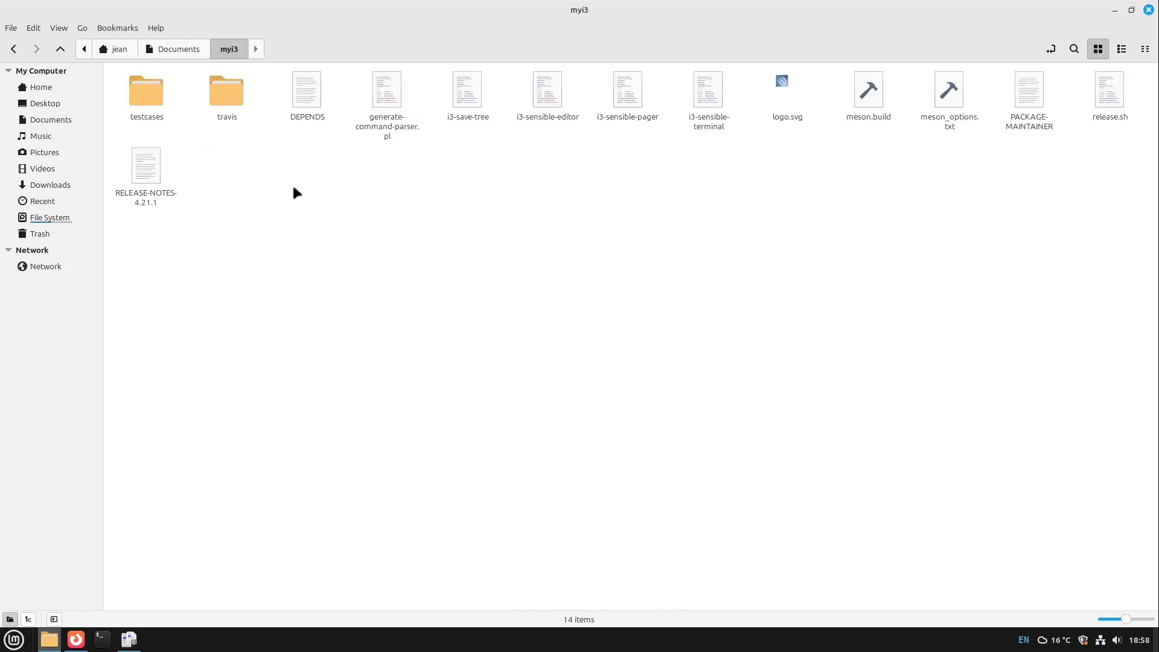
left_click(226, 88)
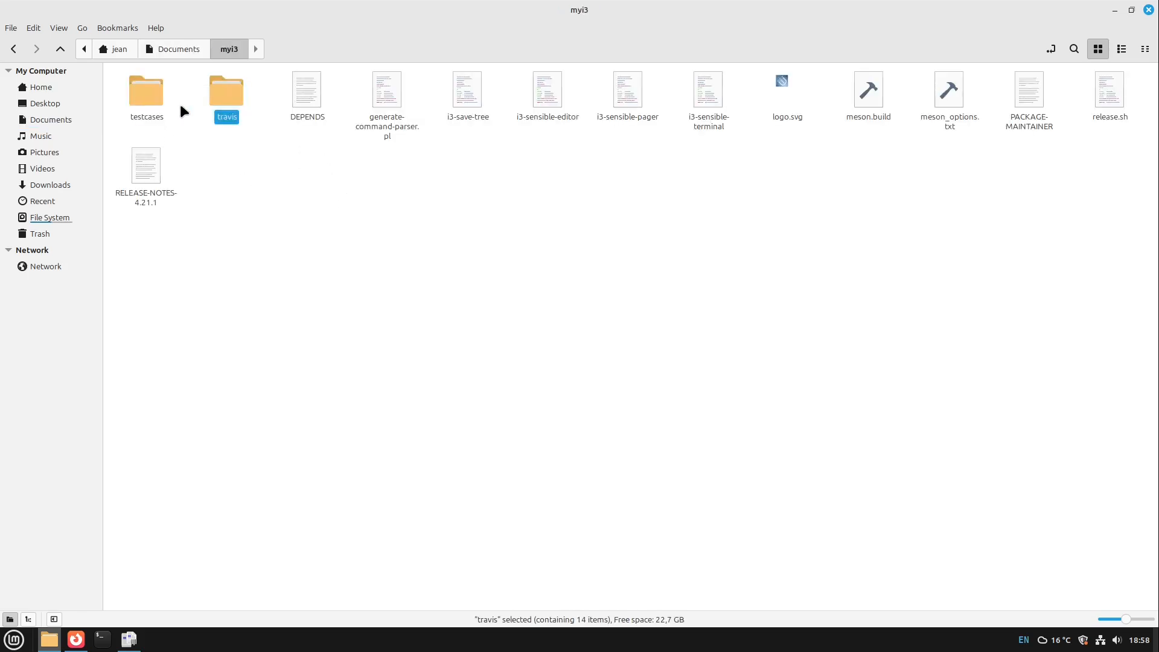
left_click(130, 639)
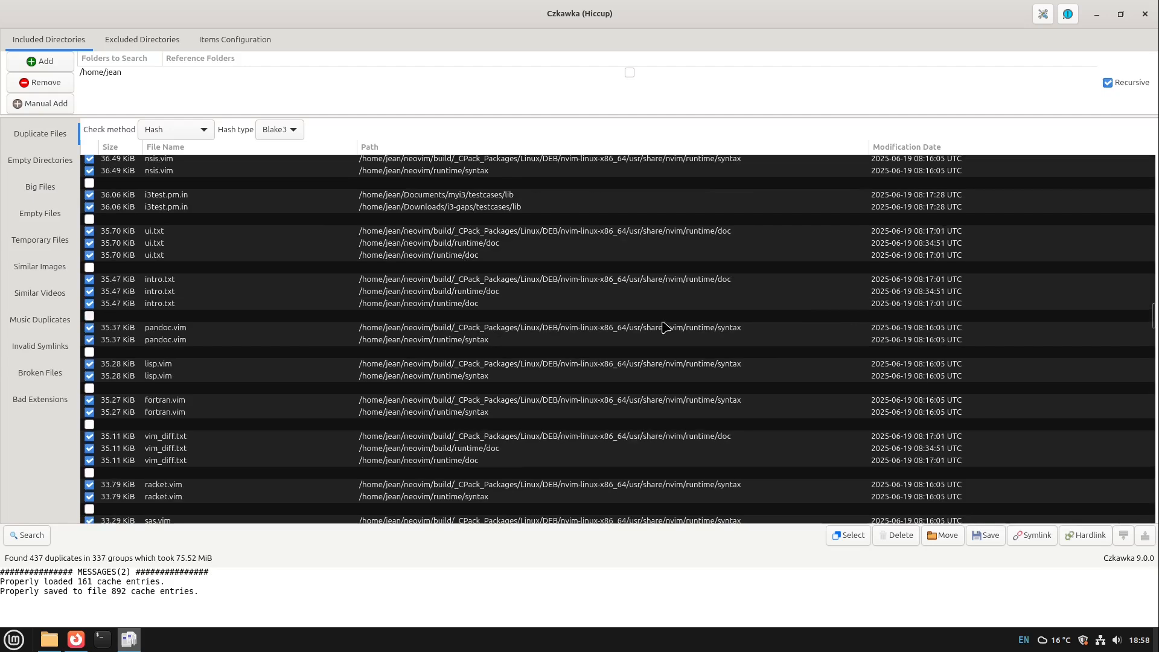
scroll("down", 3)
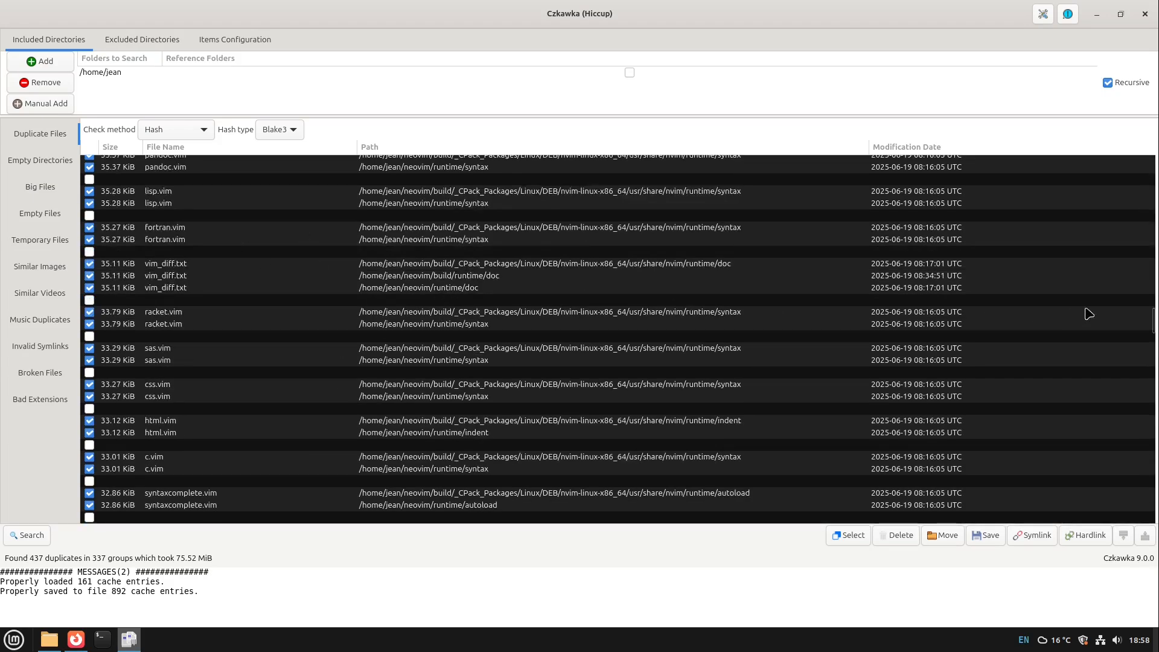
mouse_move(191, 436)
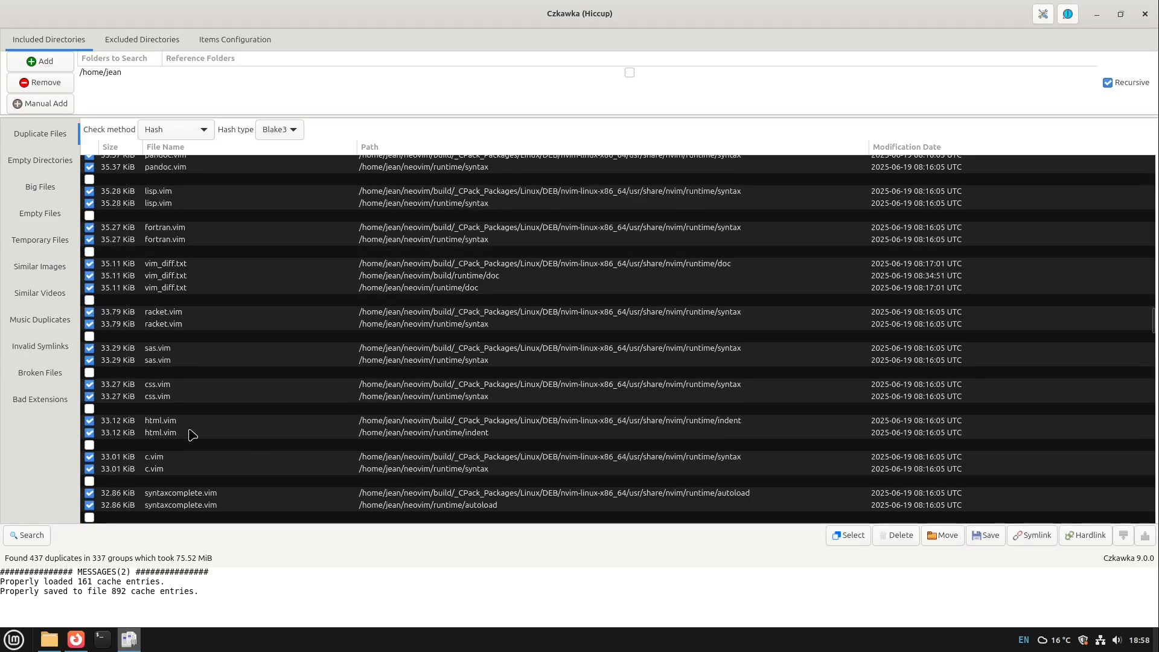
mouse_move(584, 378)
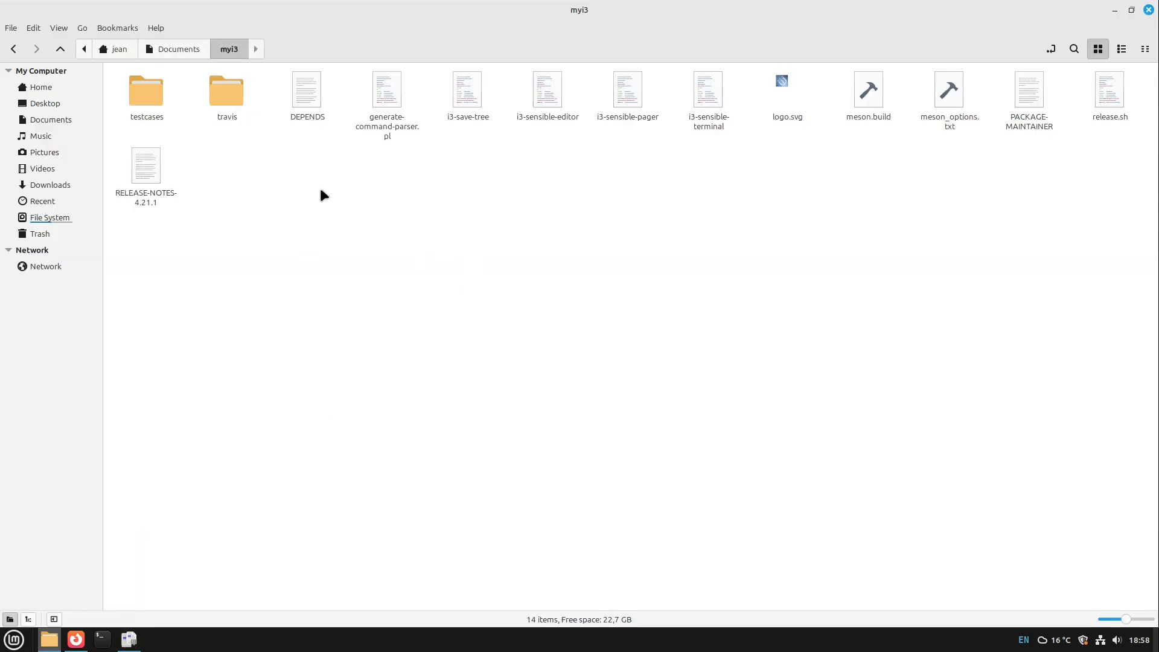
Step: Replace the checked duplicates with symbolic links to each group's first file and confirm
left_click(786, 100)
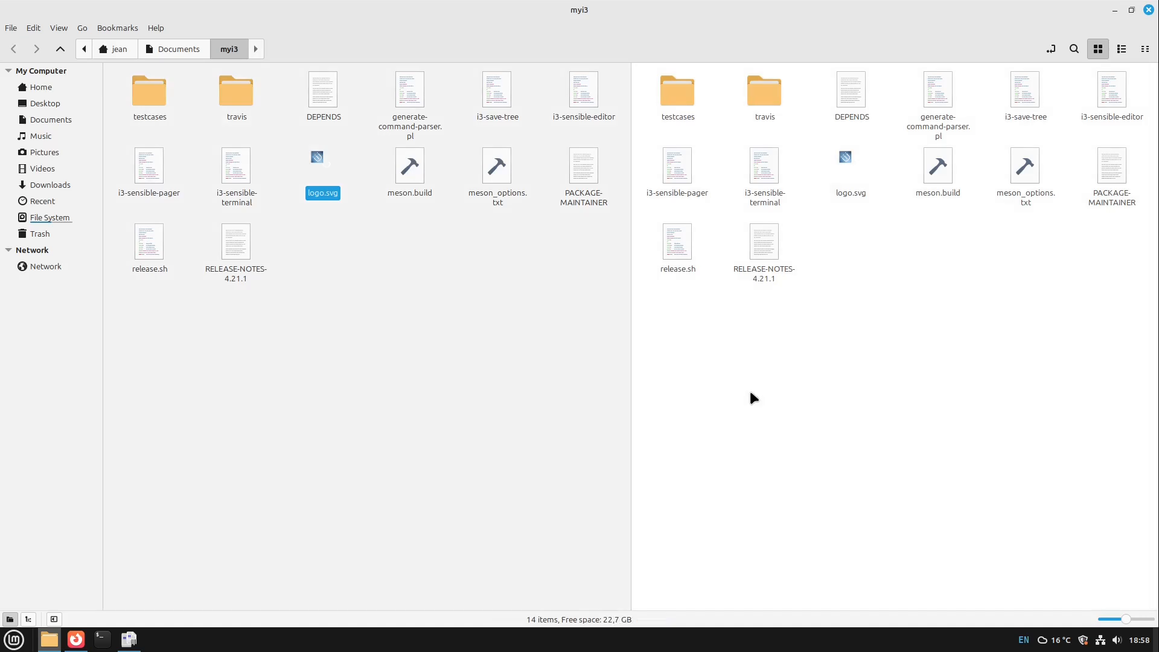
left_click(41, 87)
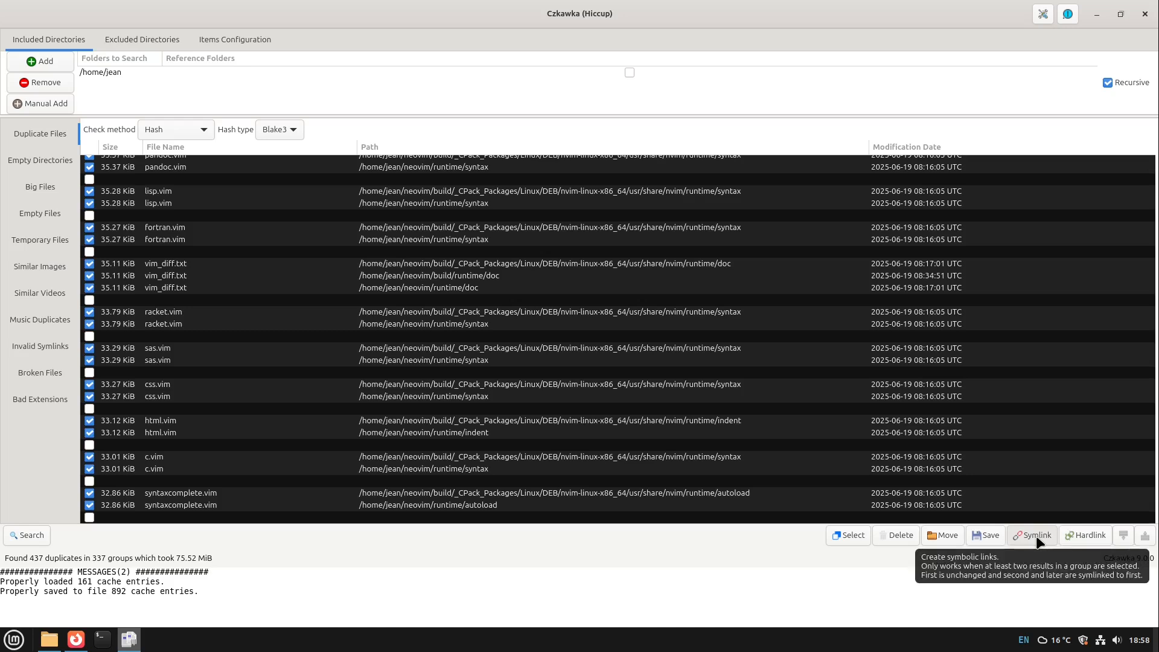
left_click(1032, 535)
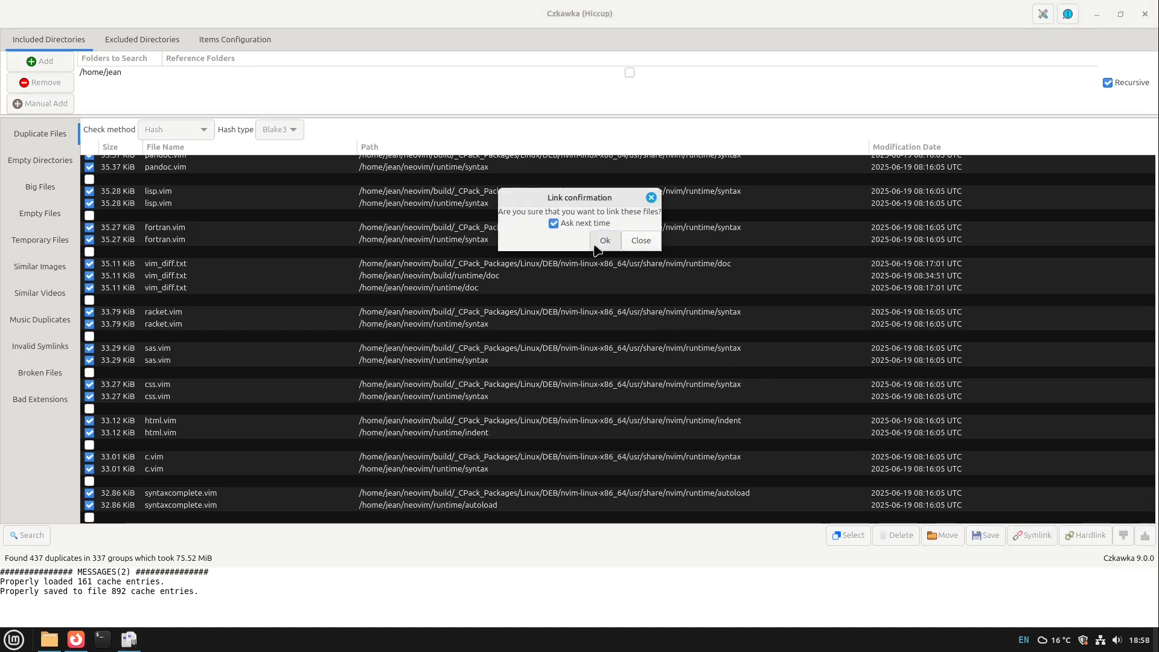
left_click(606, 240)
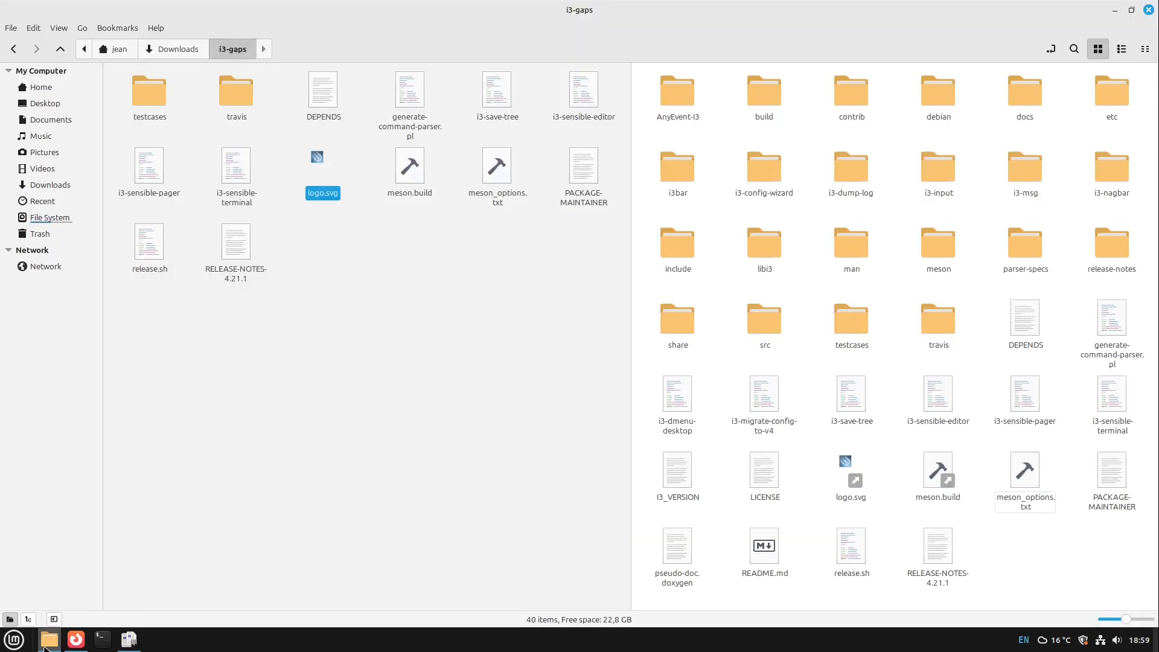
mouse_move(721, 67)
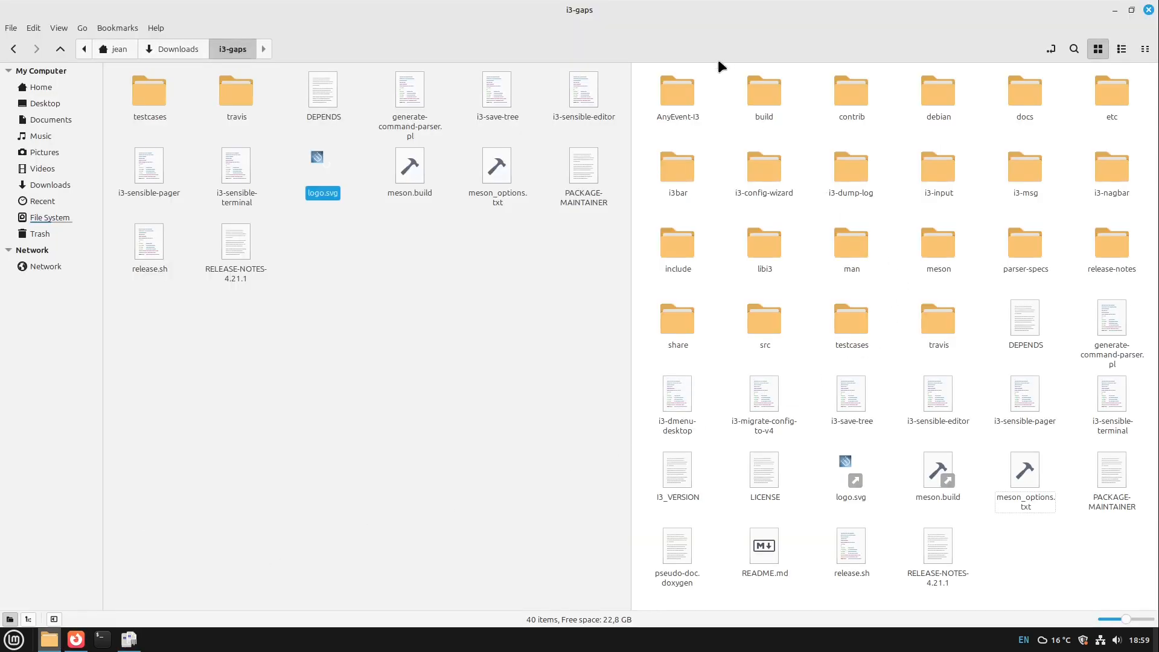
mouse_move(455, 478)
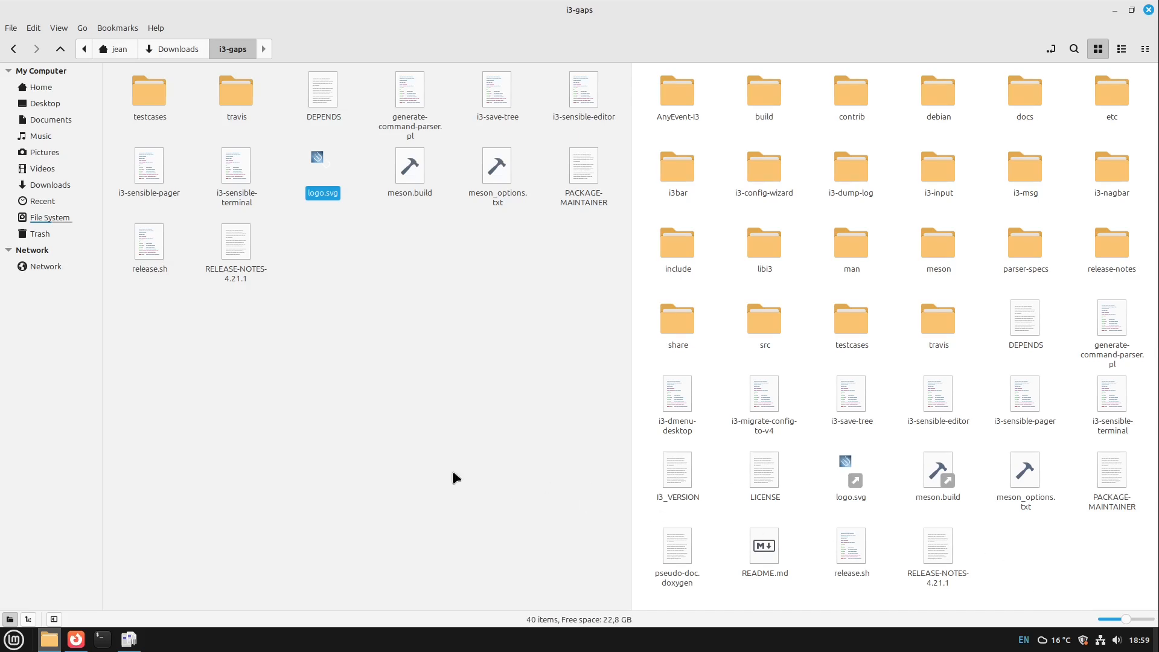
left_click(497, 173)
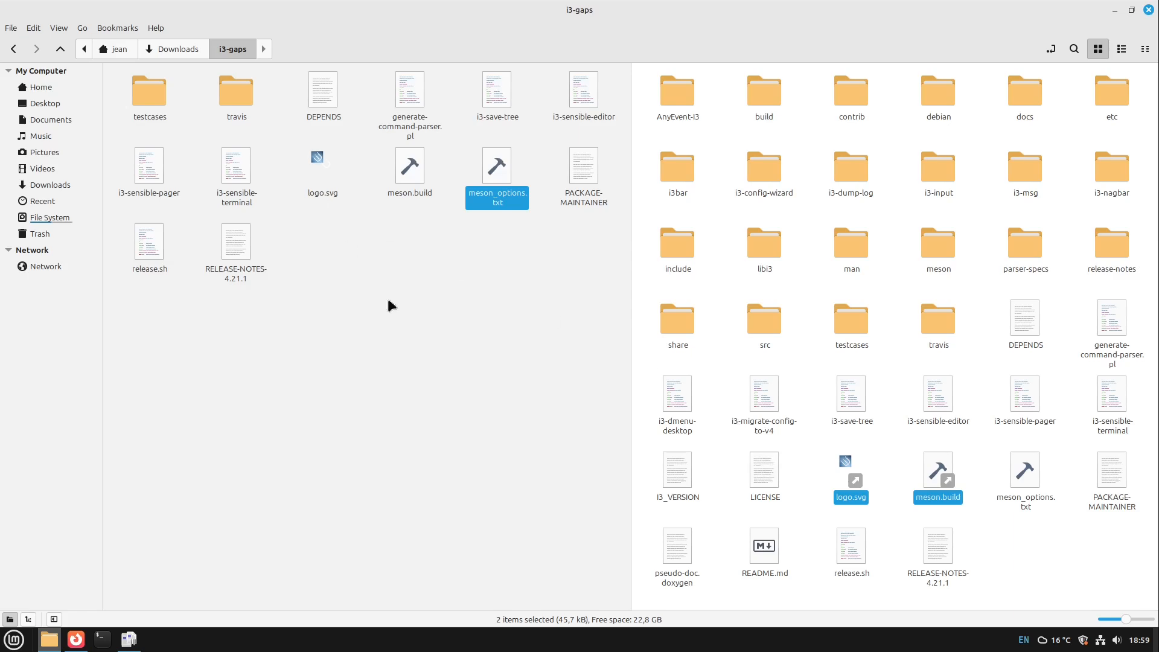
mouse_move(854, 477)
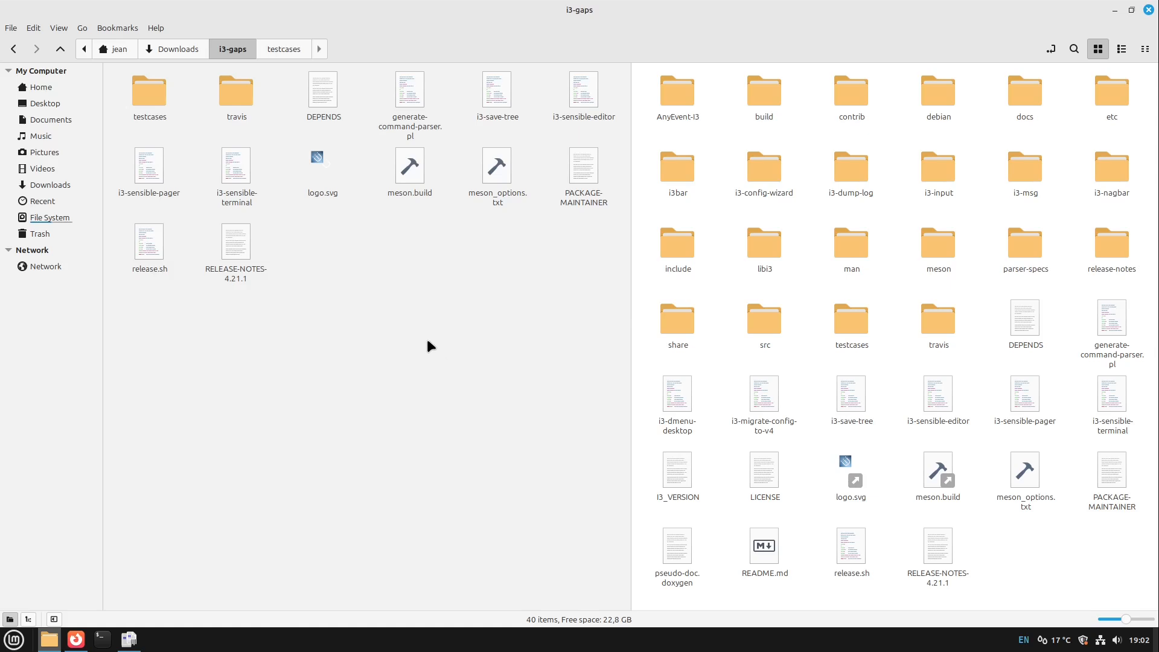
mouse_move(340, 273)
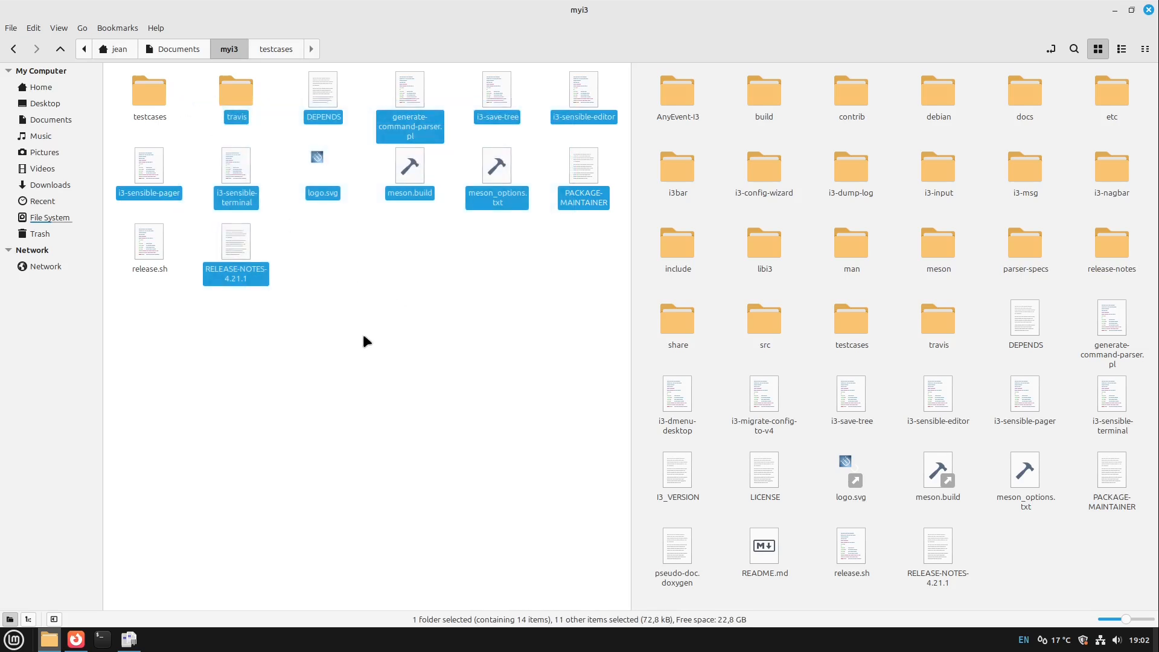
left_click(551, 274)
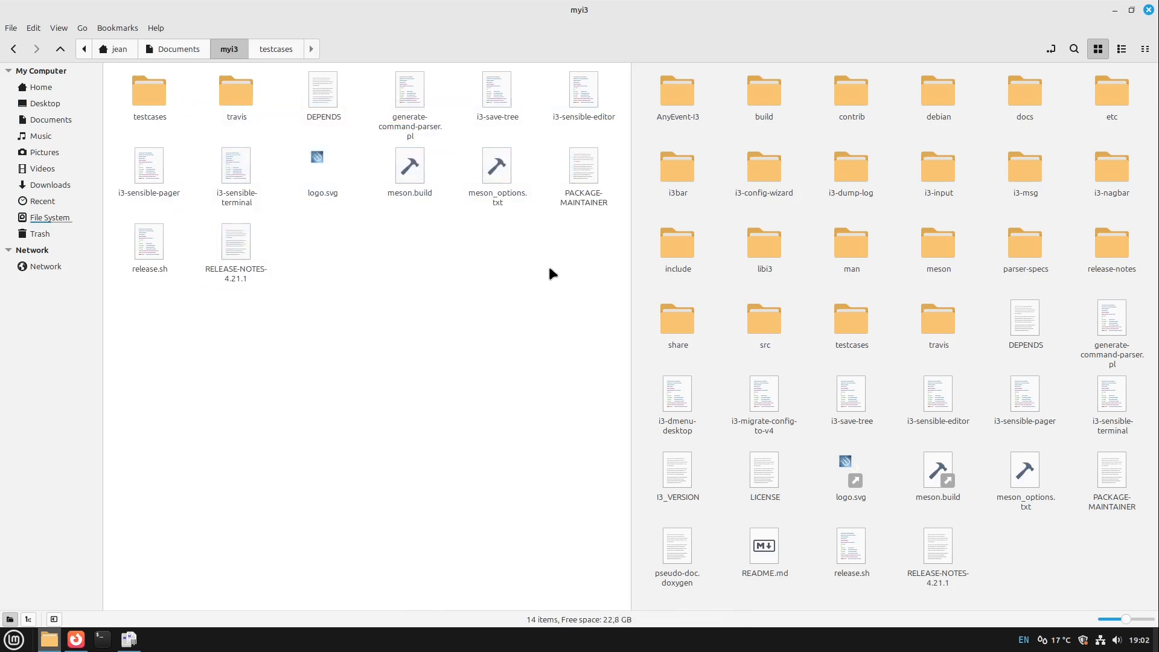
left_click(497, 89)
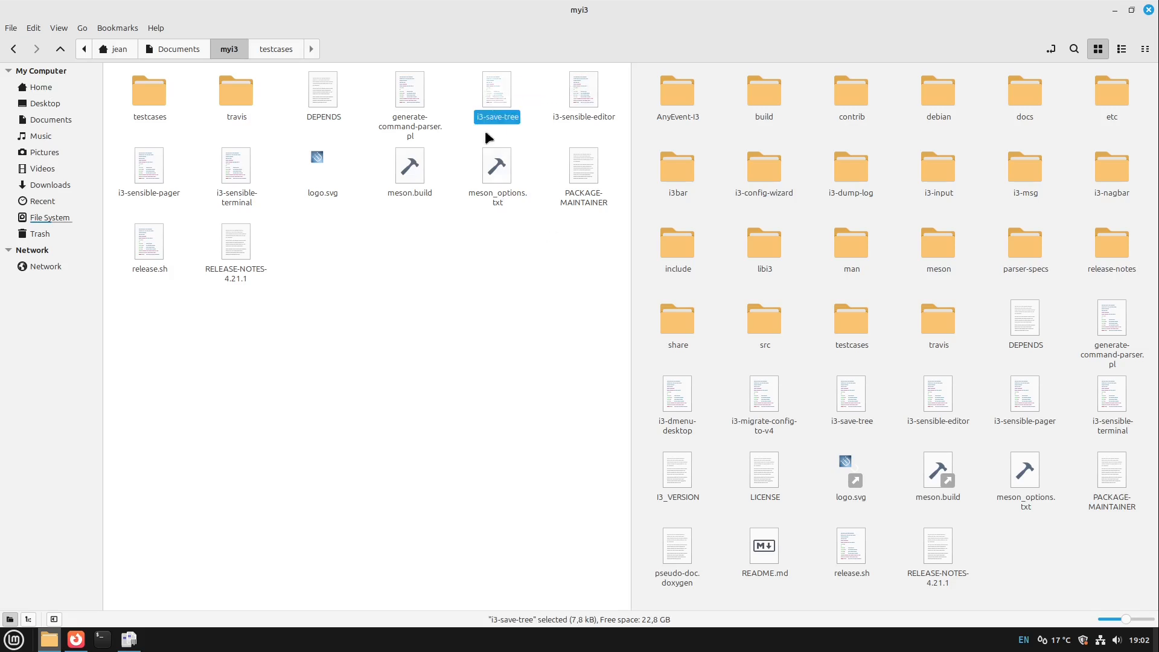
mouse_move(575, 628)
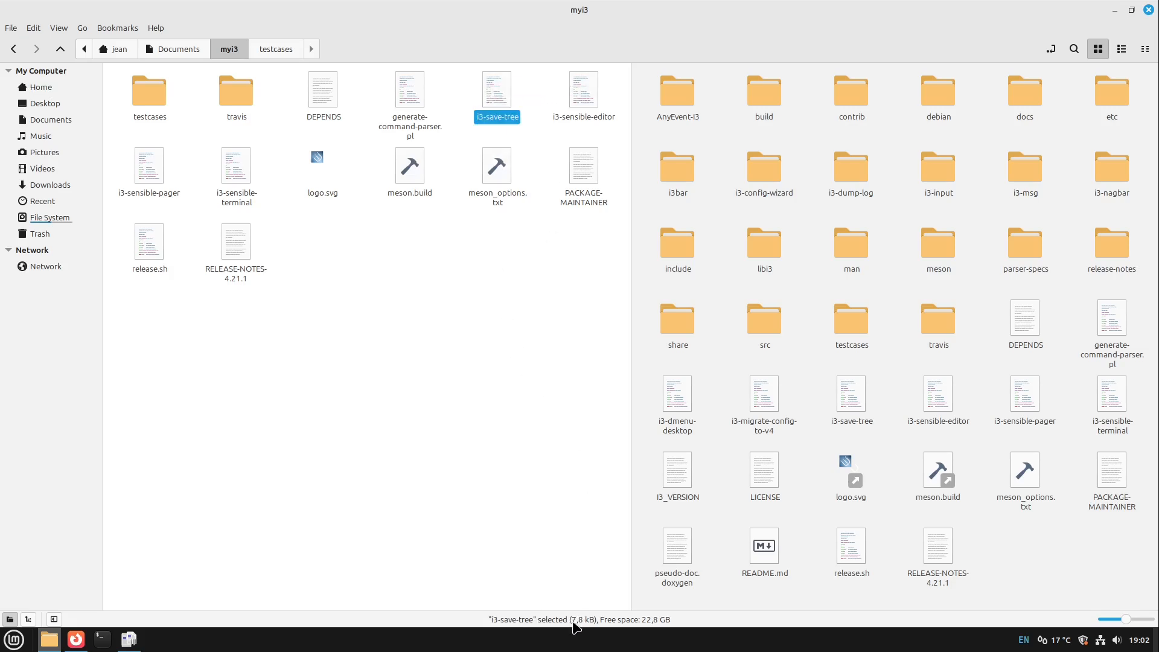
mouse_move(341, 219)
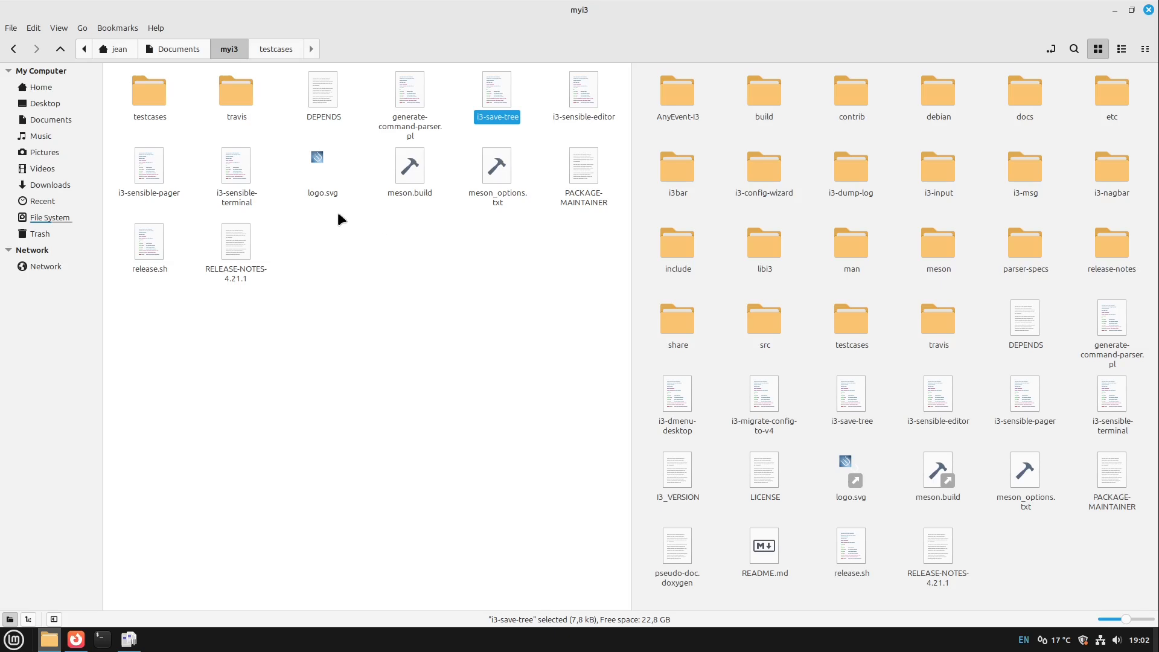
mouse_move(331, 226)
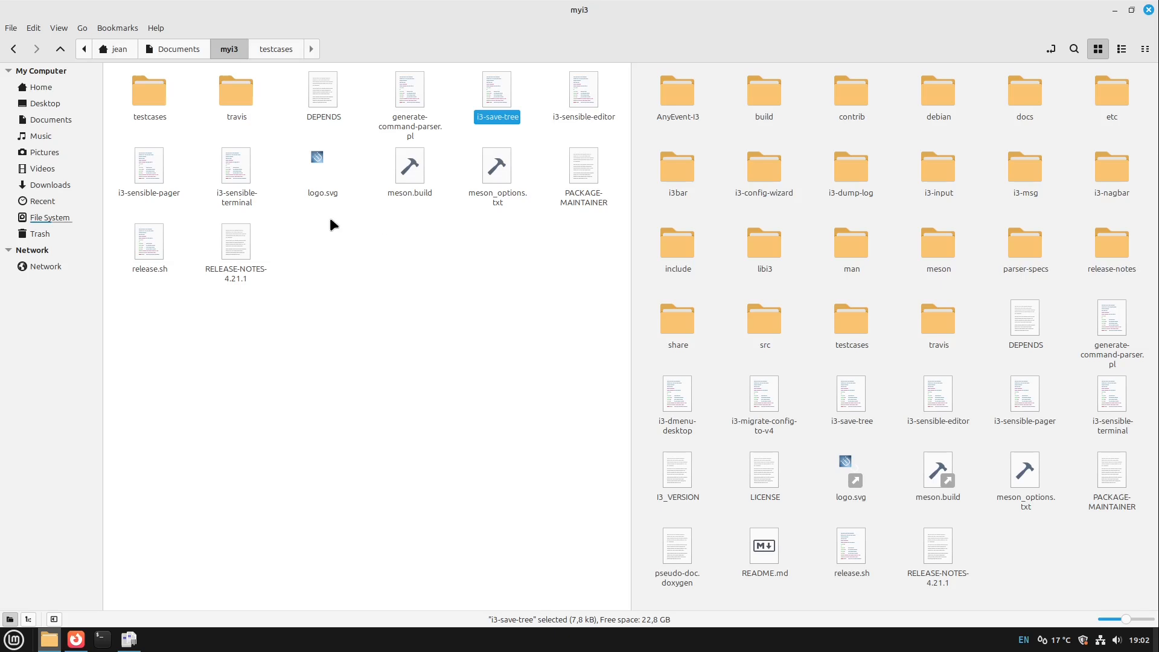
mouse_move(885, 412)
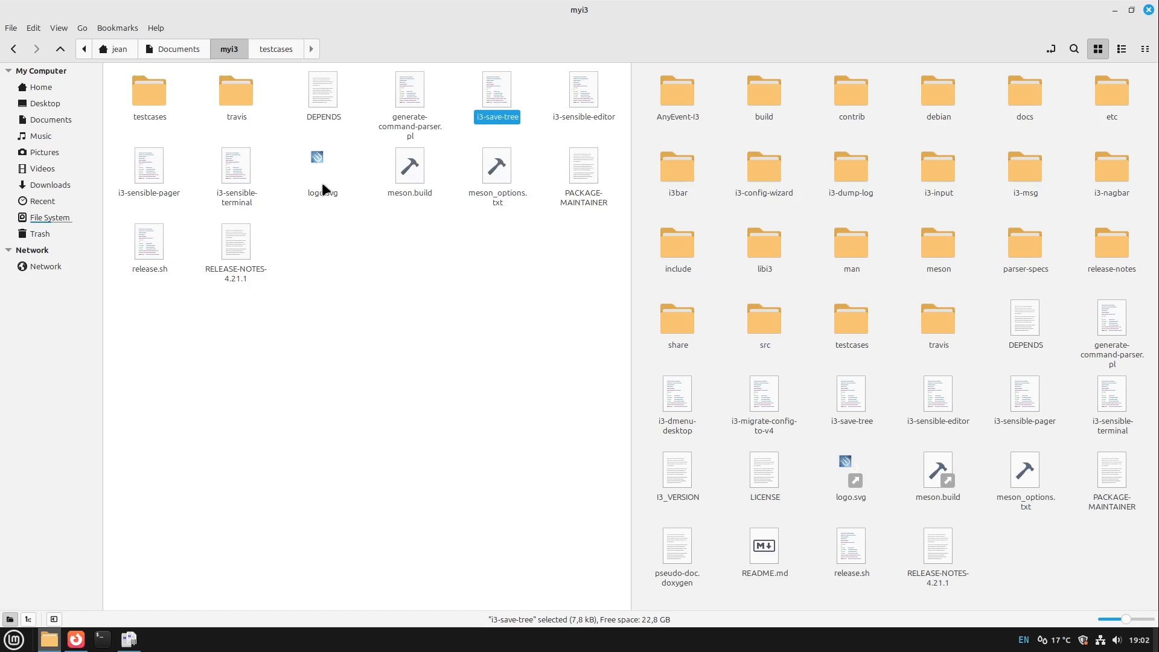
left_click(323, 157)
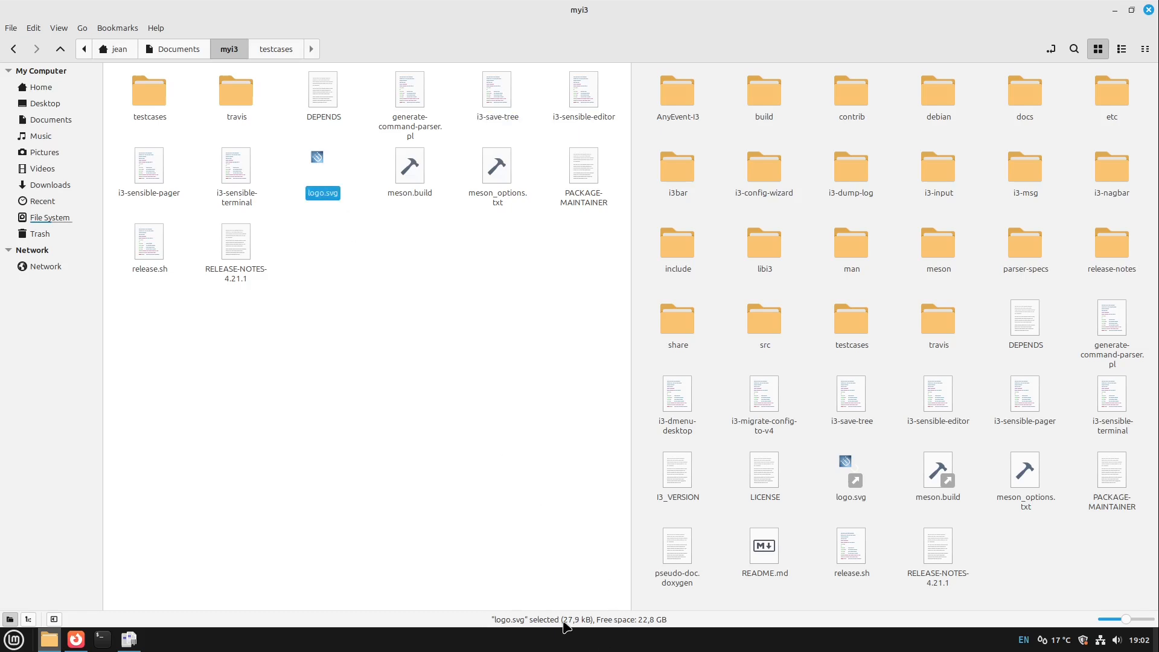
mouse_move(595, 615)
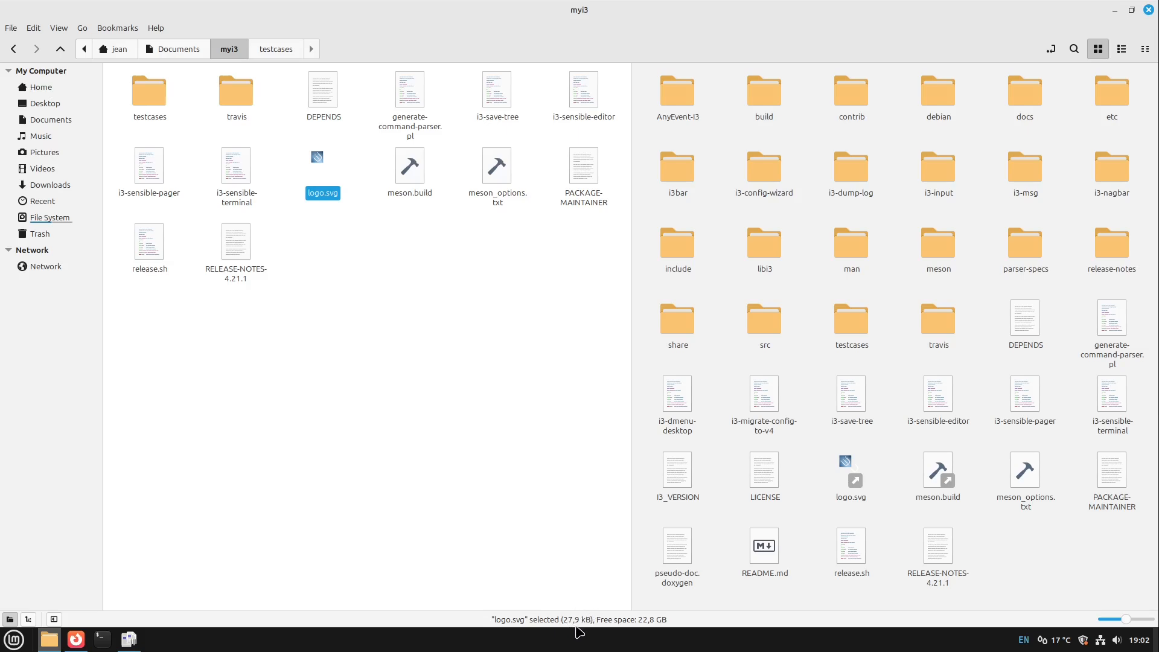
mouse_move(129, 639)
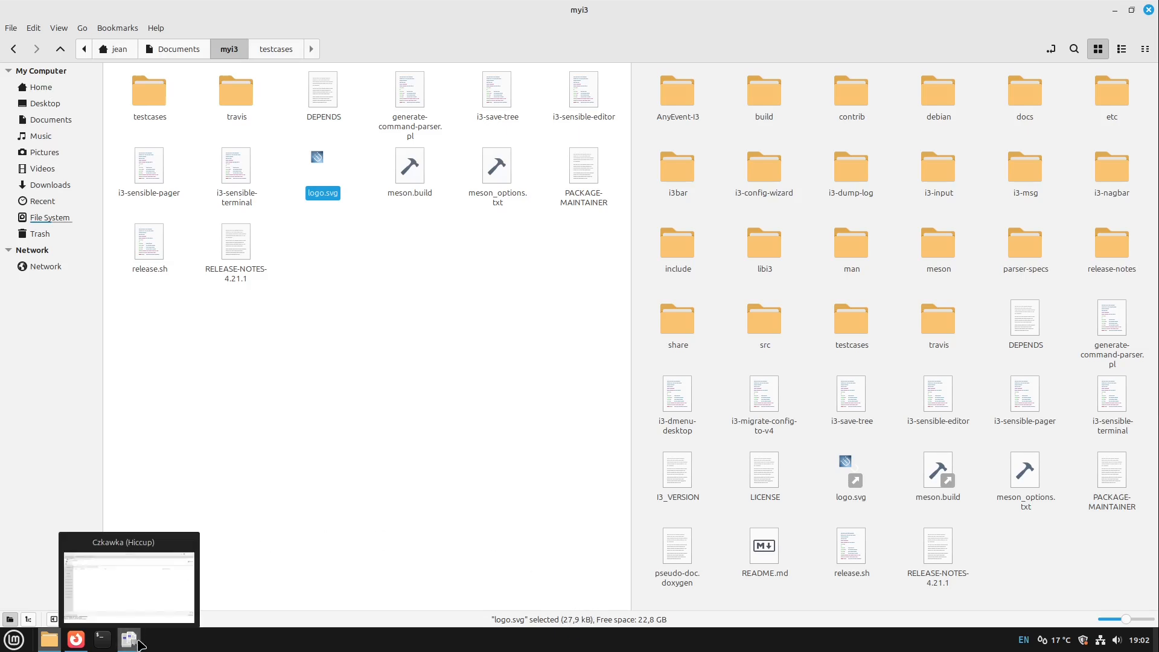
Step: Set the Min size (bytes) in Items Configuration from 16384 to 0
left_click(129, 639)
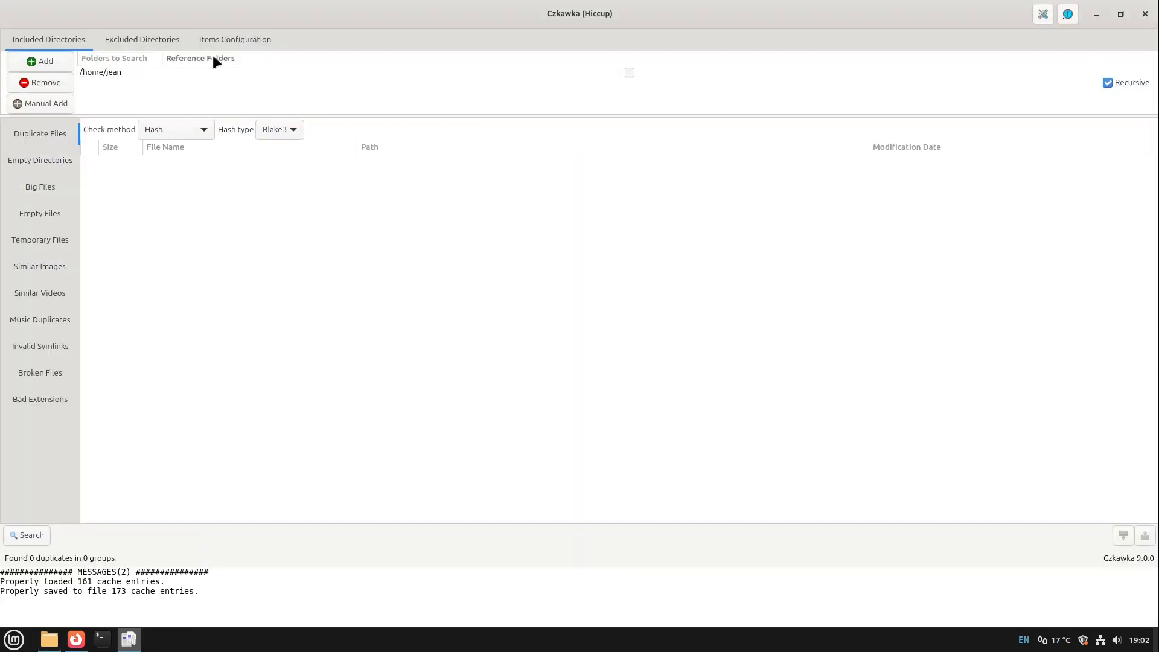
left_click(234, 39)
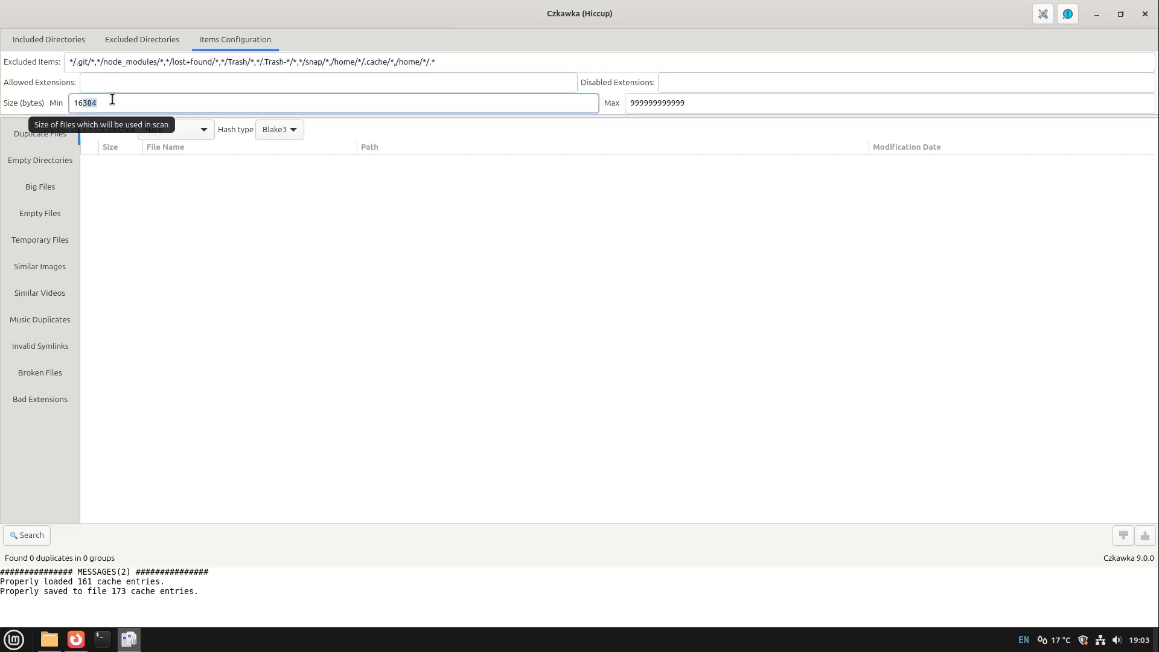
mouse_move(112, 118)
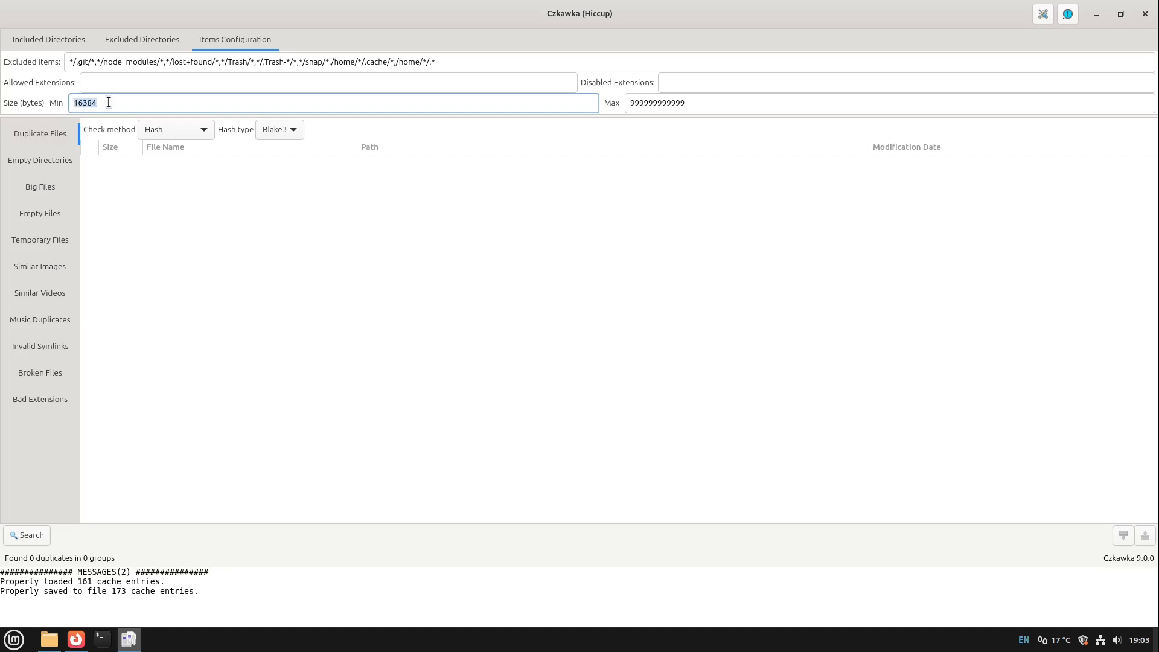
type("0")
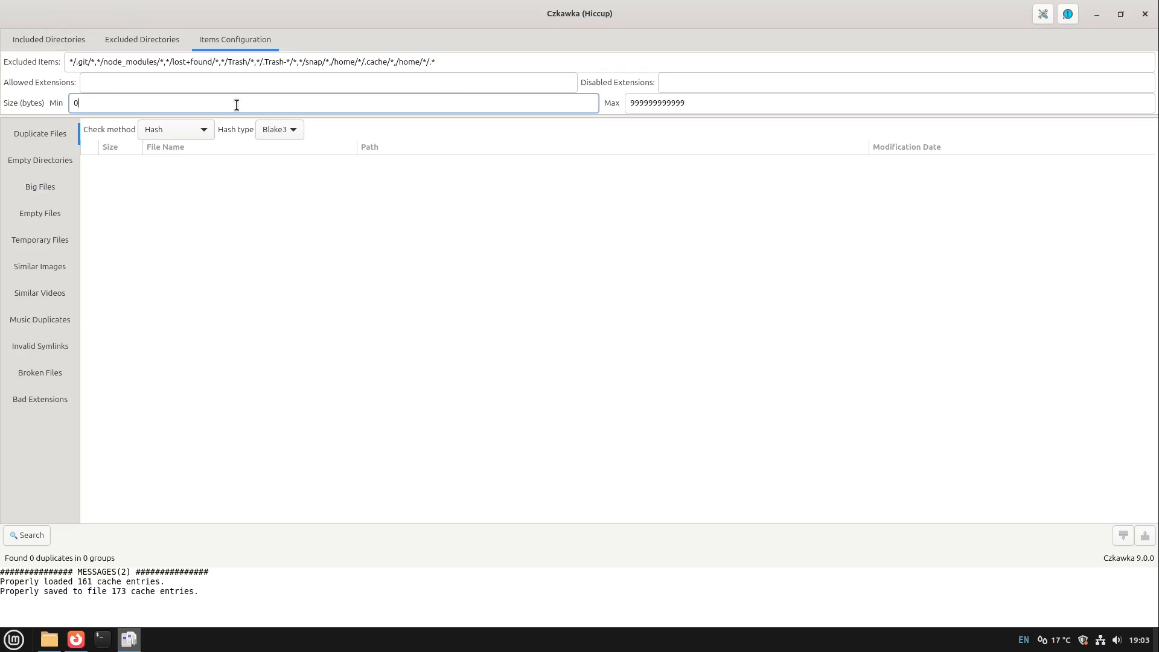
mouse_move(677, 103)
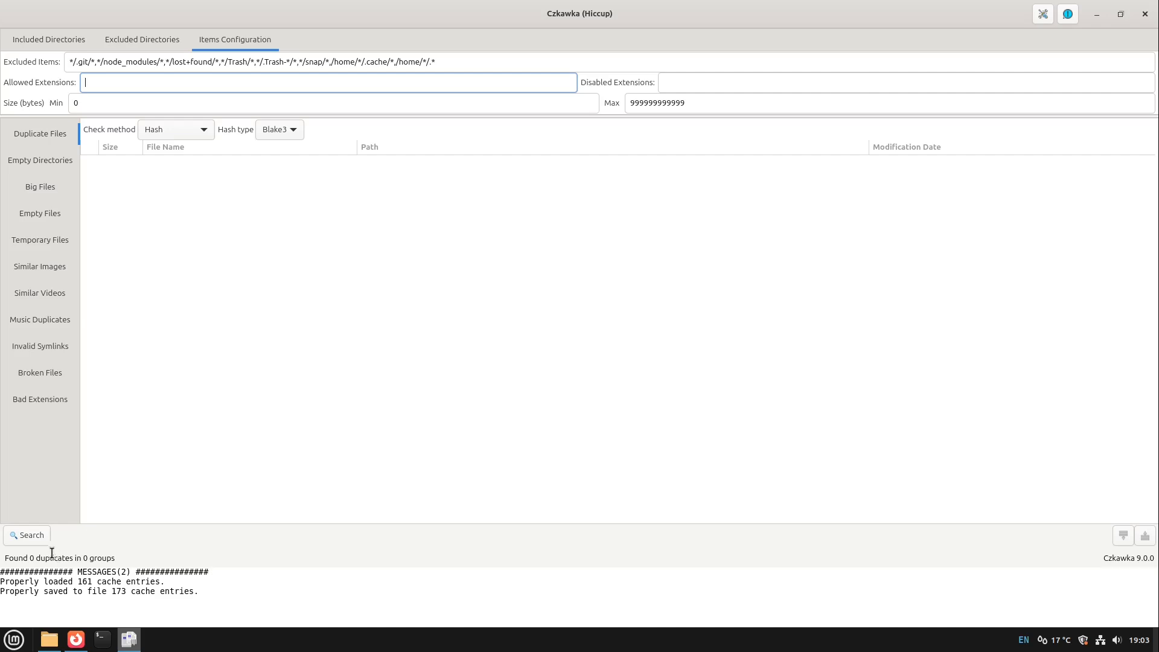
Step: Scan /home/jean for duplicates, finding 4084 duplicate files in 3448 groups
left_click(27, 535)
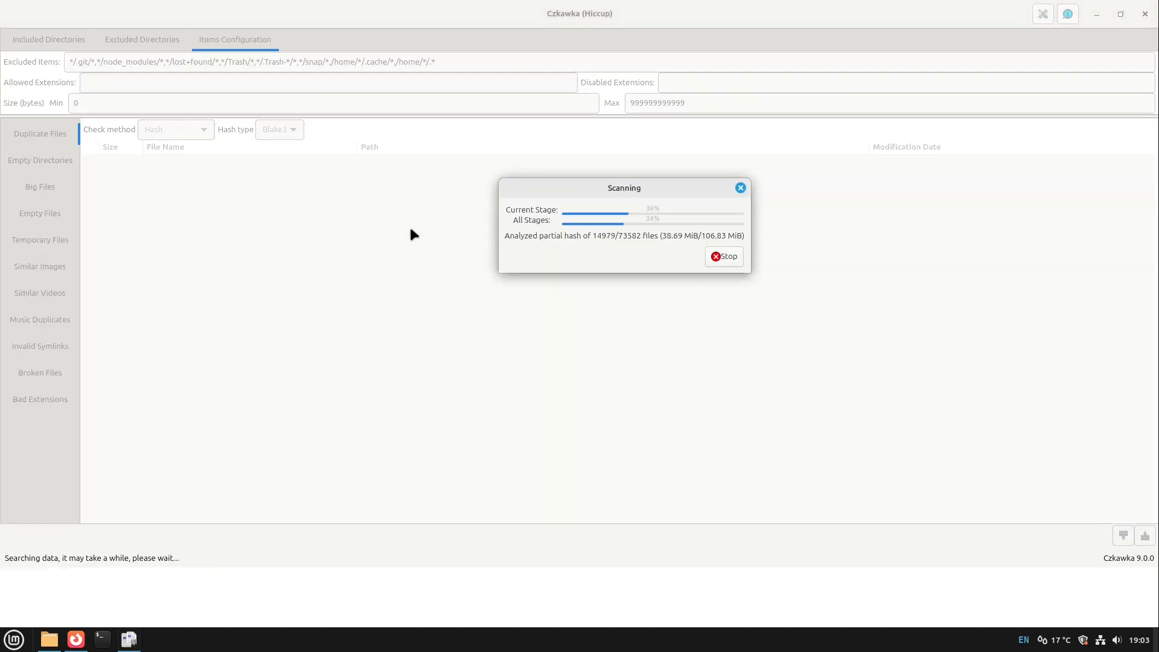
mouse_move(640, 251)
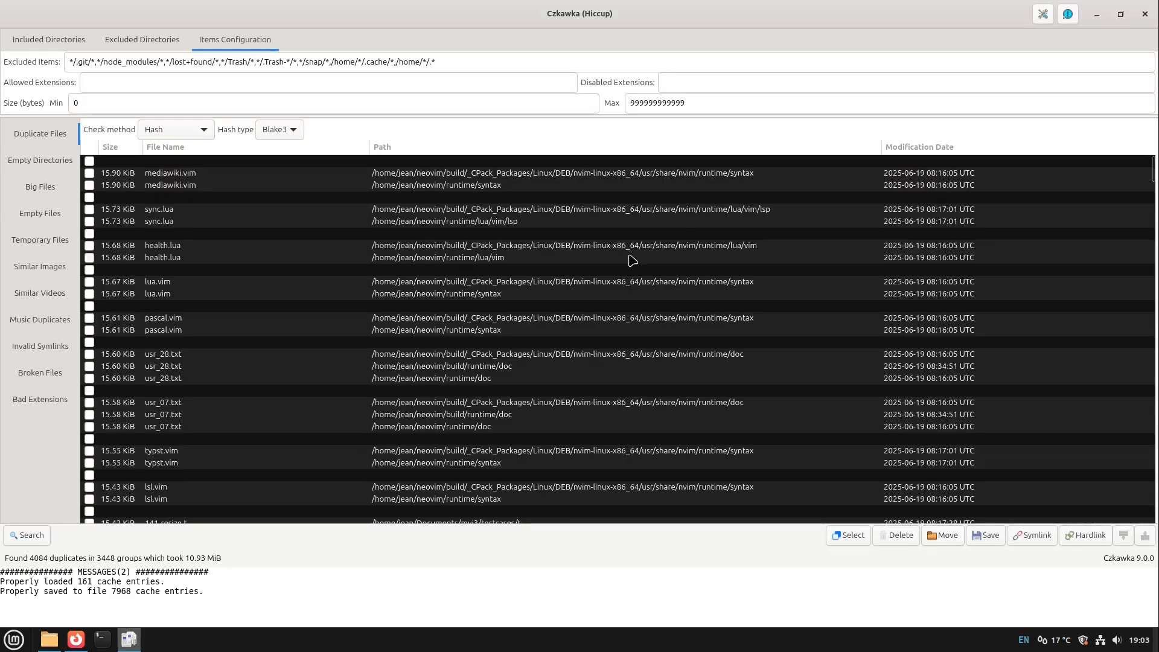
scroll("down", 3)
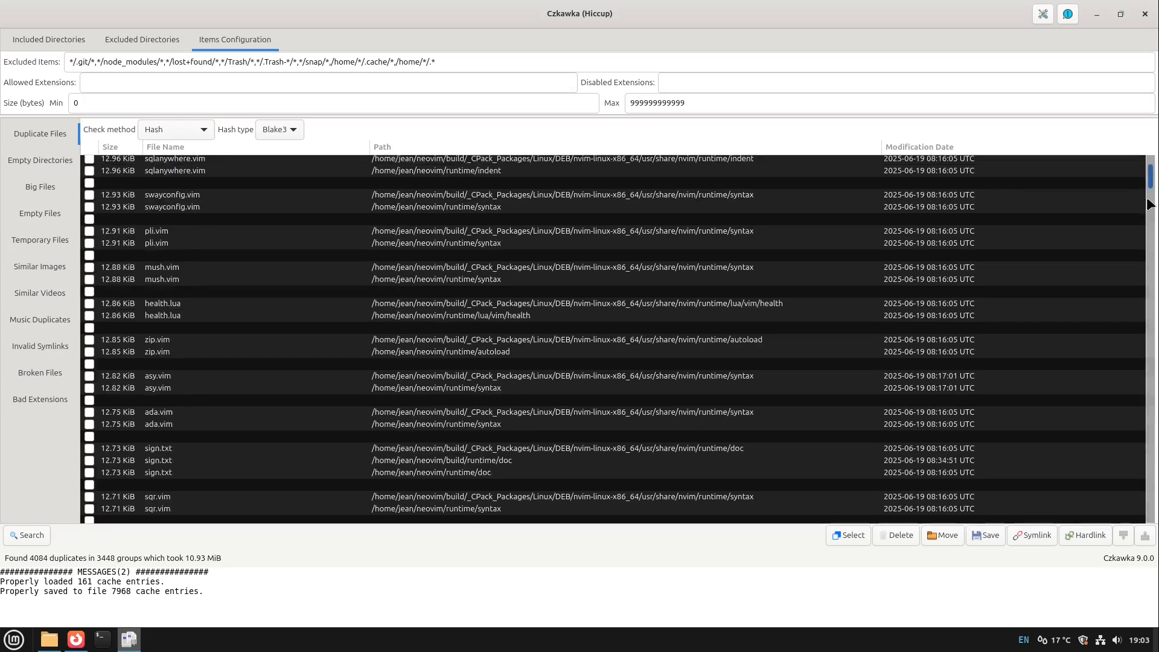
scroll("down", 3)
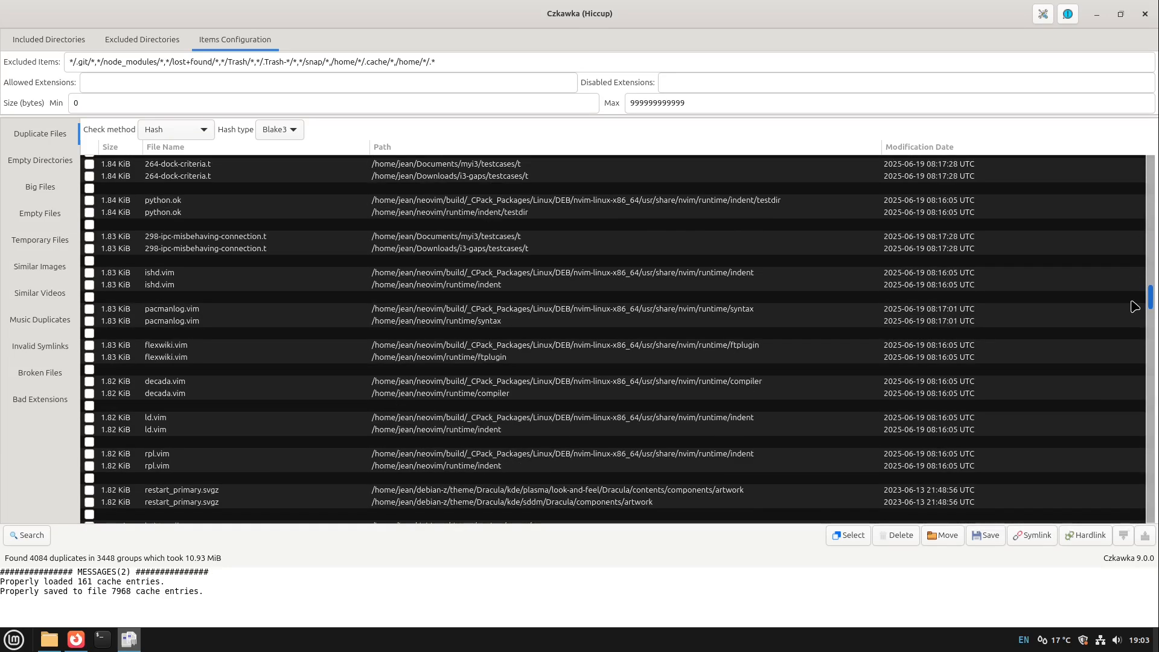
scroll("down", 3)
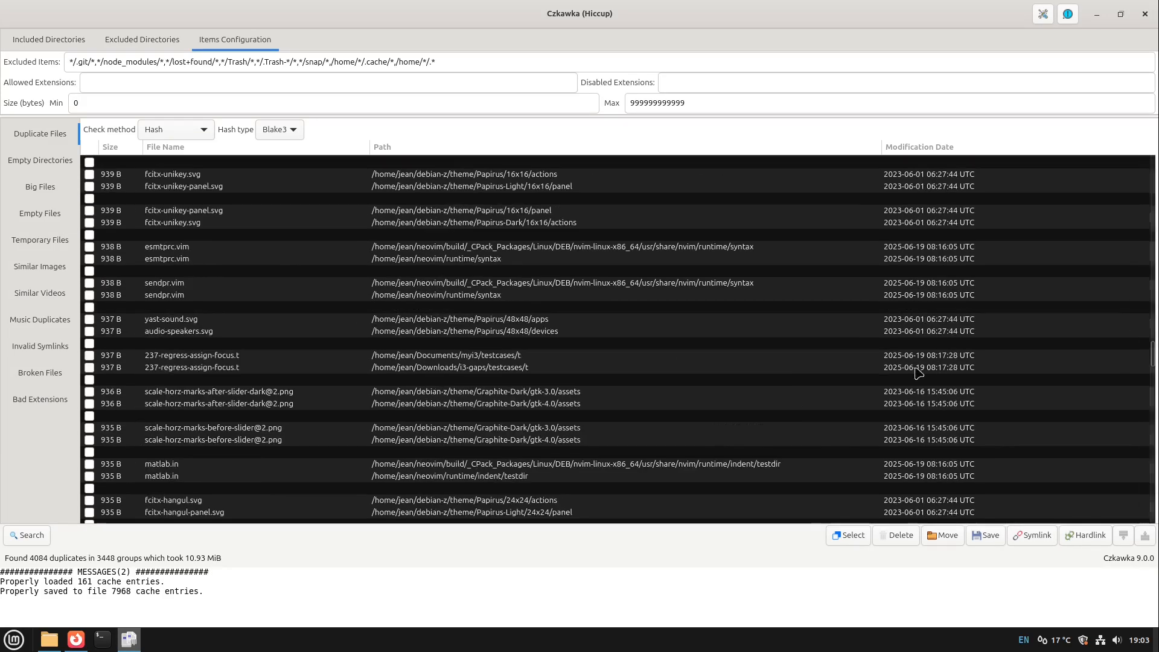
Step: Mark all duplicates in each group and replace them with symlinks
left_click(502, 367)
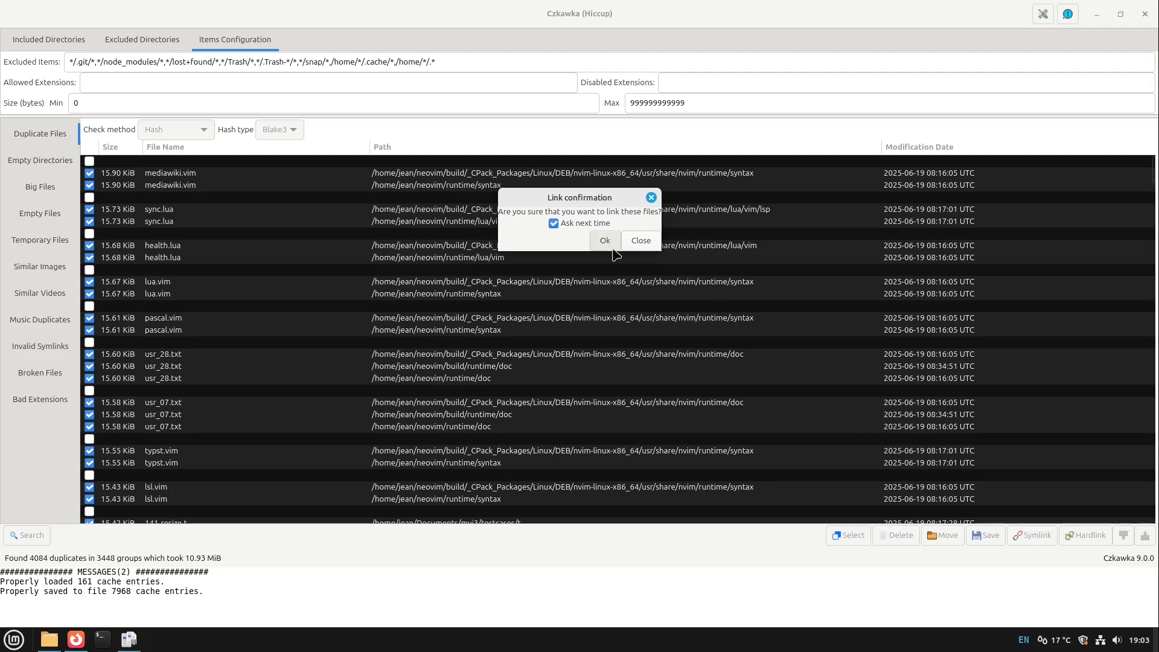
left_click(604, 241)
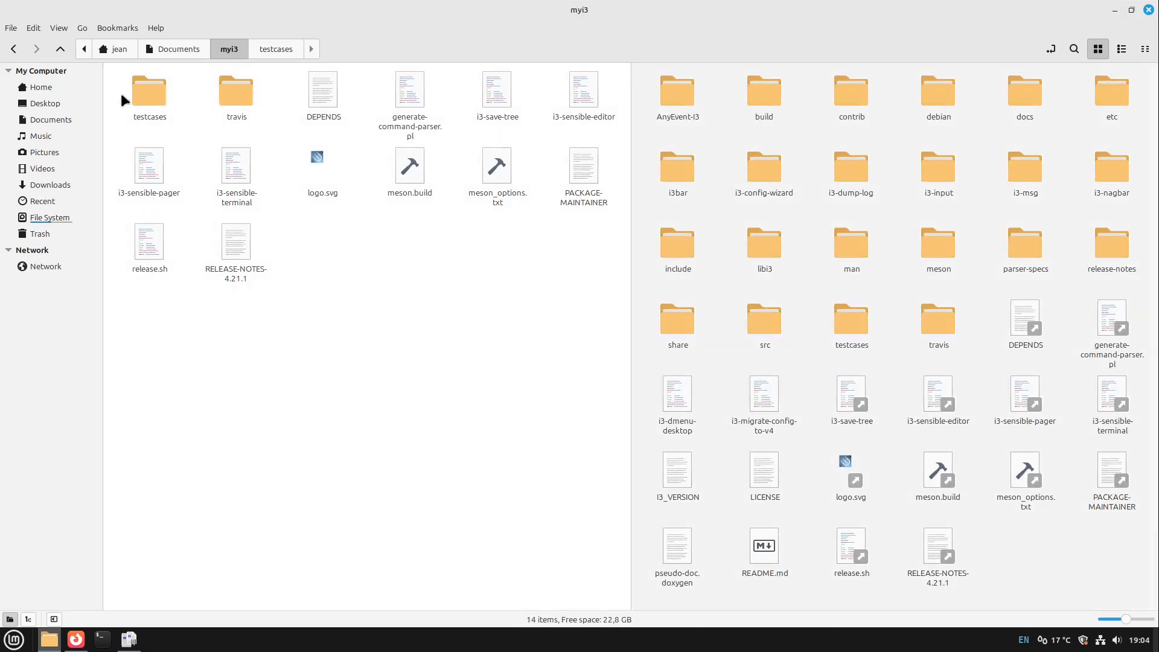
mouse_move(975, 527)
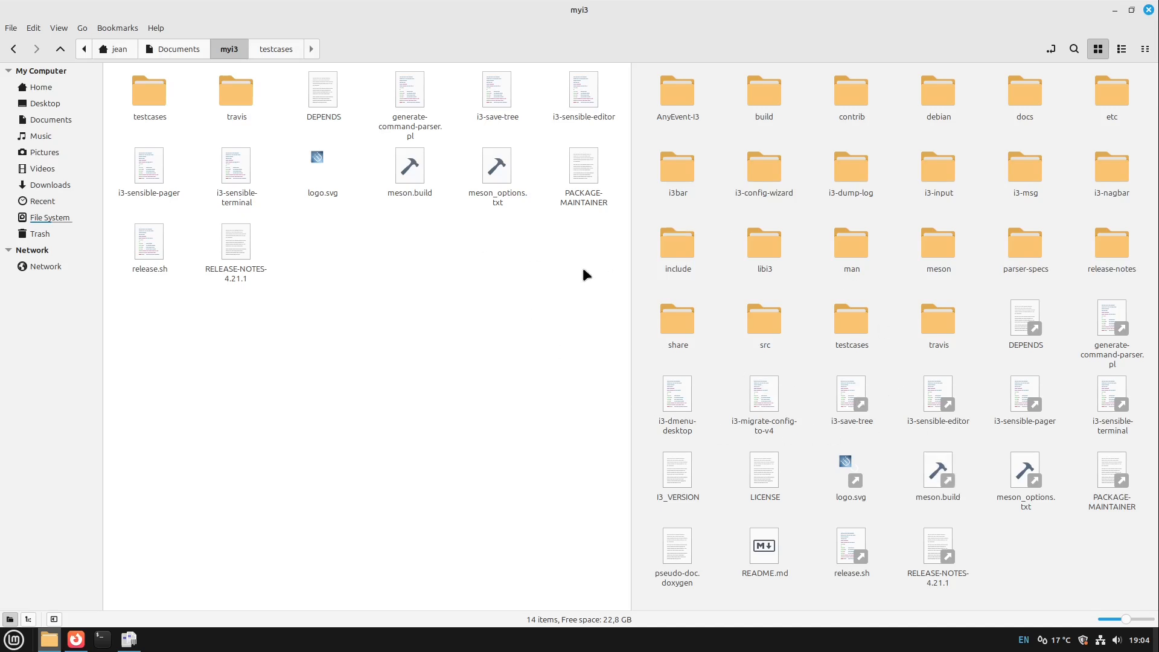
mouse_move(381, 356)
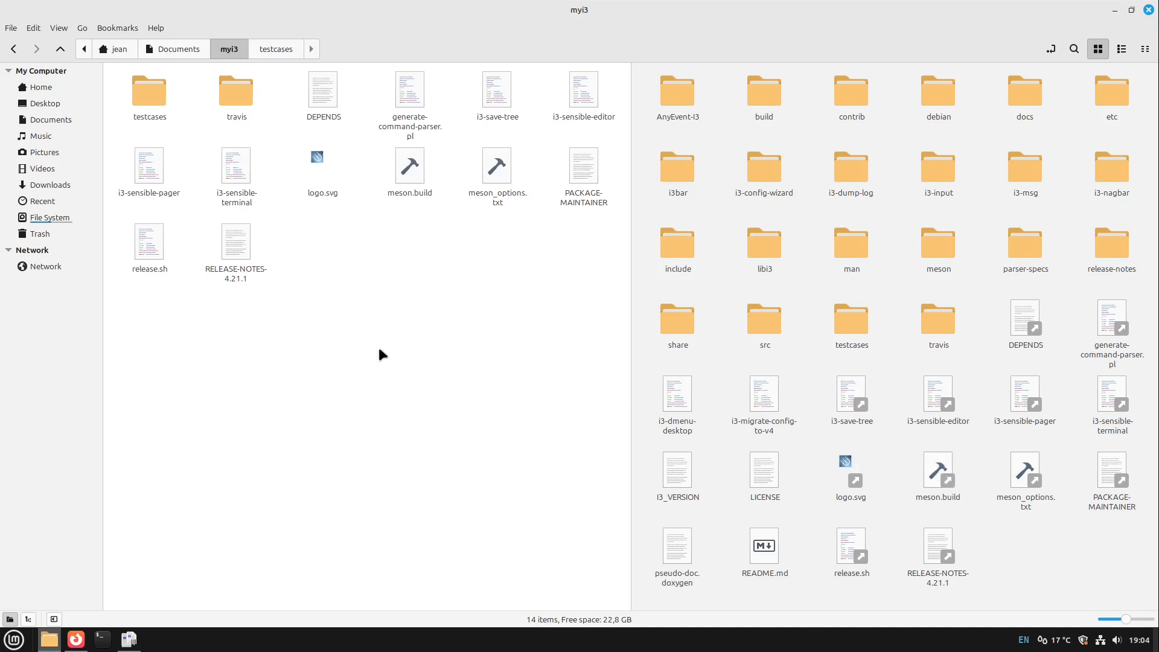
mouse_move(123, 614)
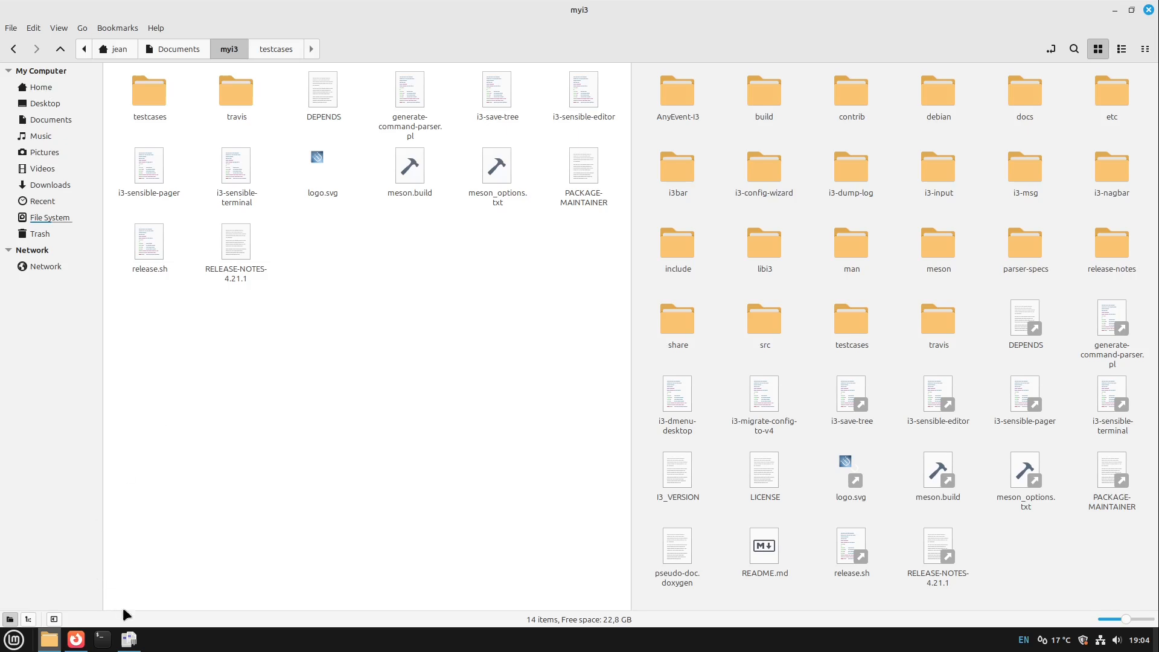
Step: Return from Nemo's myi3 folder to the Czkawka duplicate finder window
left_click(128, 639)
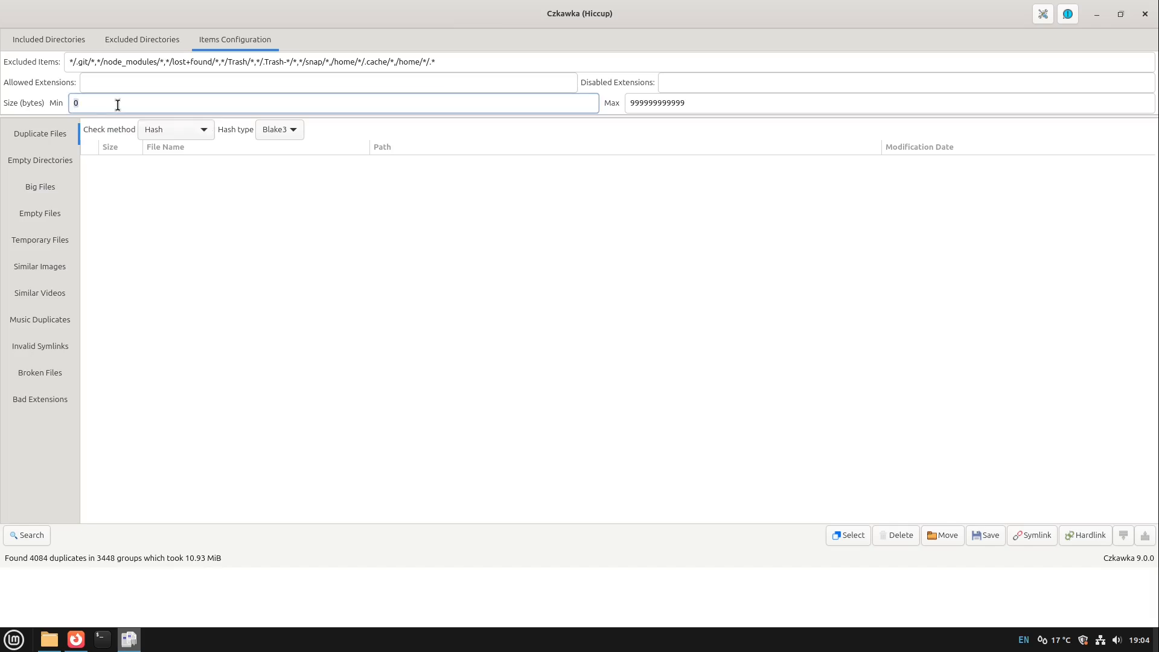
Step: Set the minimum scan file size to 16000 bytes and show the empty-folder results
type("16000")
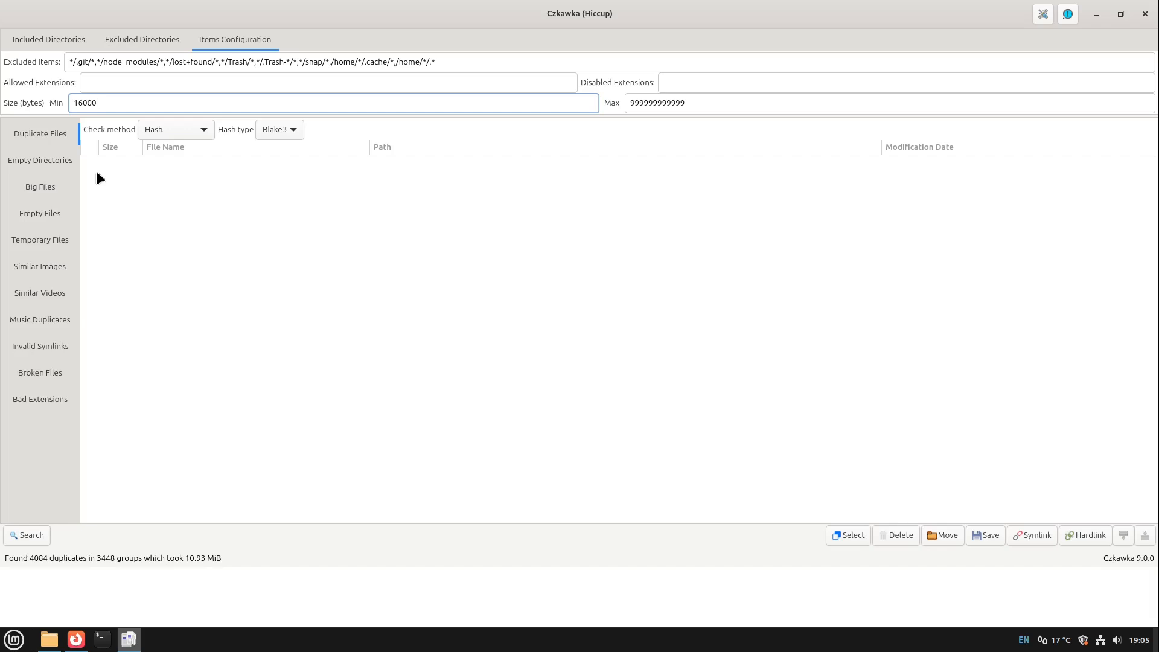
left_click(38, 160)
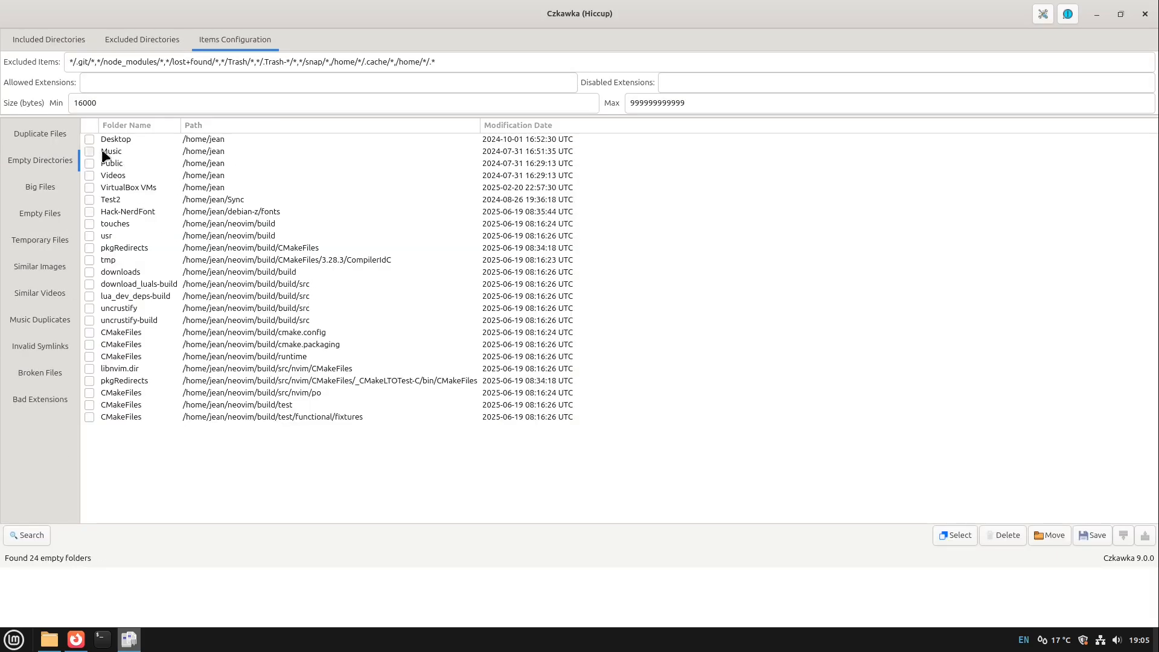
Step: List the 50 biggest files and check the 3.82 GiB xubuntu-24.04.1-desktop-amd64.iso
left_click(40, 186)
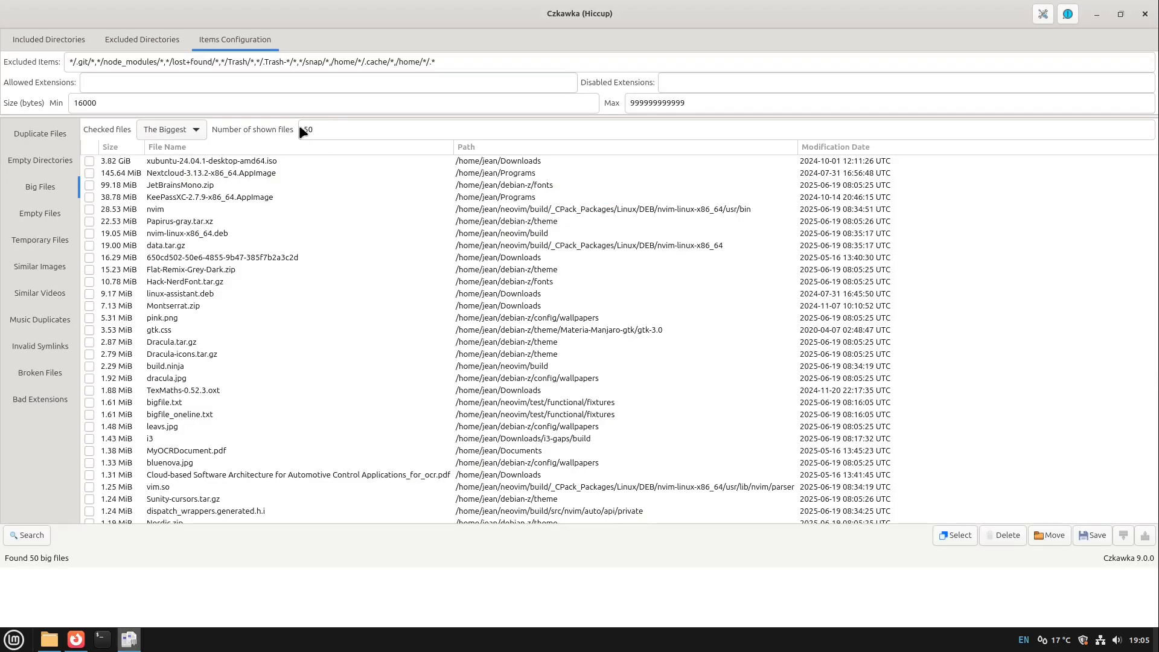
left_click(222, 161)
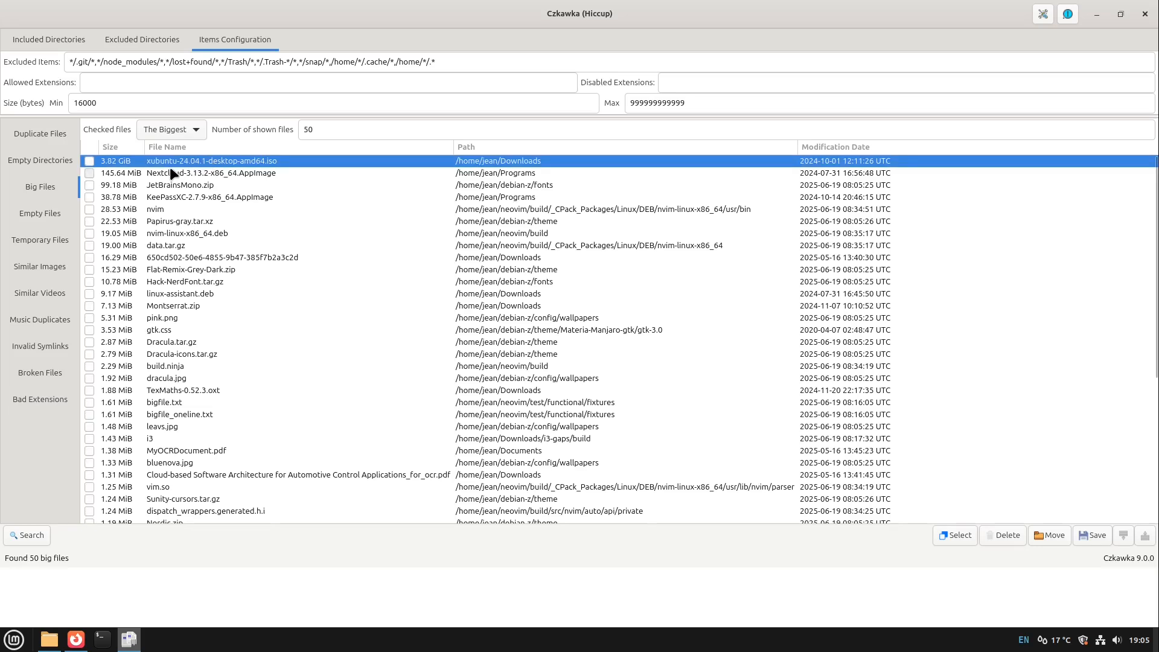
mouse_move(173, 180)
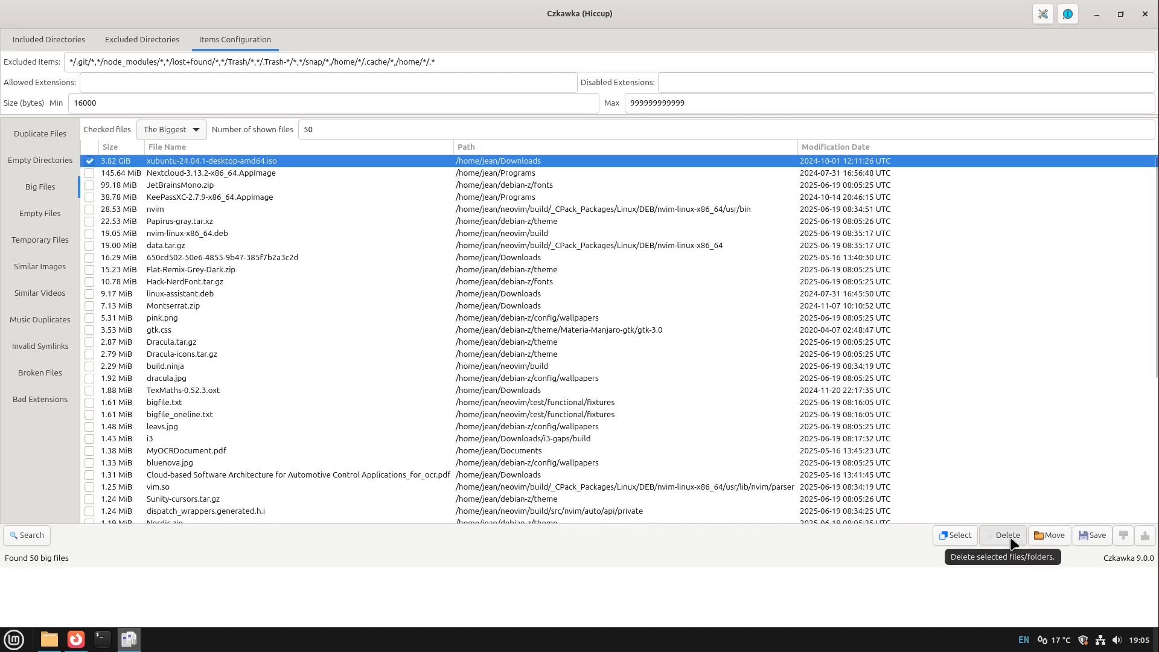
Step: Delete the checked xubuntu ISO, leaving the 145.64 MiB Nextcloud AppImage on top
left_click(1007, 535)
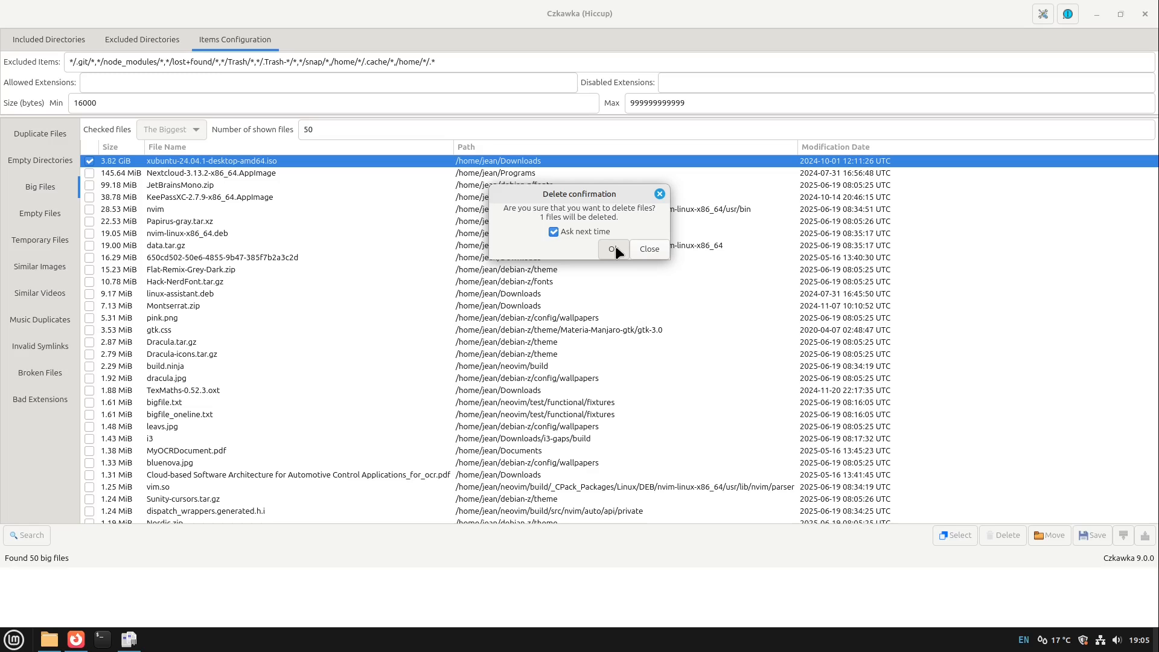
left_click(613, 249)
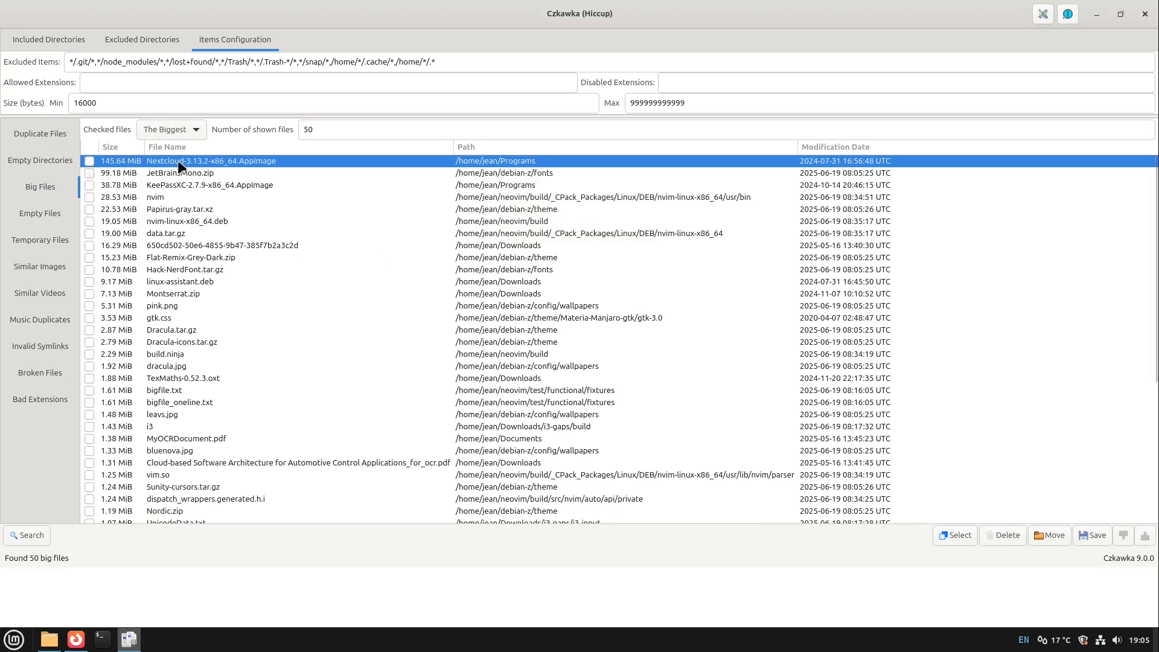
mouse_move(191, 172)
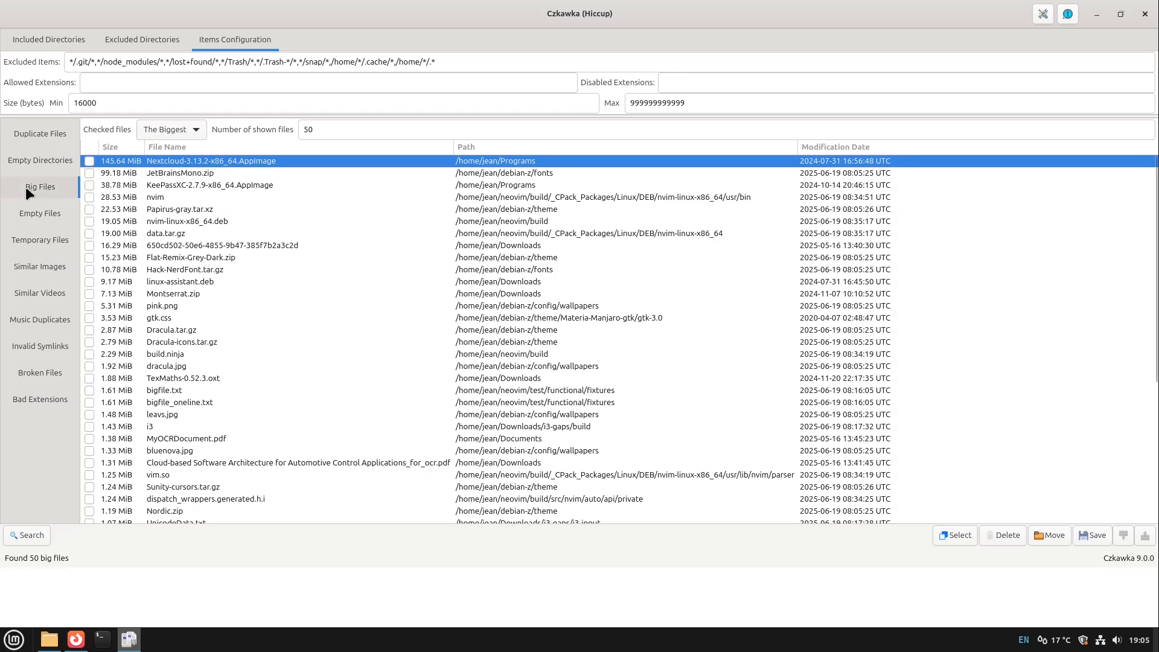
Step: Scan /home/jean for empty files (23) and temporary files (1), then move to similar images
left_click(38, 213)
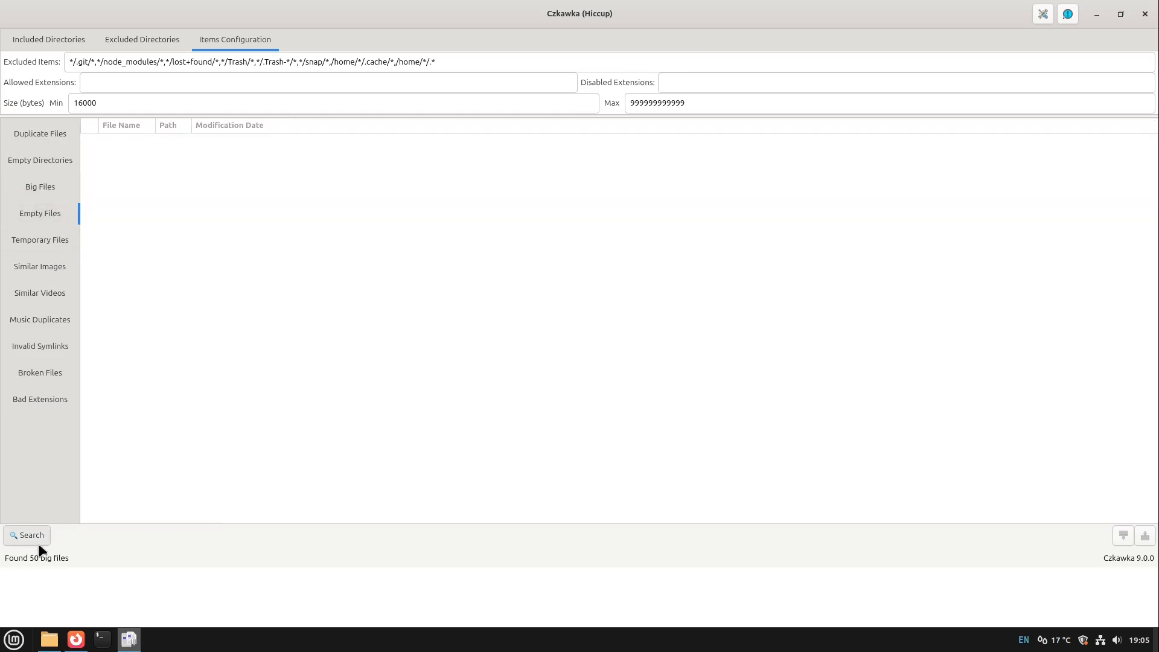
left_click(27, 535)
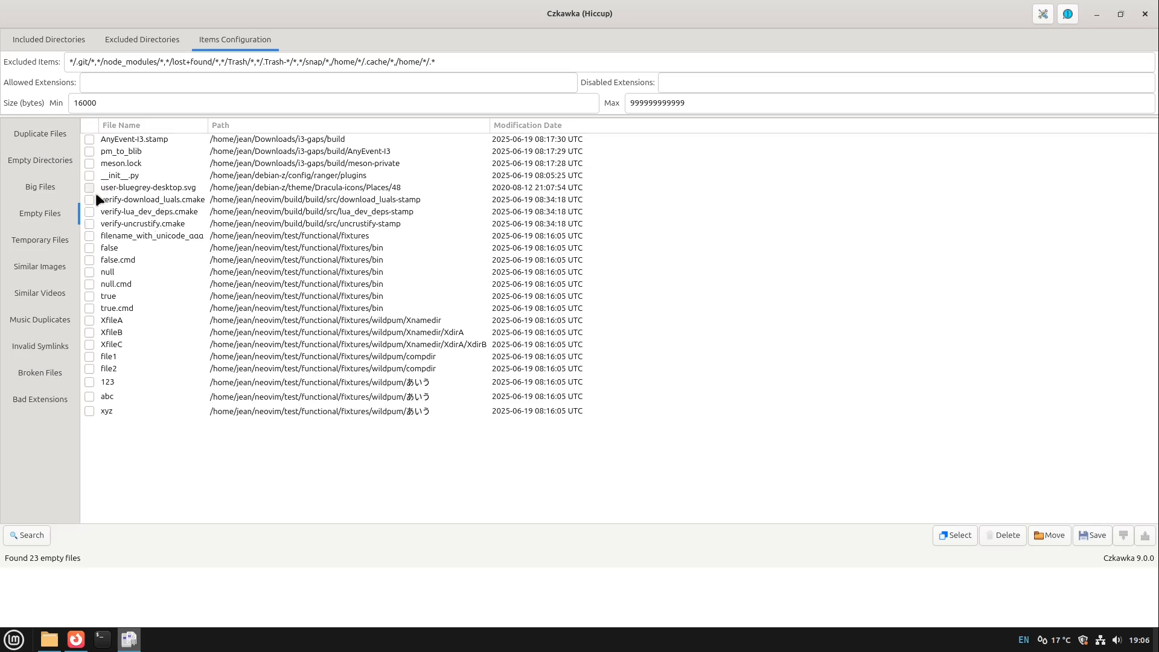
mouse_move(157, 201)
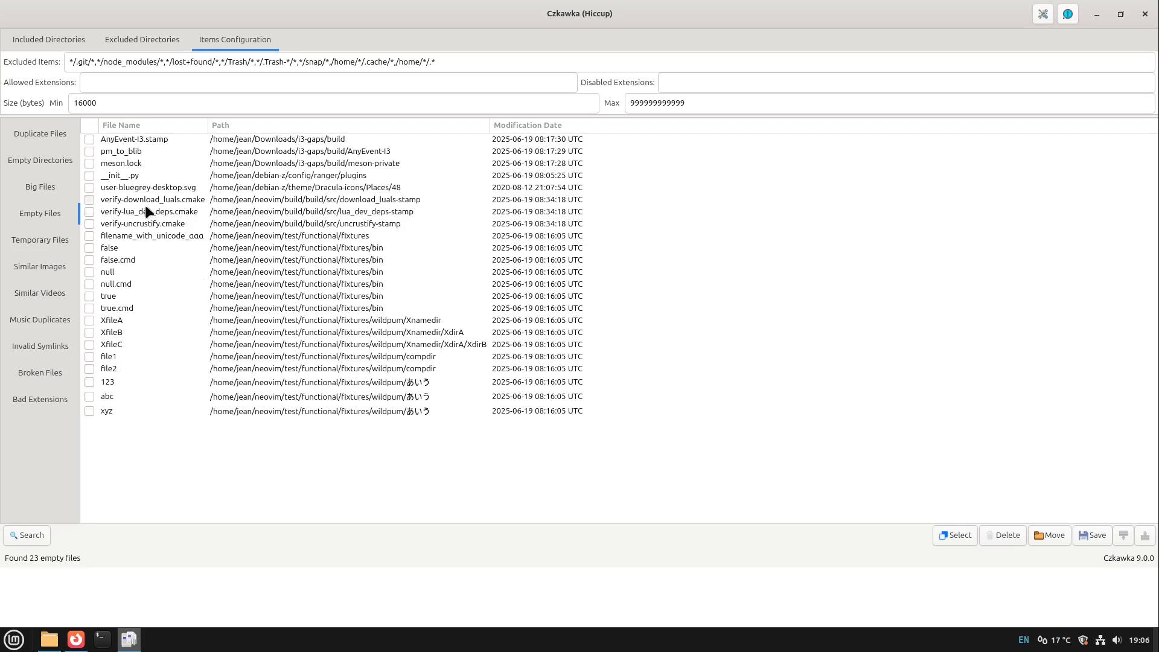
left_click(39, 239)
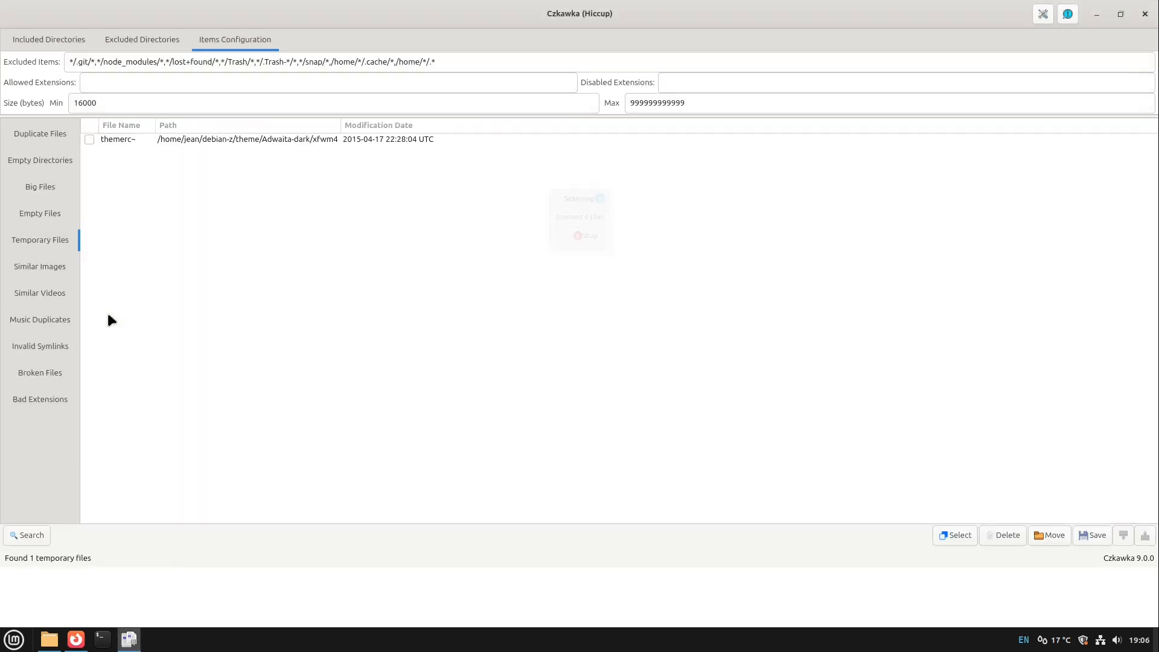
left_click(39, 265)
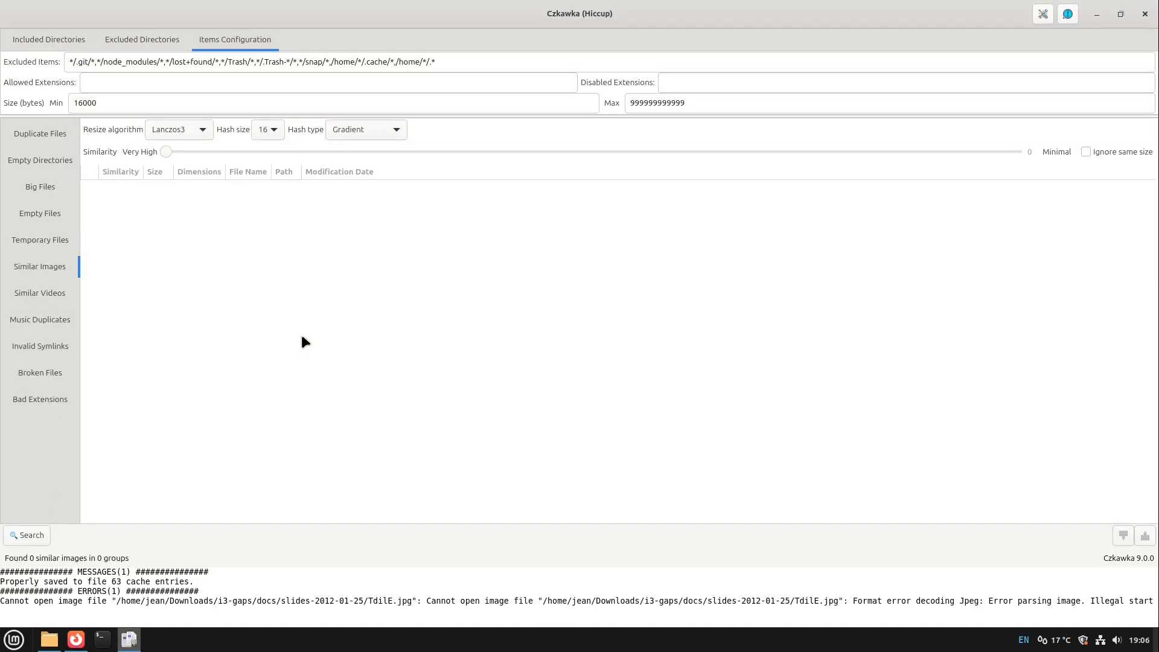
mouse_move(45, 493)
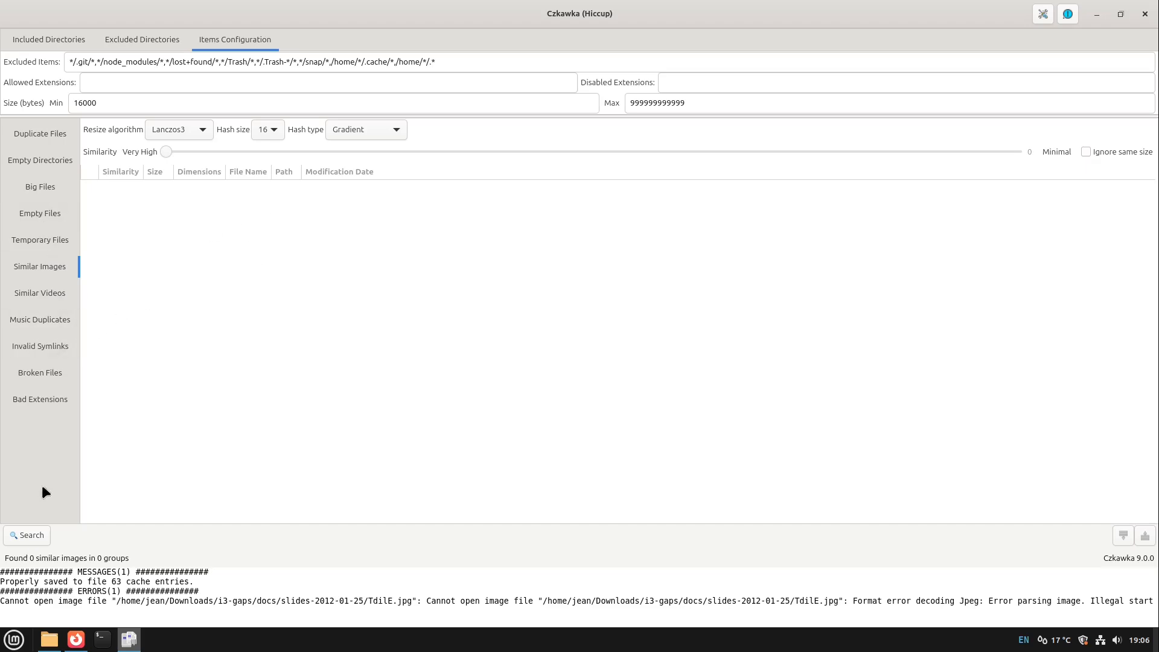
Step: Search for similar images, loosen the similarity threshold and rerun to find 2 groups
left_click(26, 535)
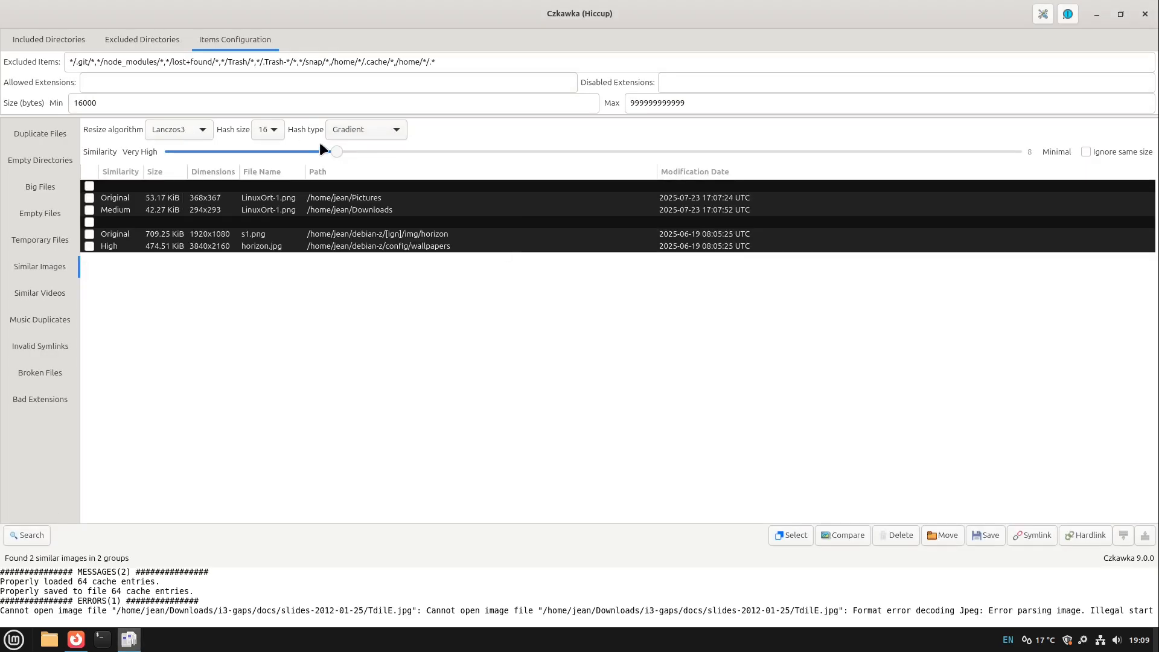
left_click_drag(337, 152, 166, 152)
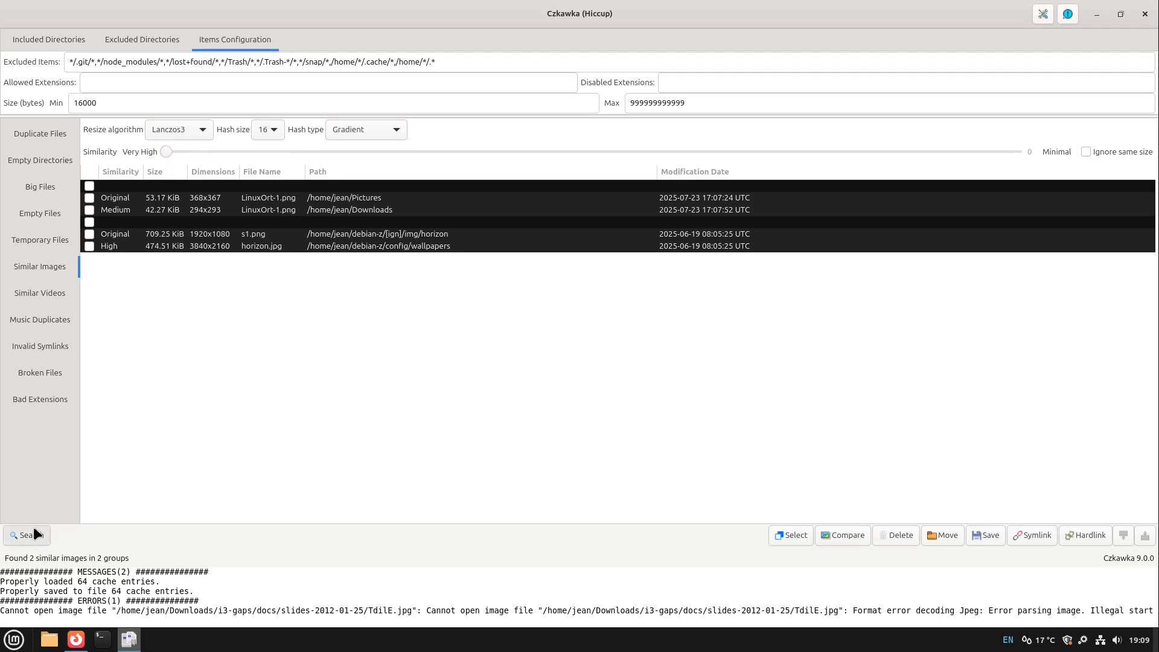
left_click(26, 535)
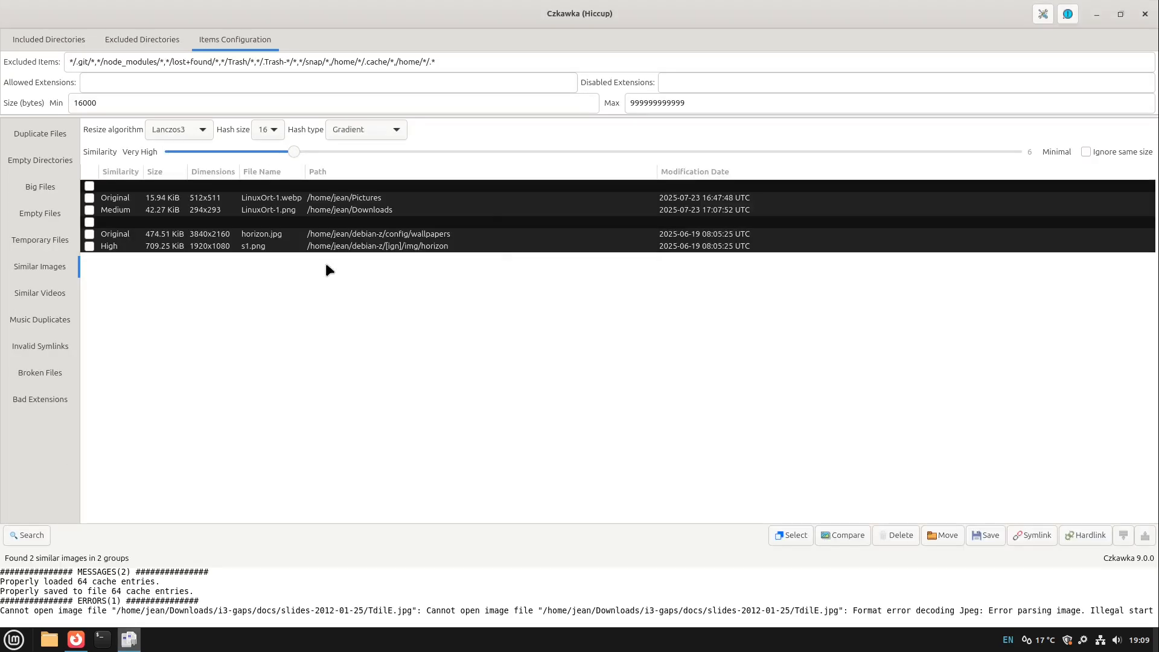
mouse_move(356, 212)
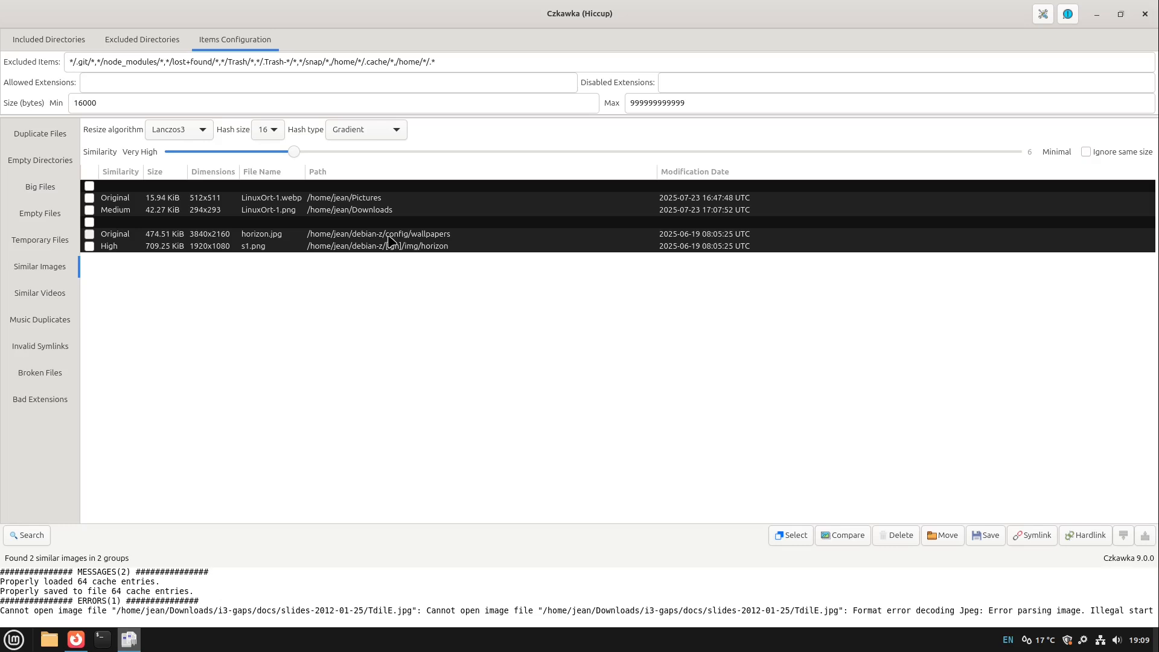
Step: Preview the matched horizon.jpg and LinuxOrt-1.png images from the results
left_click(262, 233)
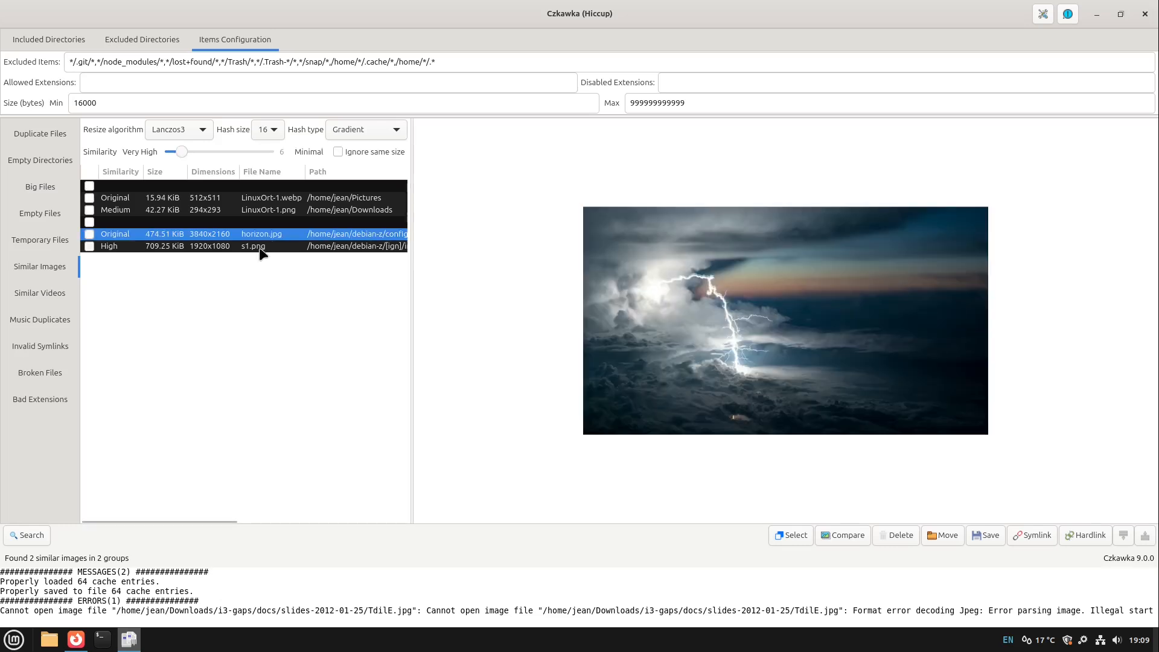
left_click(253, 245)
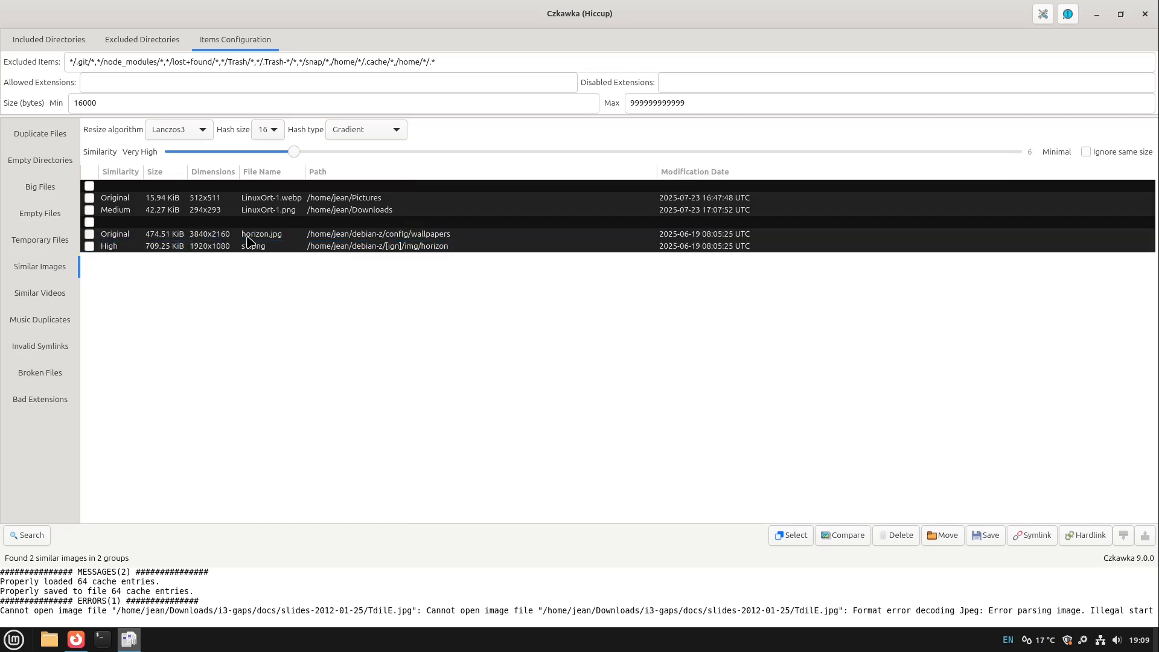
left_click(261, 233)
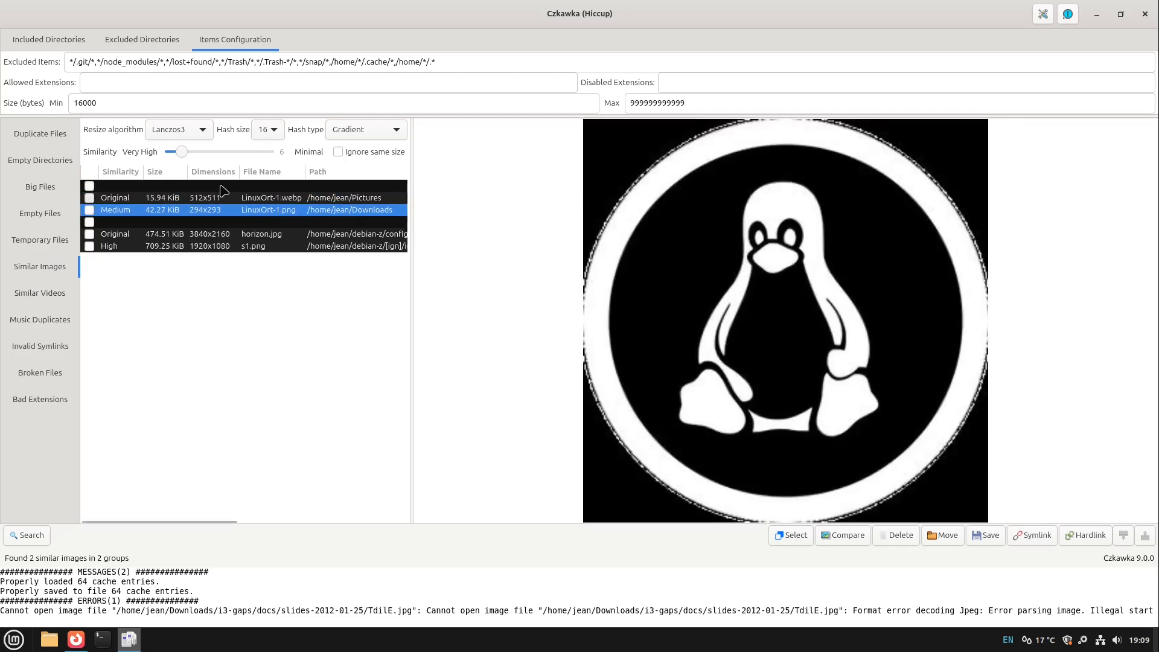
Step: Set similarity to Very High (0) so only the jpg/png wallpaper pair in Pictures is found
left_click_drag(183, 152, 171, 152)
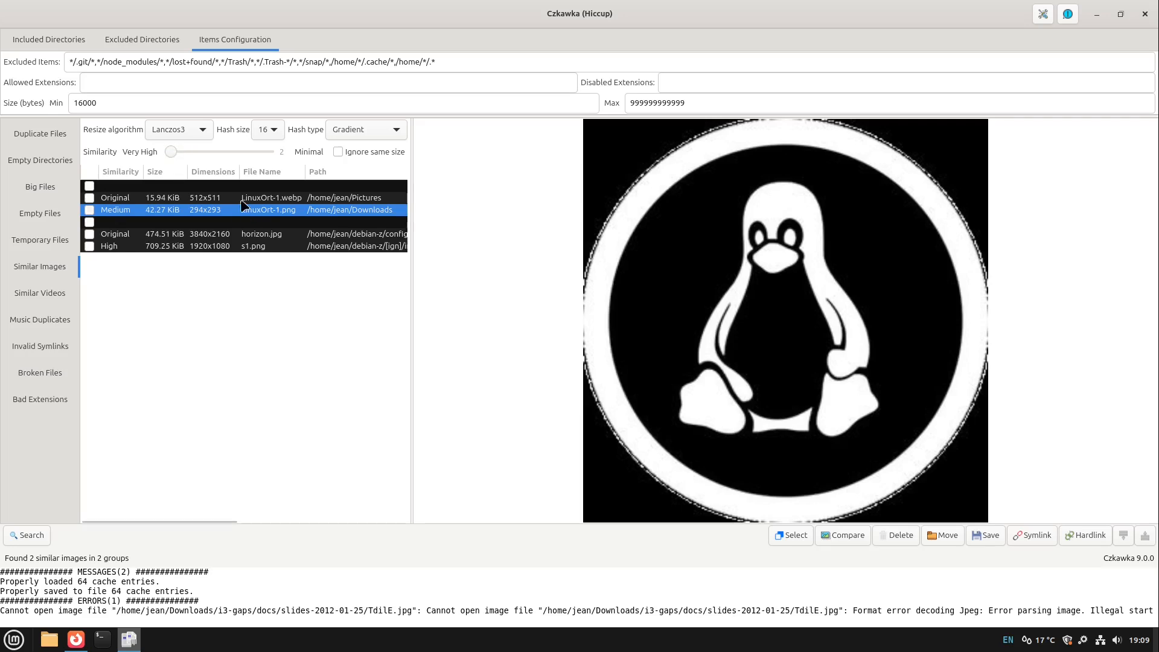
left_click_drag(171, 152, 187, 152)
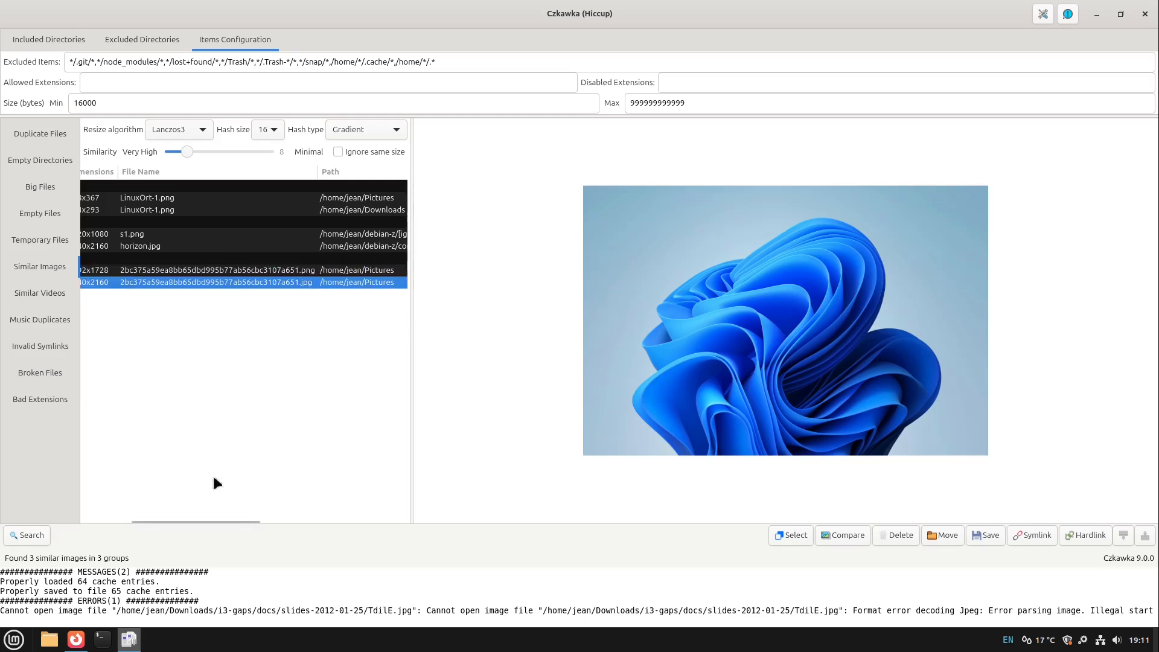
left_click_drag(186, 152, 172, 152)
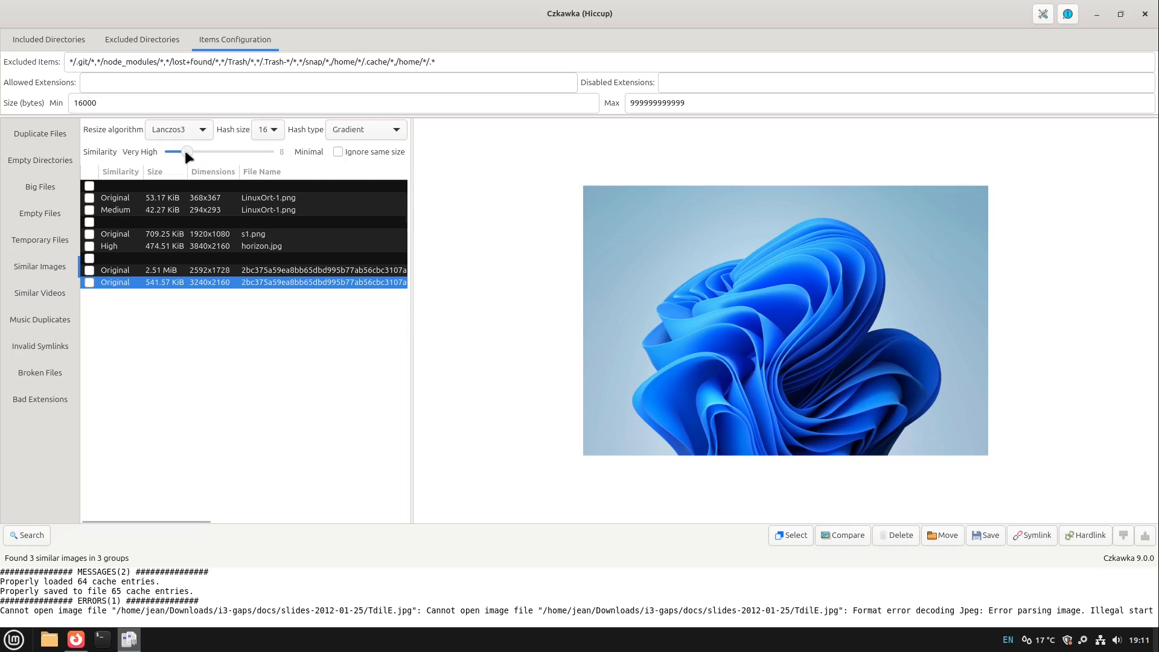
left_click(25, 535)
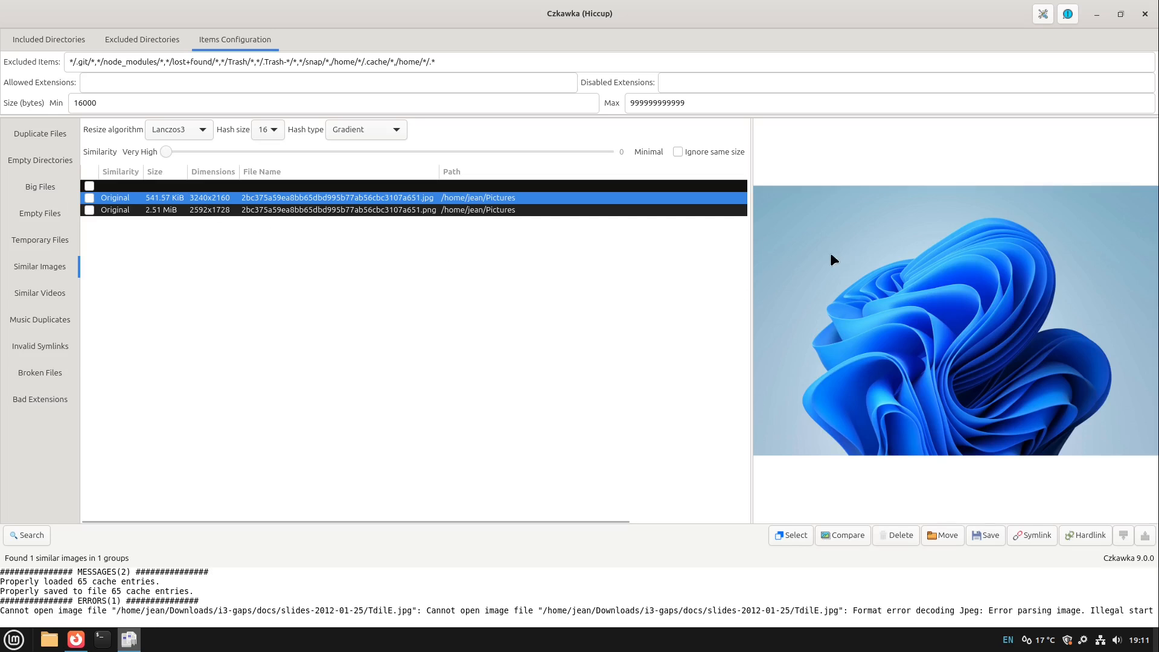
mouse_move(328, 237)
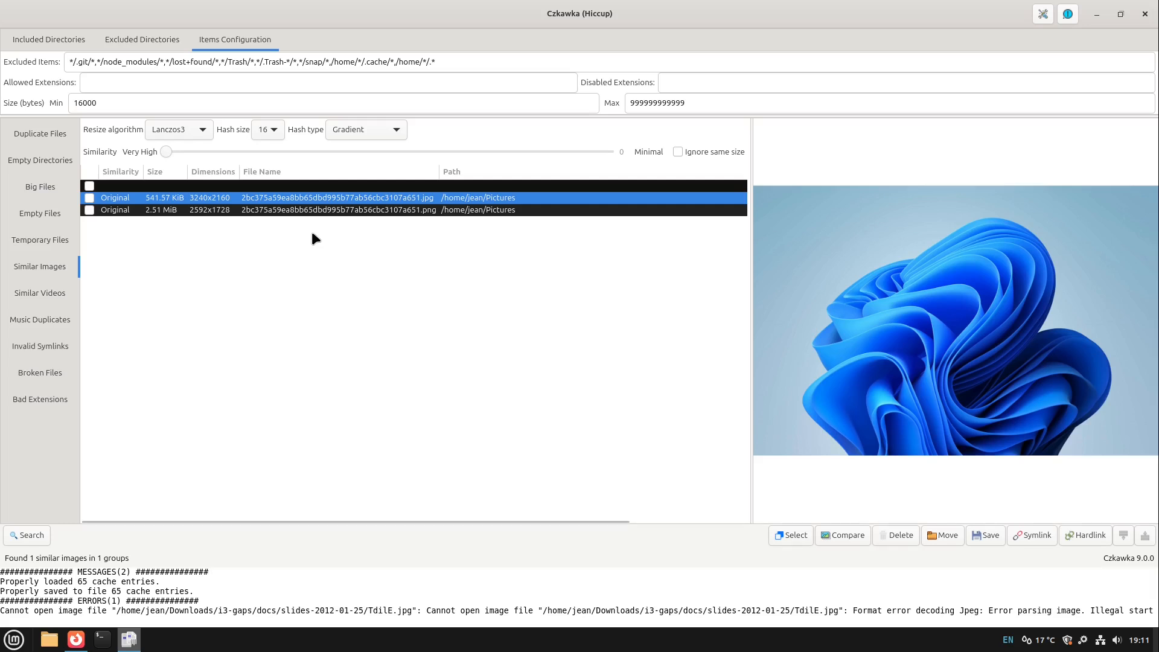
mouse_move(40, 293)
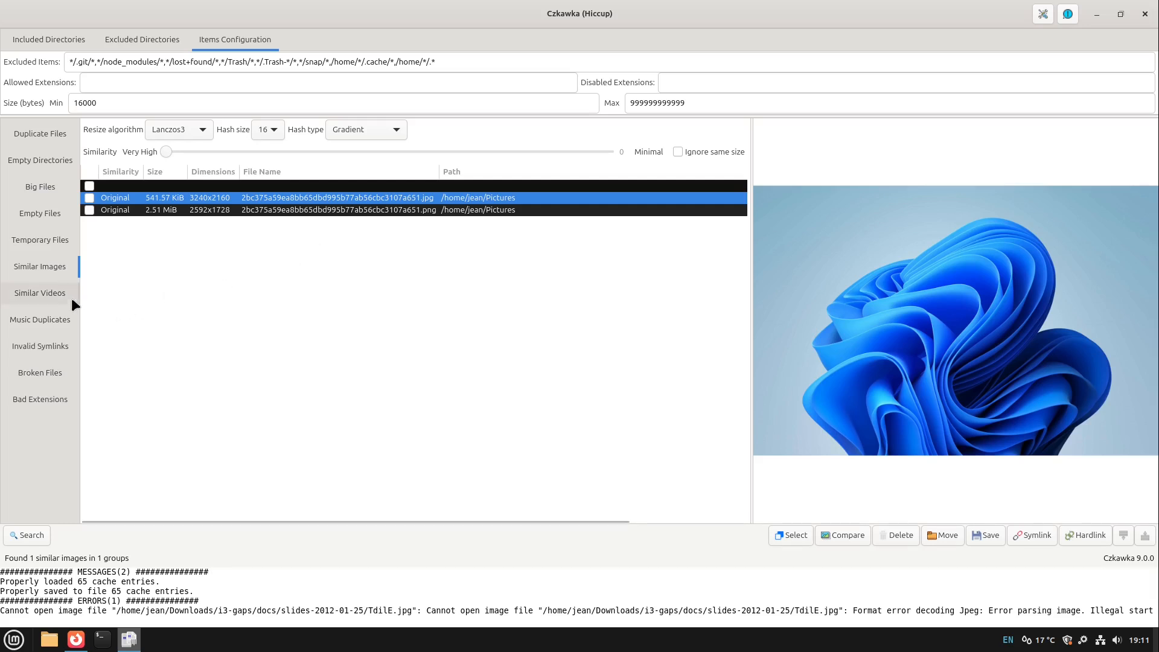
Step: Review Similar Videos, Music Duplicates, Invalid Symlinks (18 found) and Bad Extensions tools
left_click(40, 292)
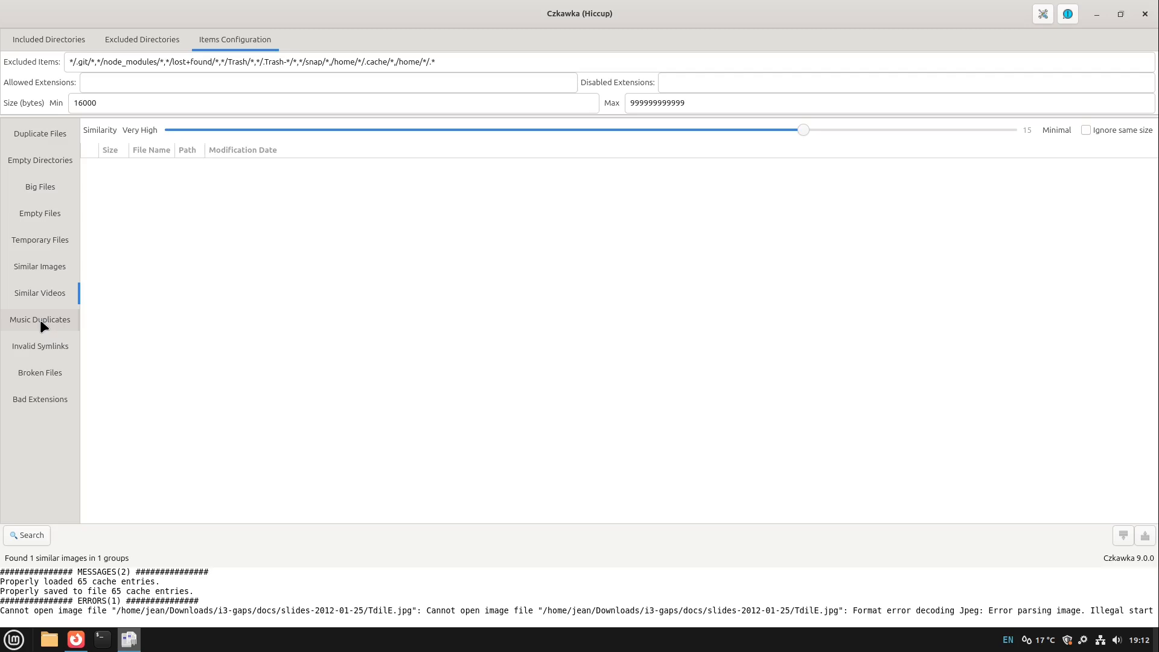
left_click(40, 319)
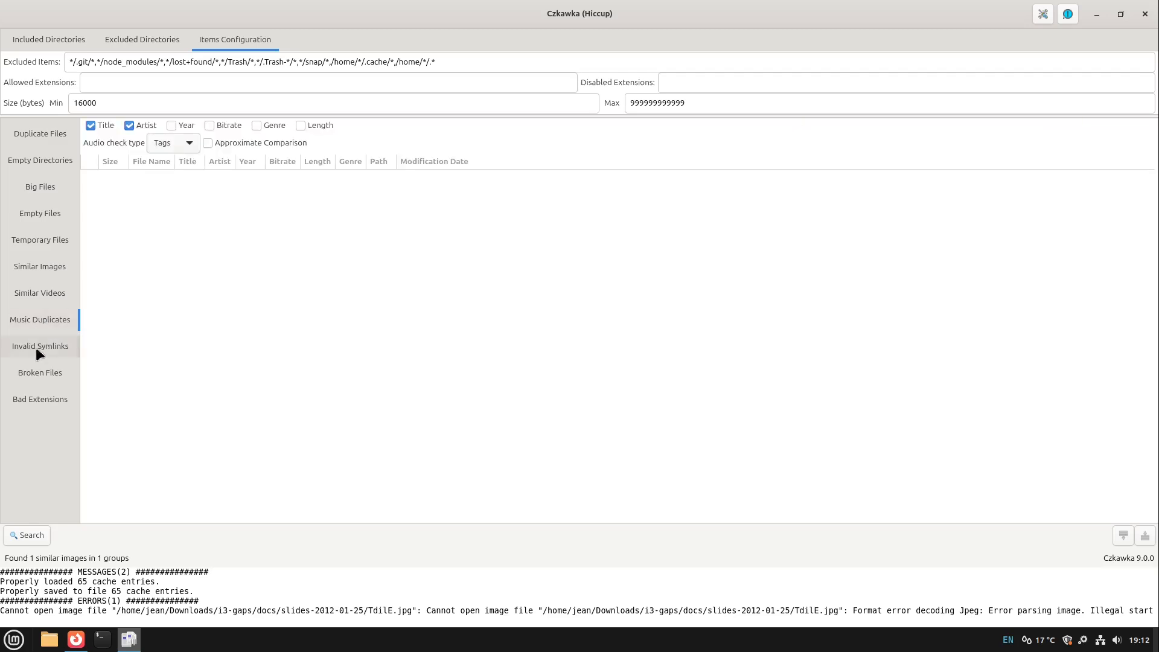
left_click(40, 347)
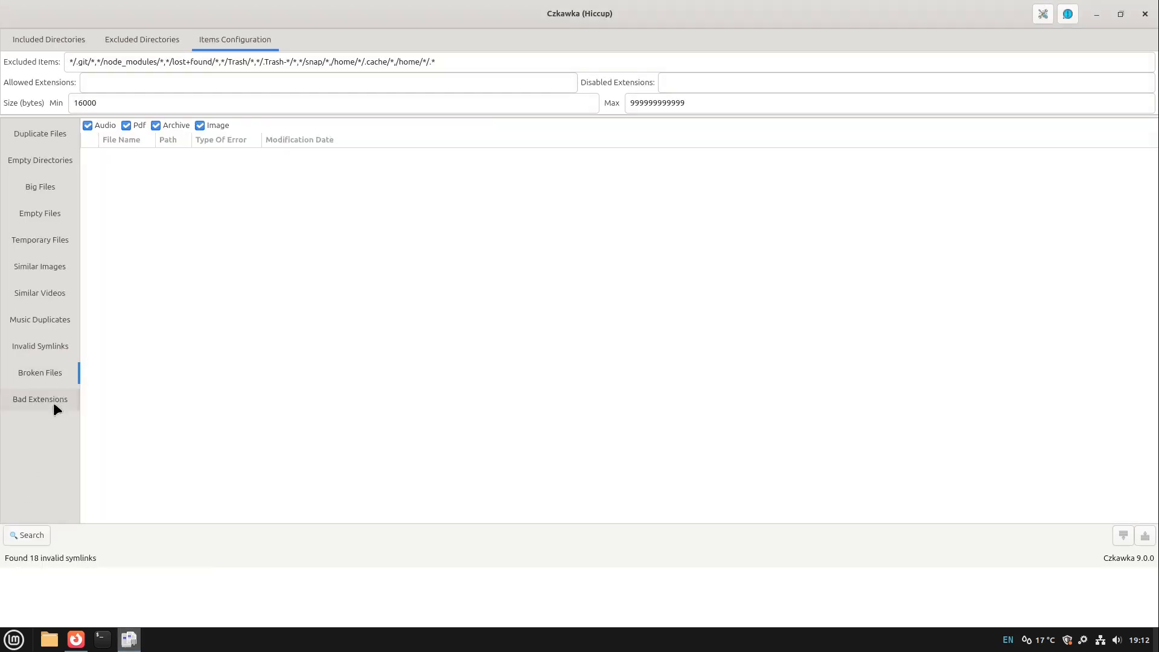
left_click(40, 400)
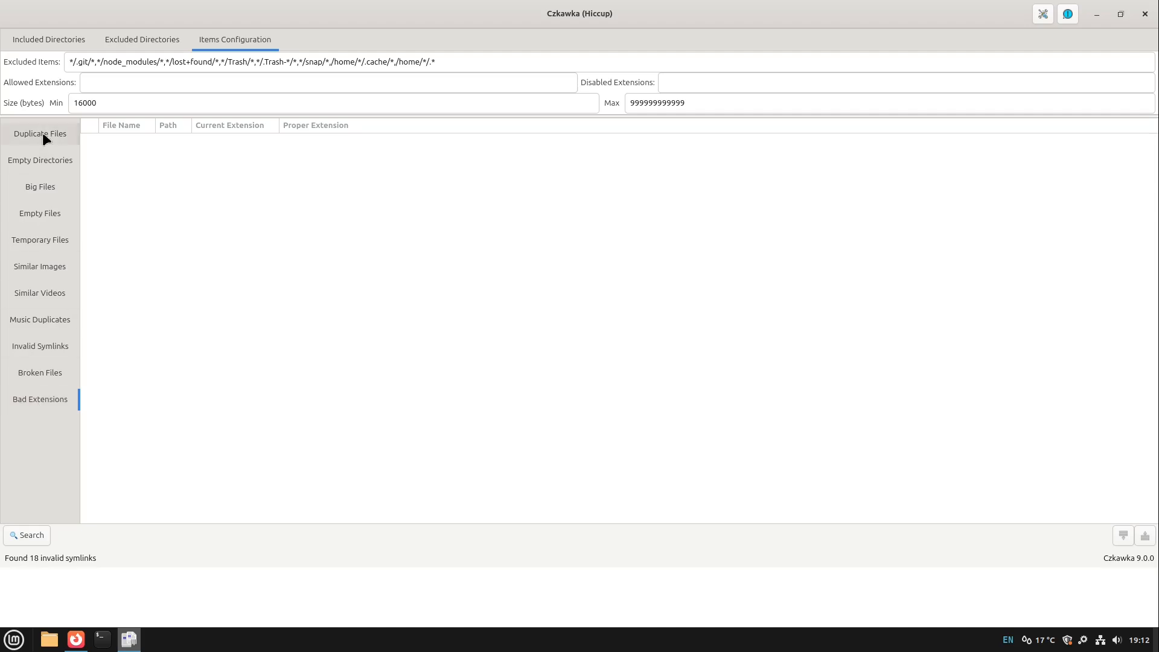
Step: Revisit duplicate, empty-folder and similar-image results, view Included Directories, then switch to Firefox
left_click(40, 133)
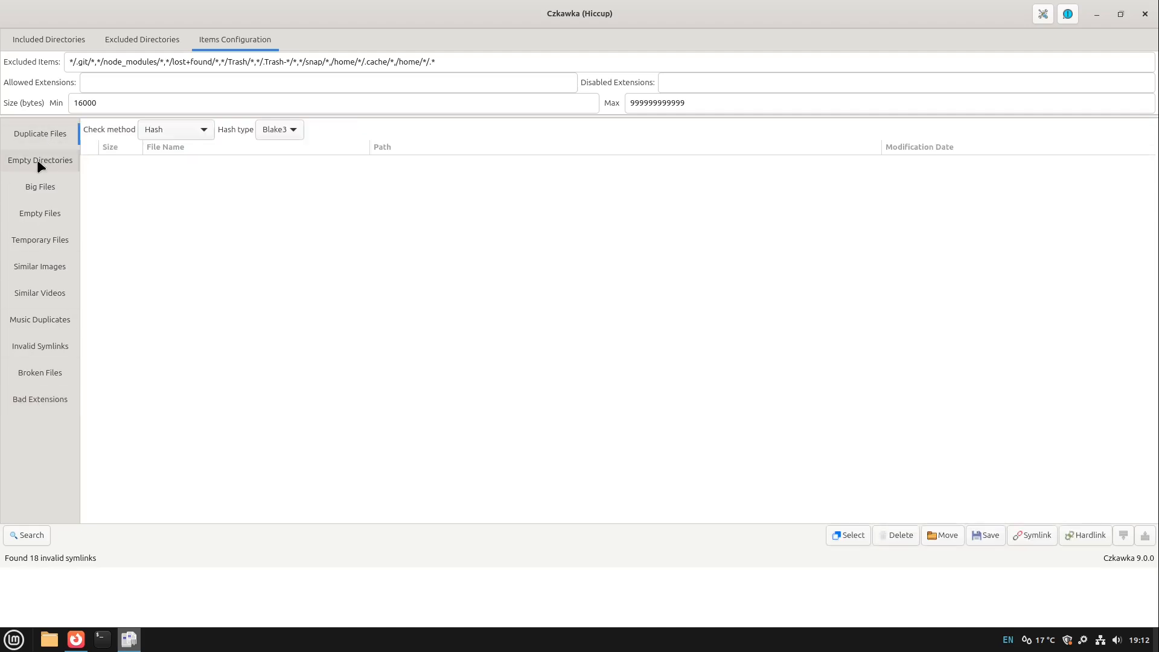
left_click(39, 161)
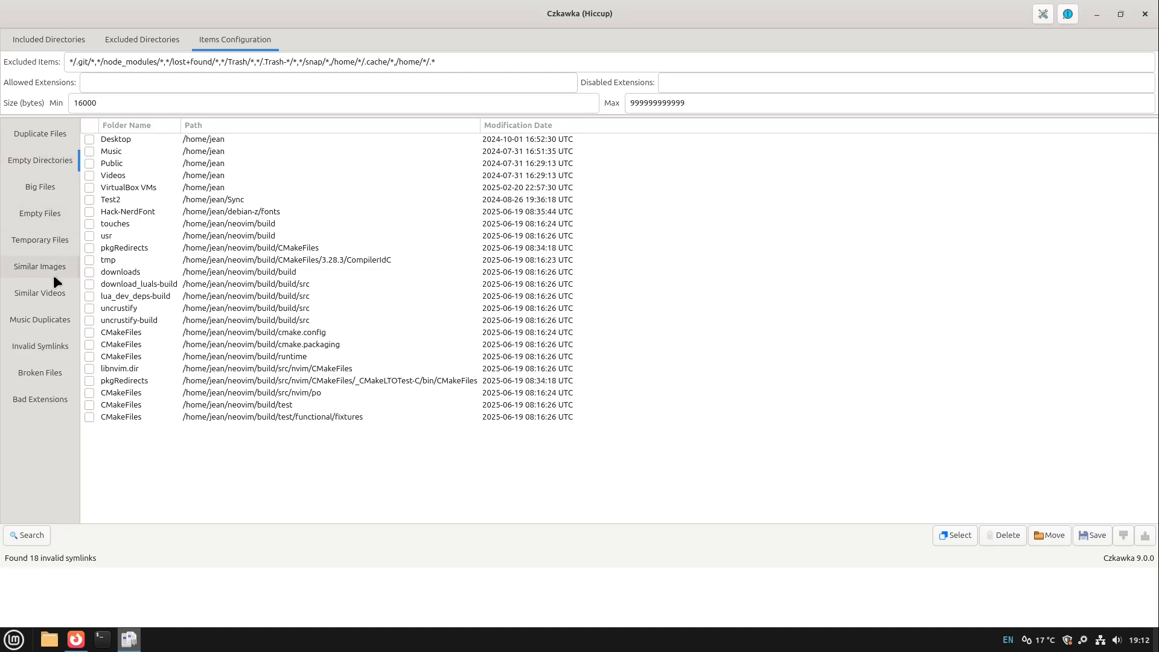
left_click(40, 266)
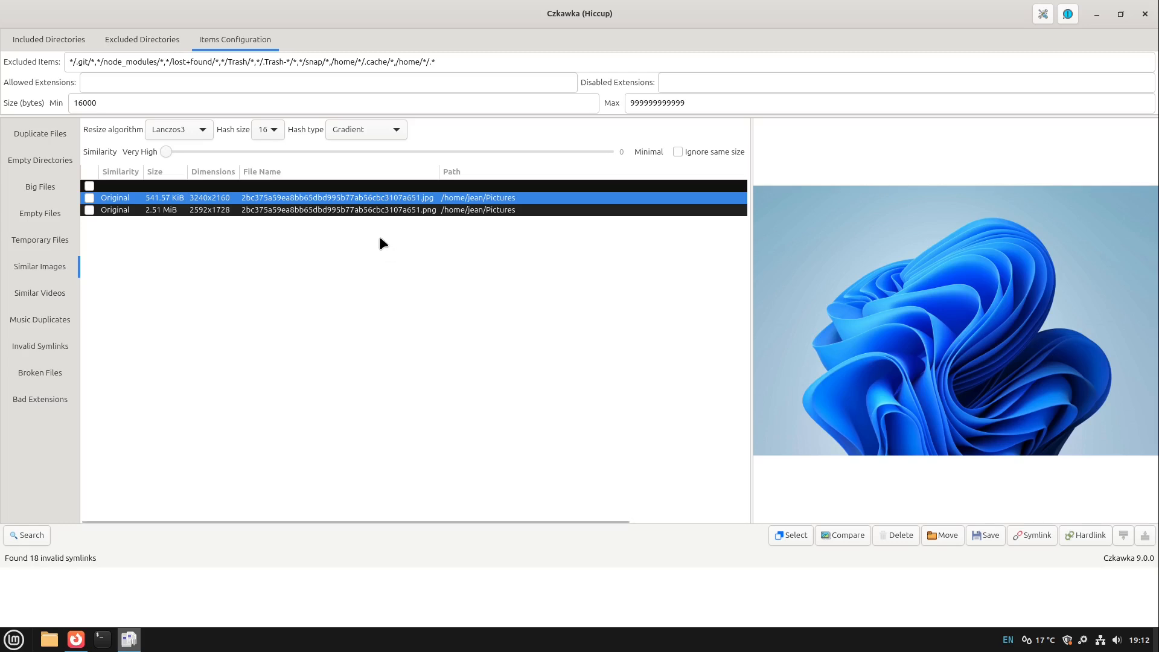
mouse_move(299, 165)
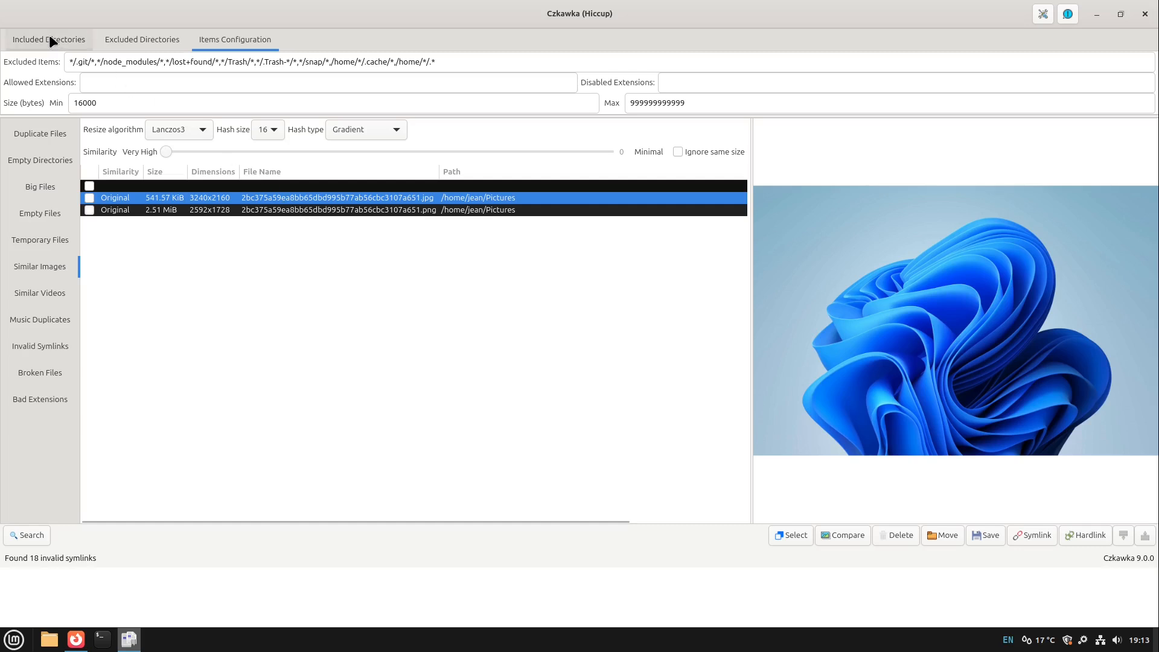
left_click(49, 39)
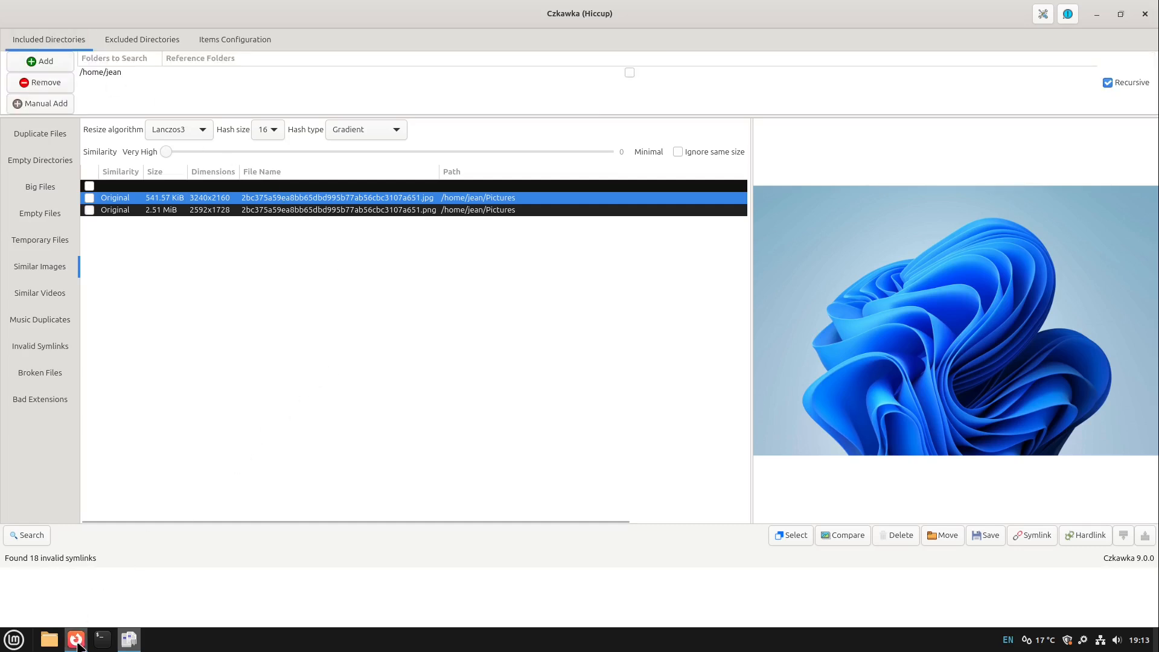
left_click(75, 640)
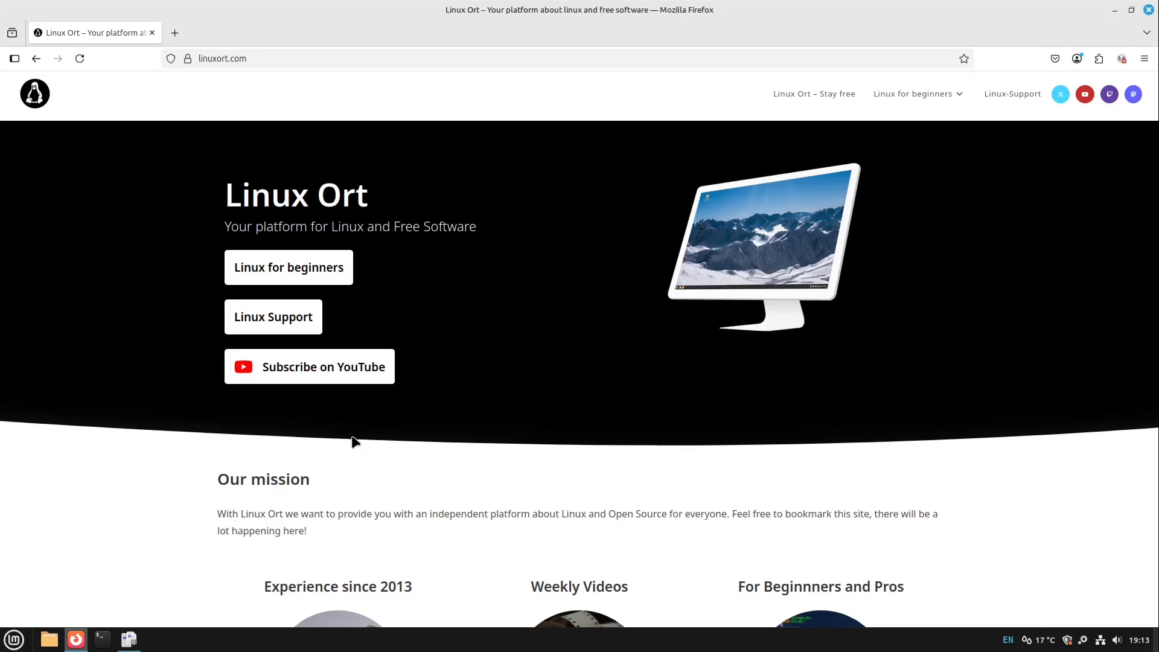